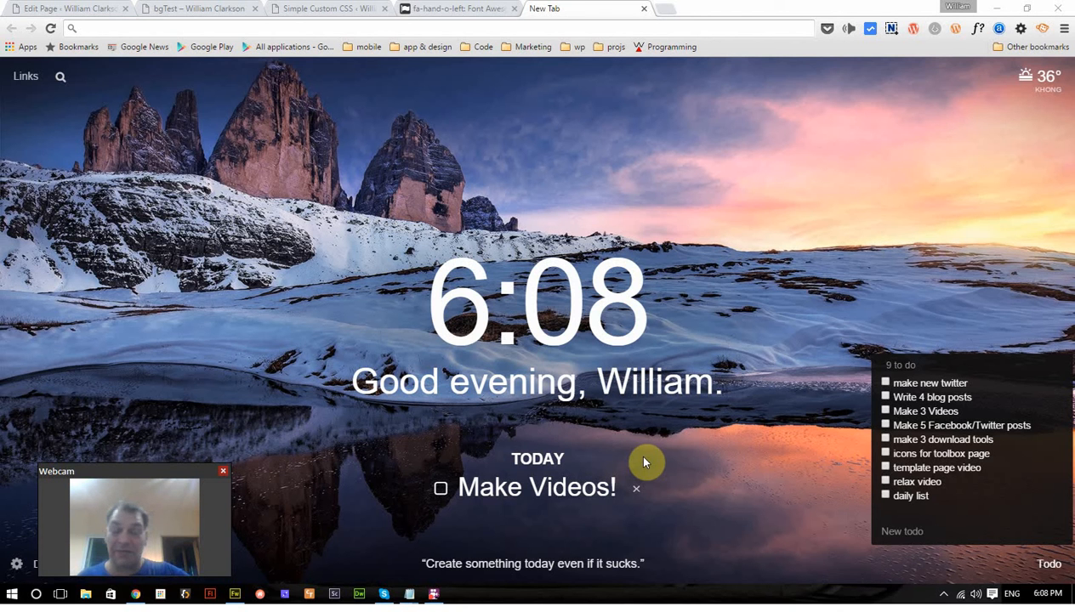
mouse_move(826, 59)
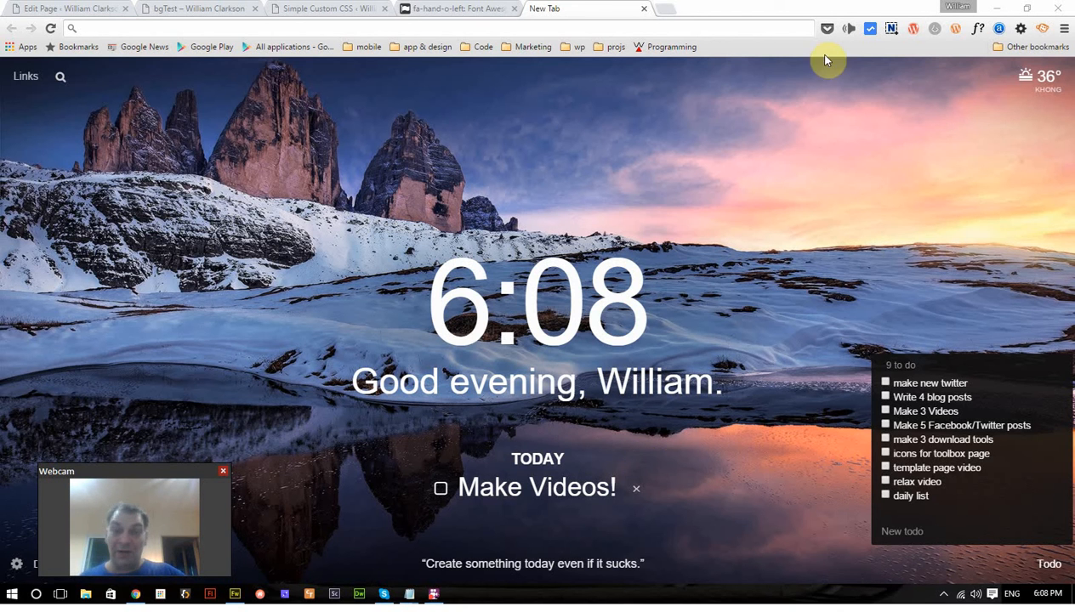
mouse_move(764, 190)
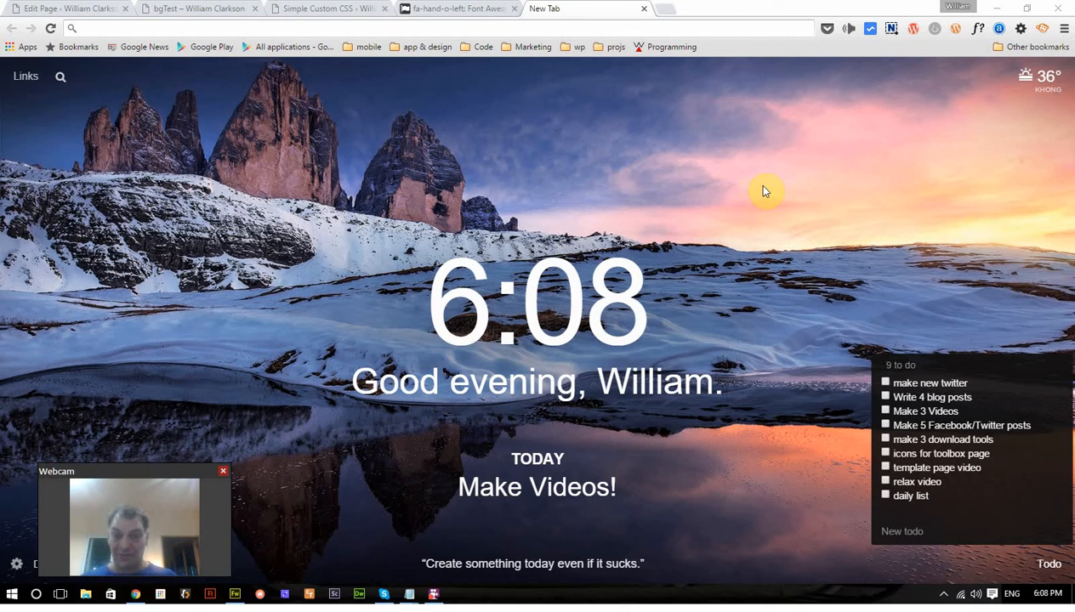
mouse_move(119, 366)
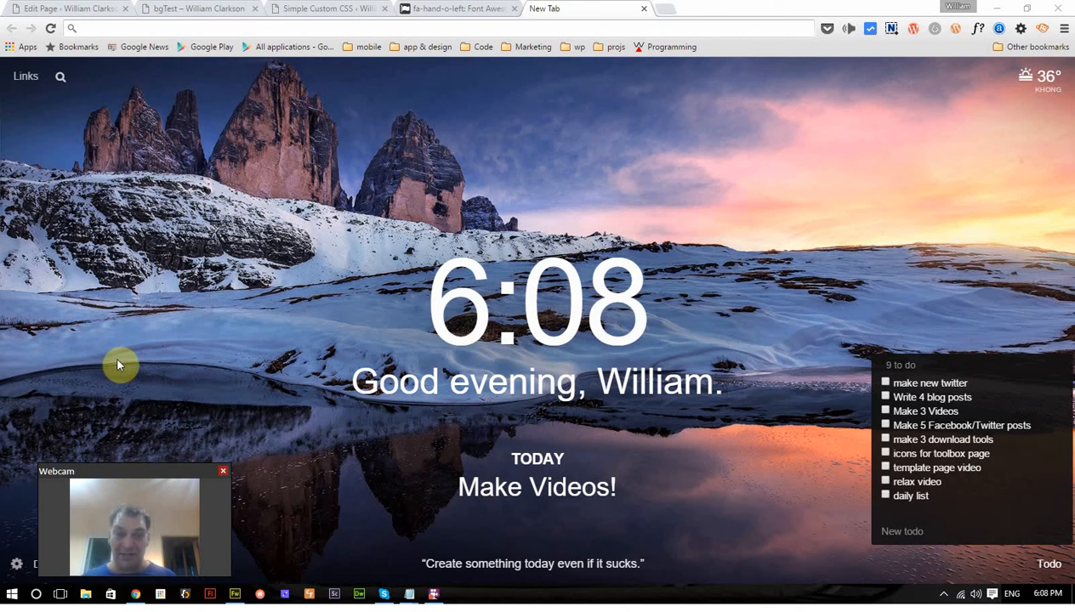
mouse_move(496, 163)
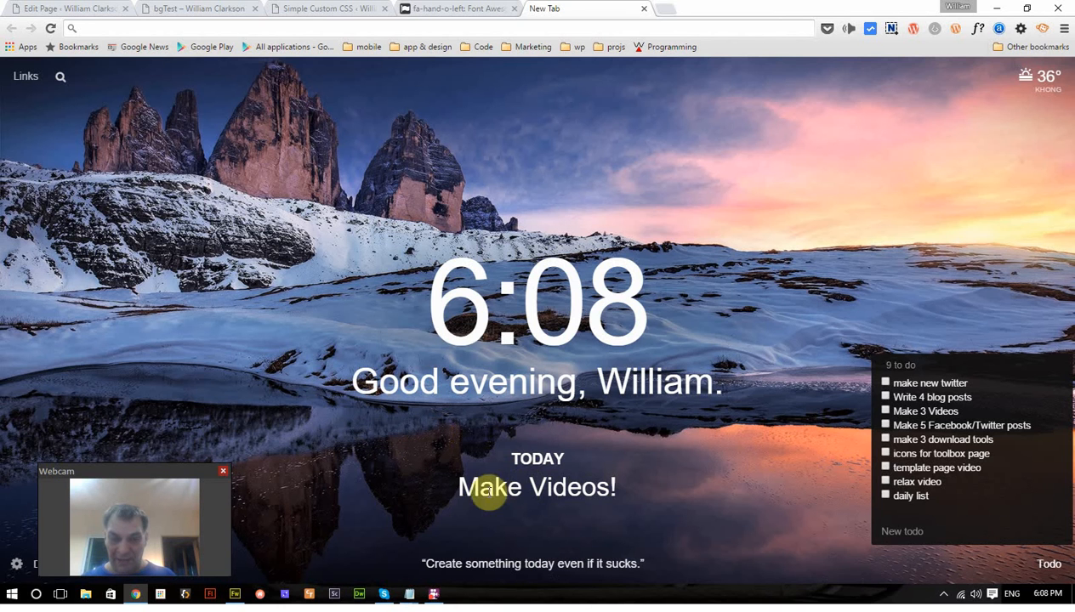
Bring up the finished bgTest example page with the fjord background.
double_click(538, 487)
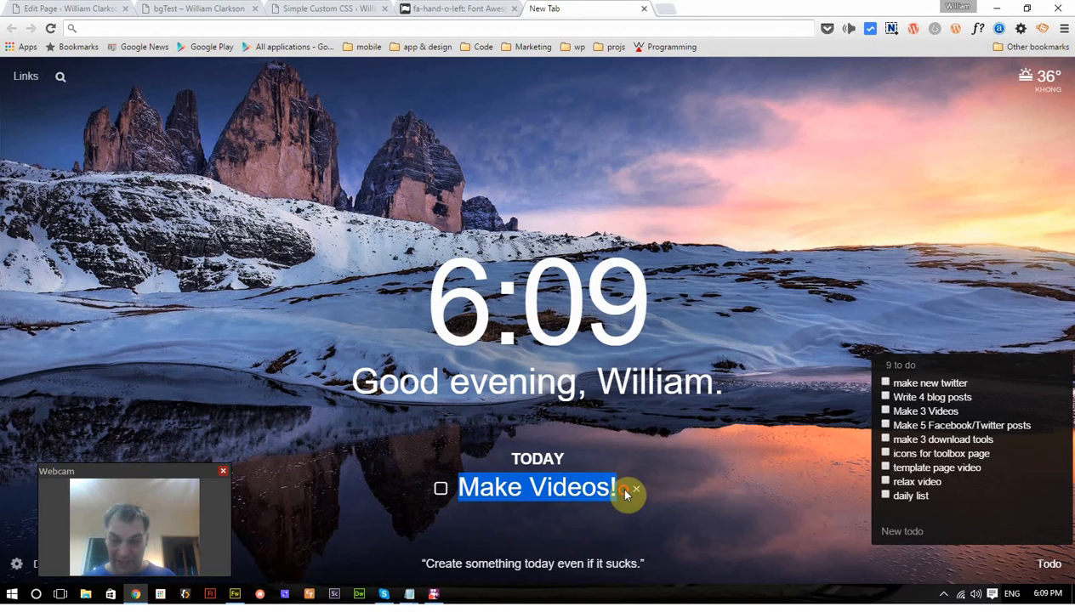
mouse_move(747, 263)
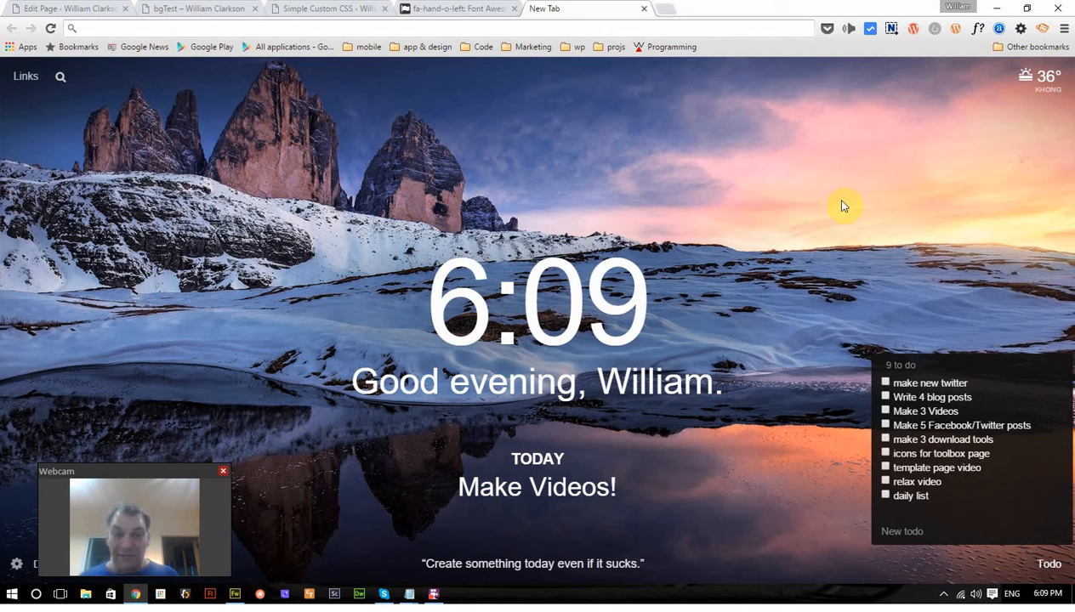
mouse_move(333, 323)
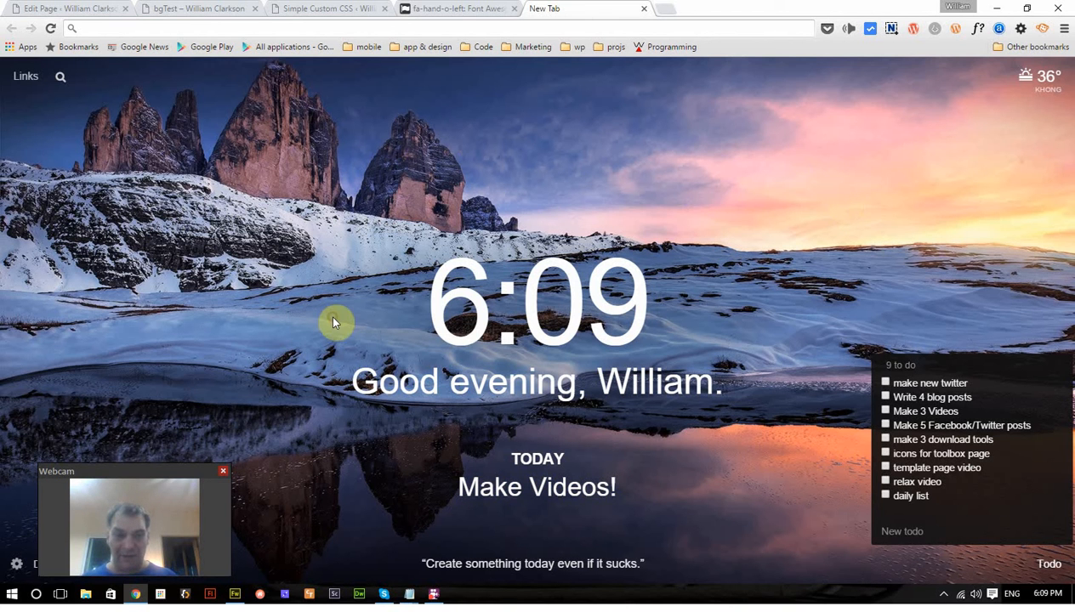
mouse_move(643, 196)
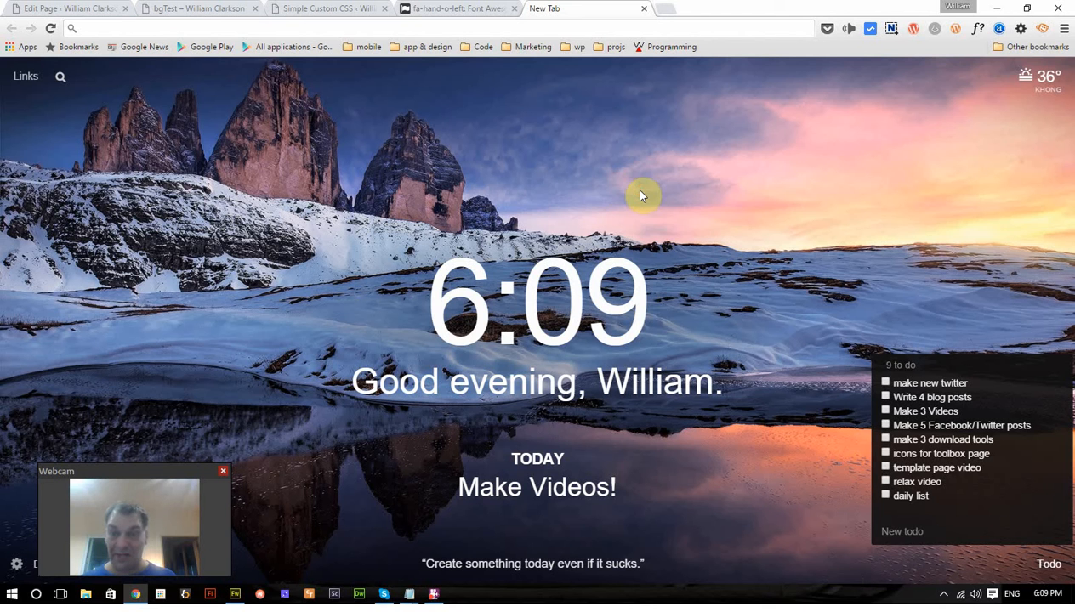
mouse_move(285, 297)
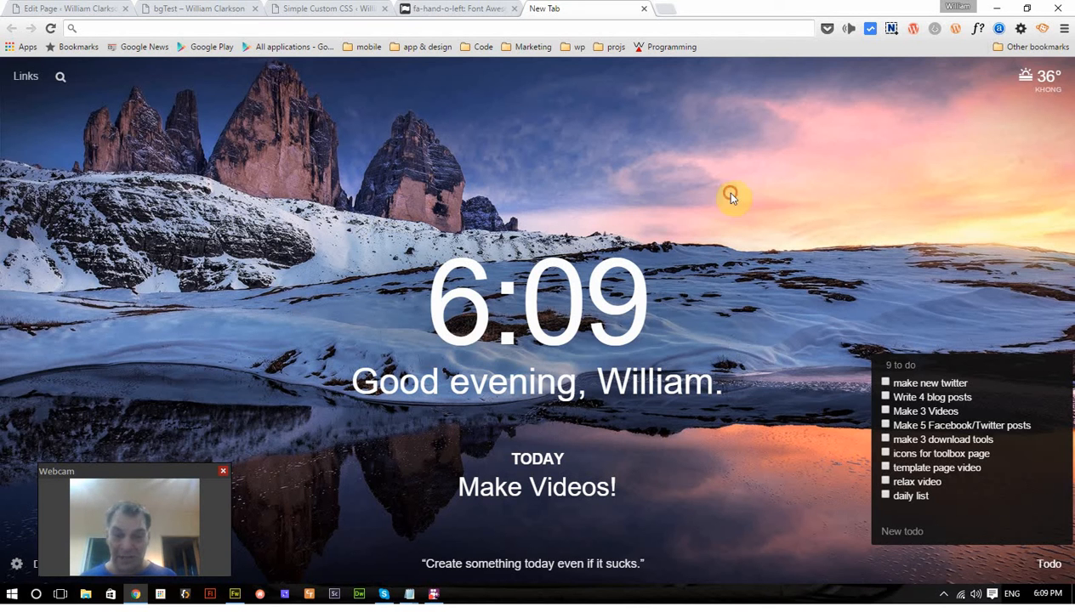
mouse_move(347, 197)
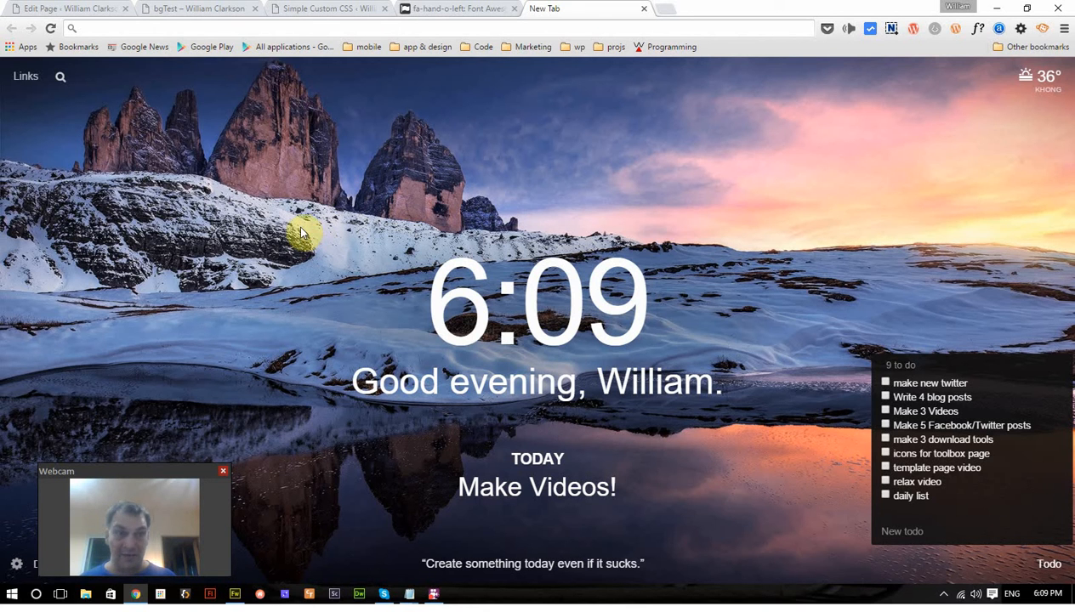
mouse_move(201, 18)
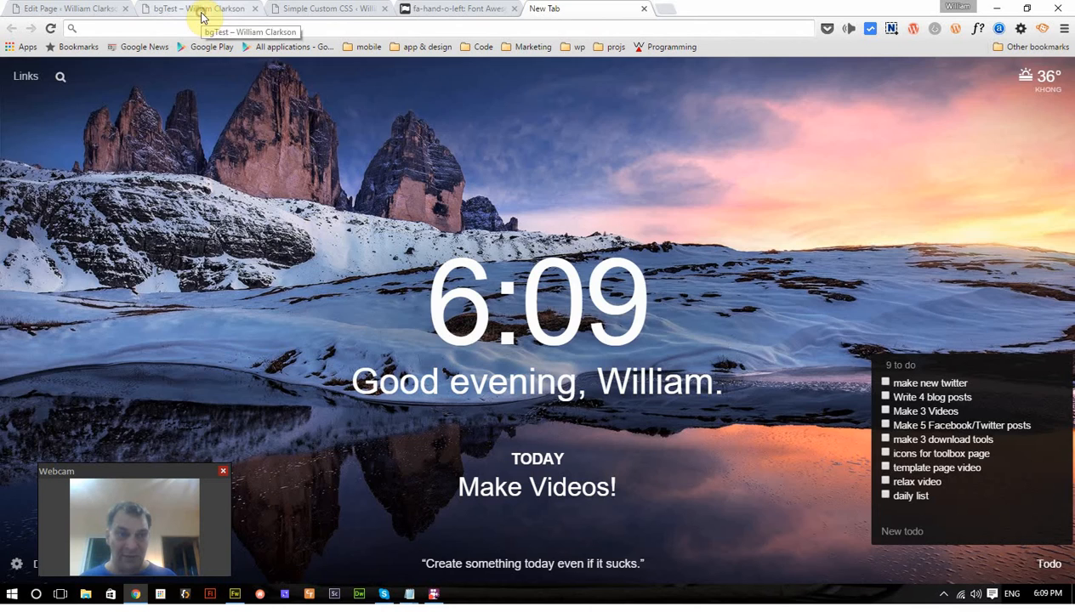
left_click(201, 8)
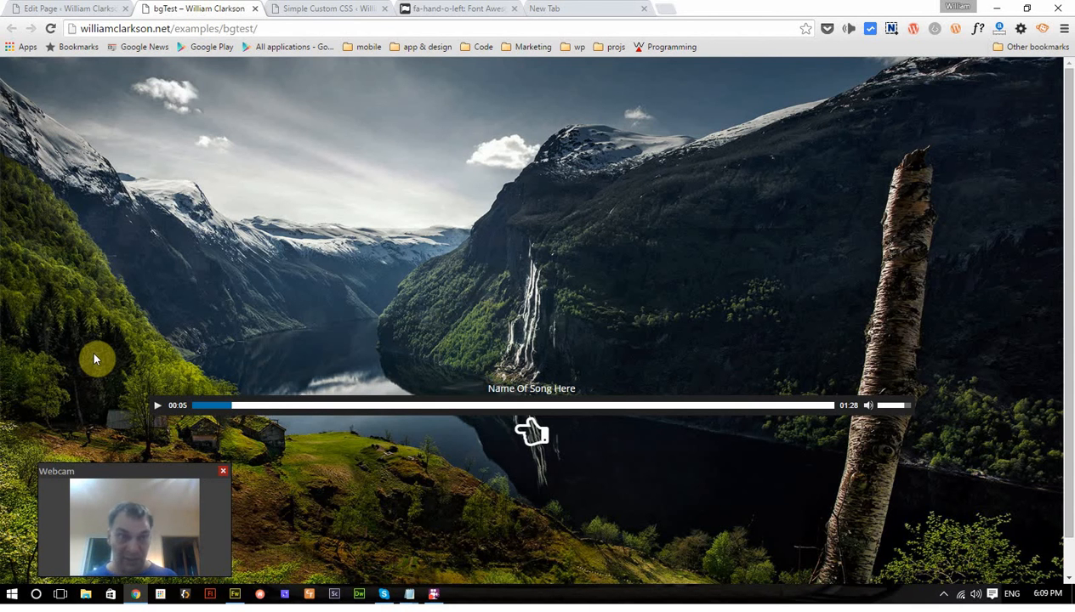
mouse_move(660, 466)
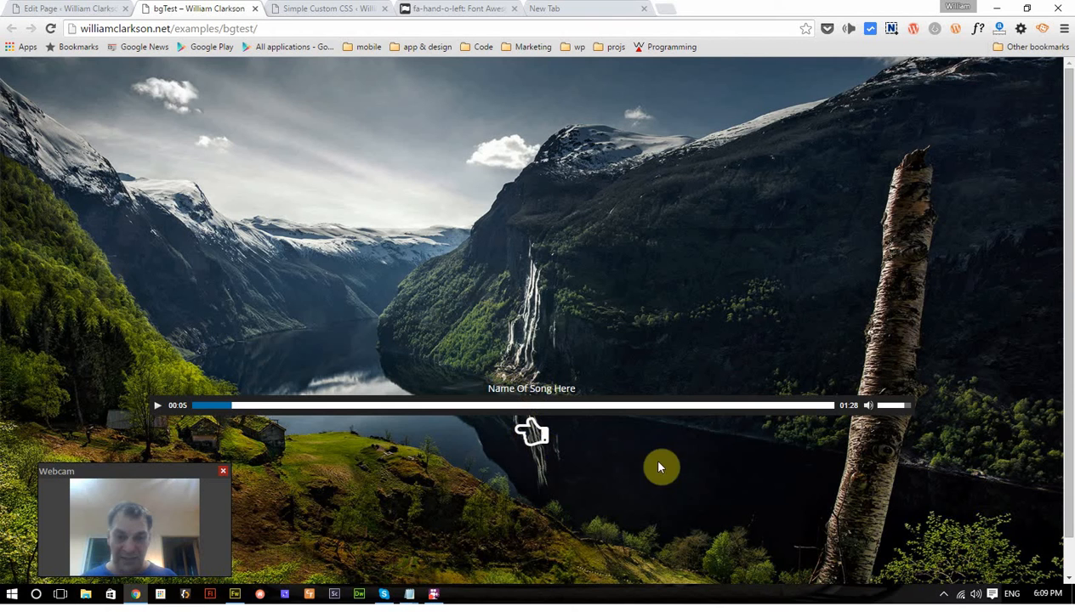
mouse_move(395, 288)
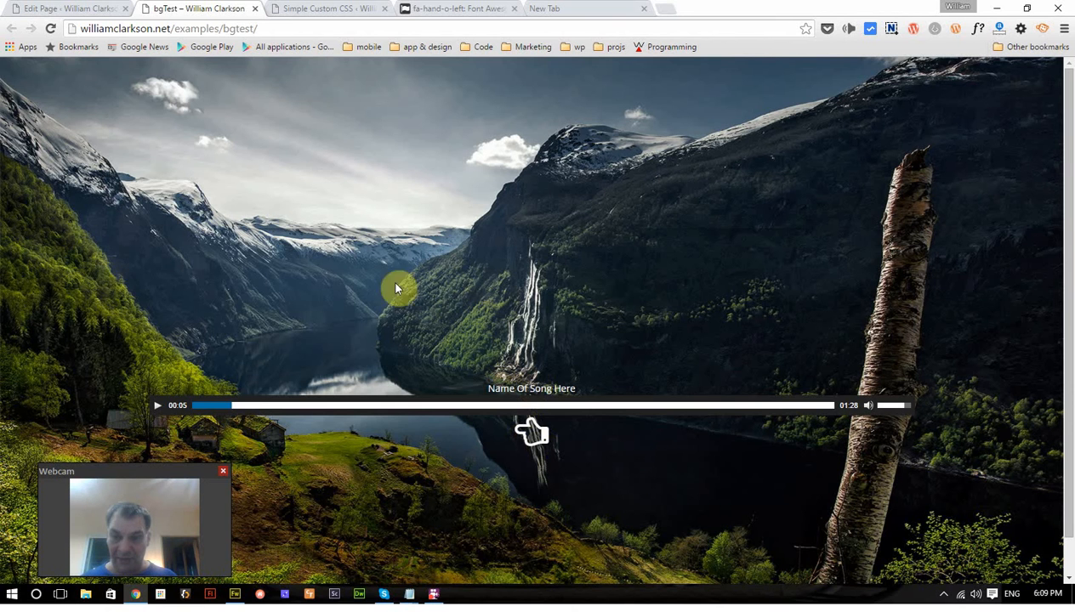
mouse_move(378, 249)
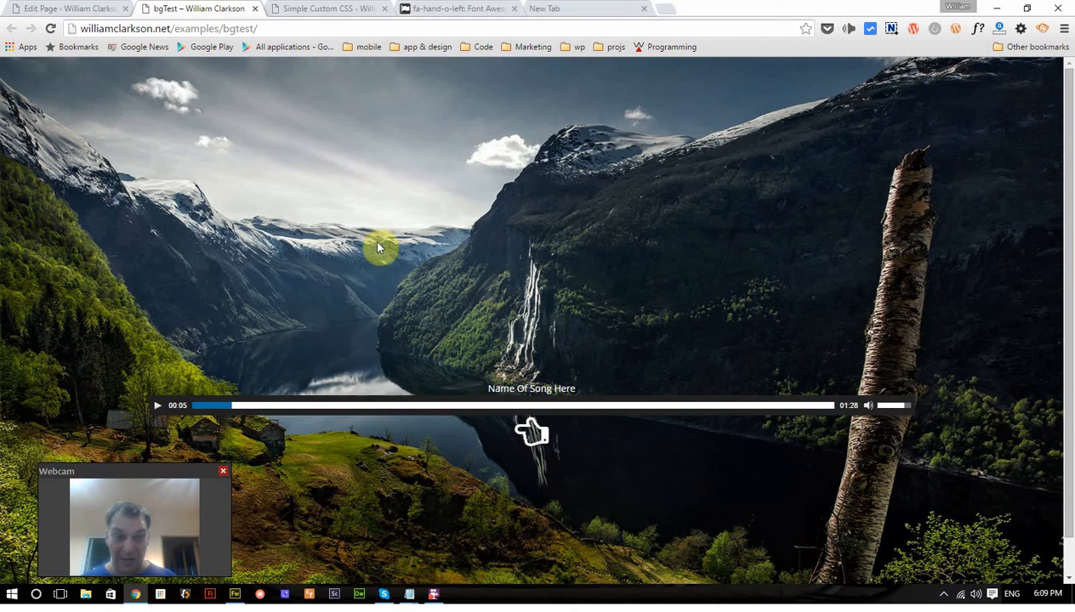
mouse_move(757, 245)
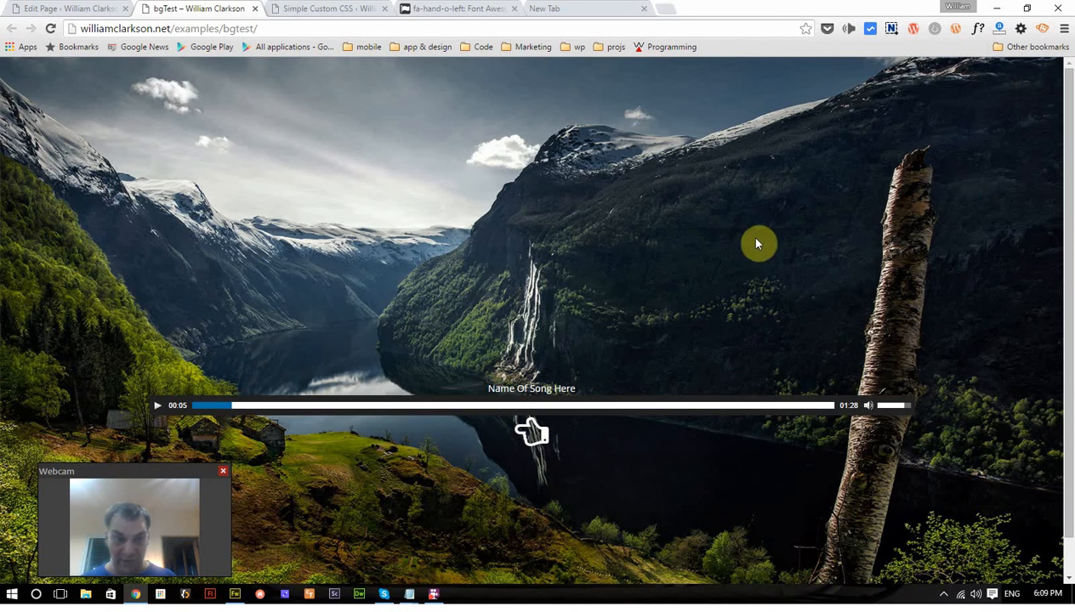
mouse_move(234, 355)
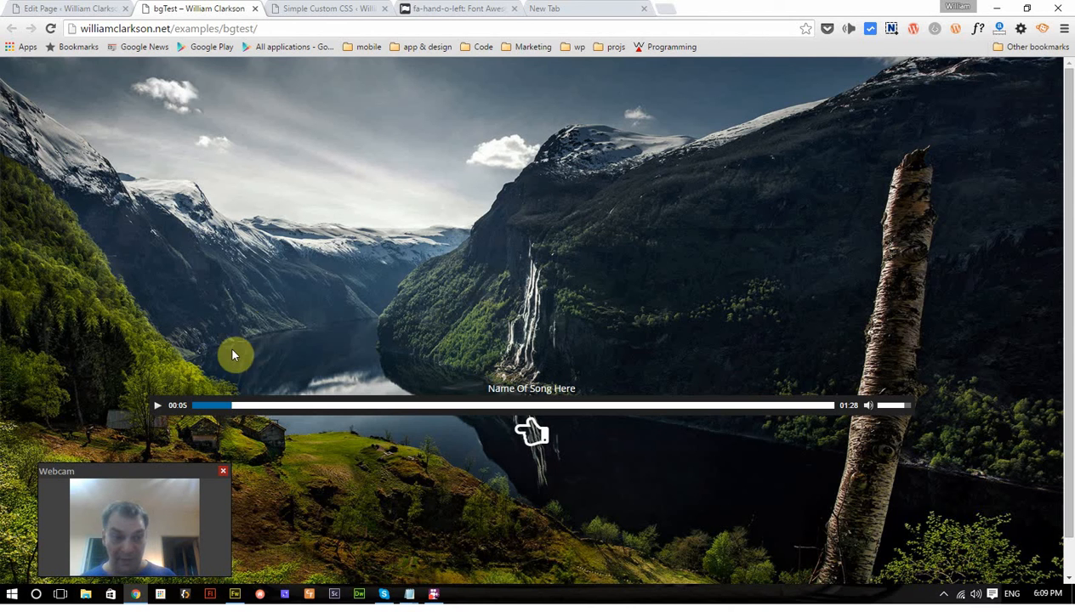
mouse_move(157, 405)
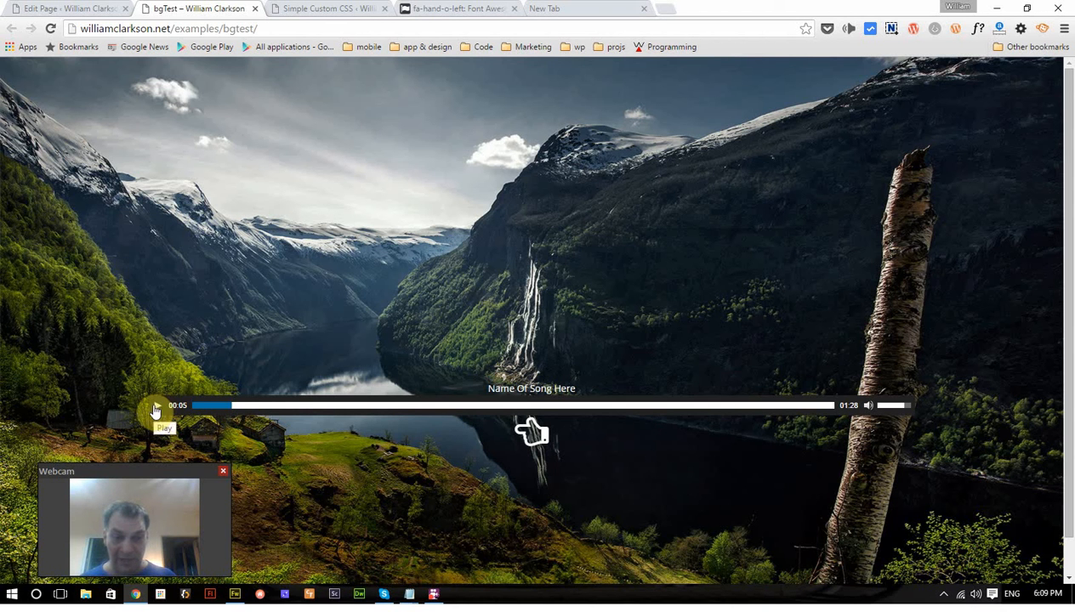
Play a few seconds of the sample song on the audio player, then pause it.
left_click(157, 405)
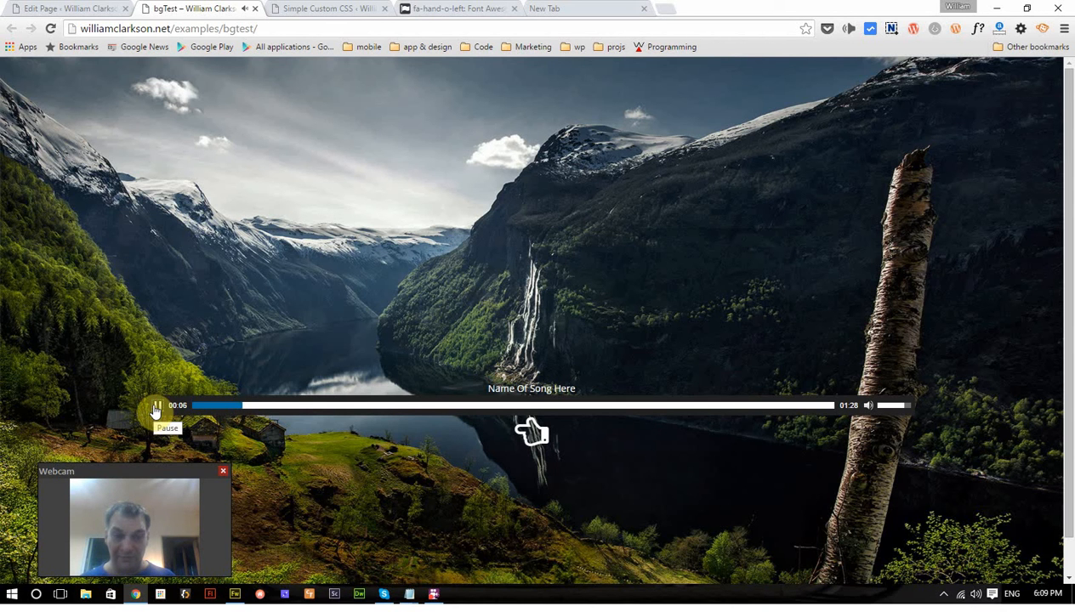
left_click(157, 405)
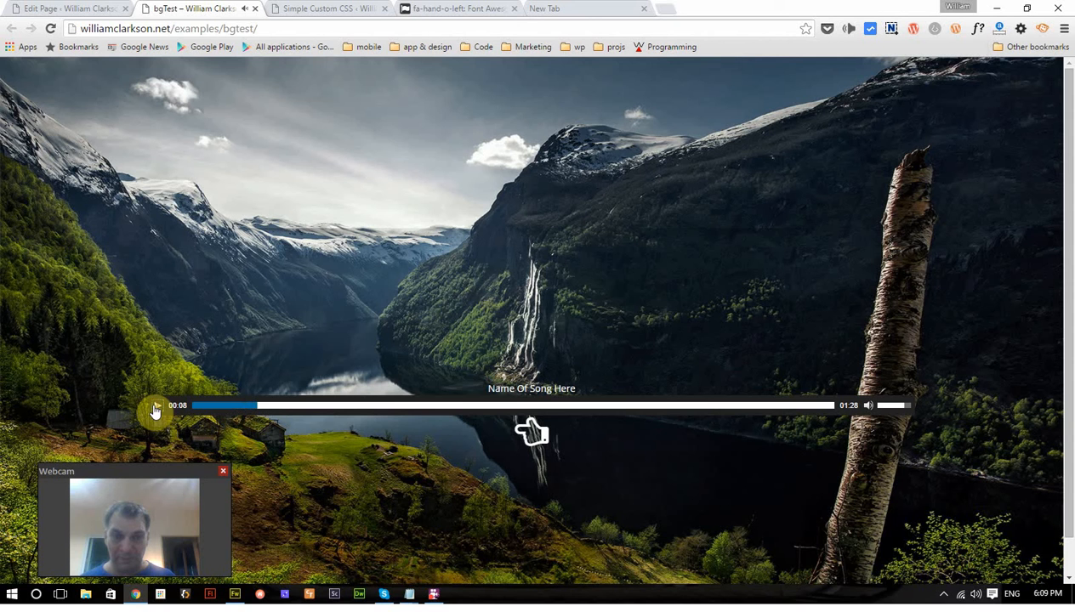
mouse_move(340, 313)
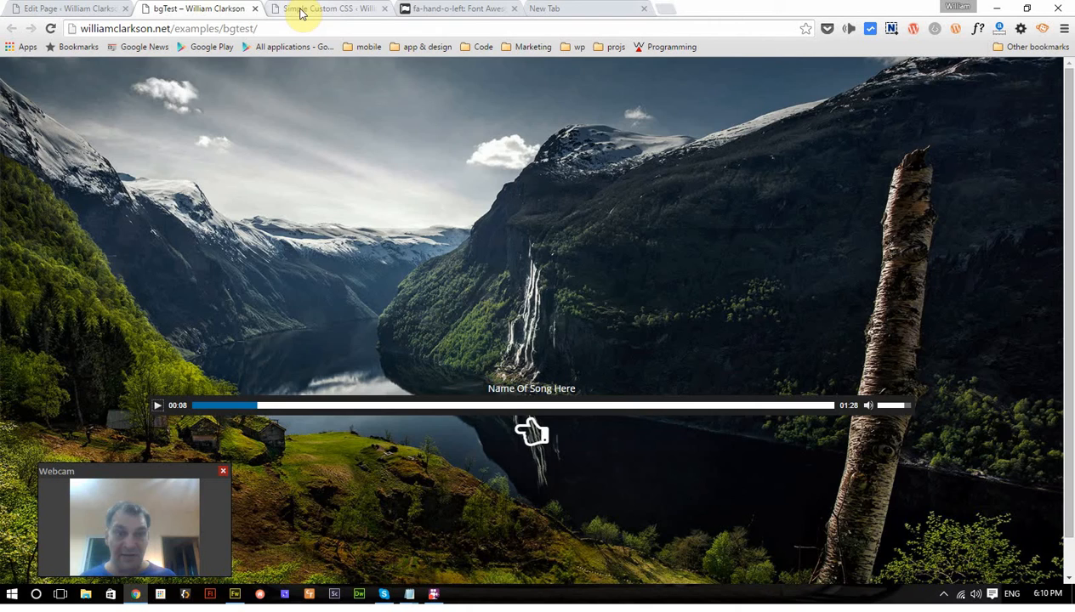
left_click(327, 9)
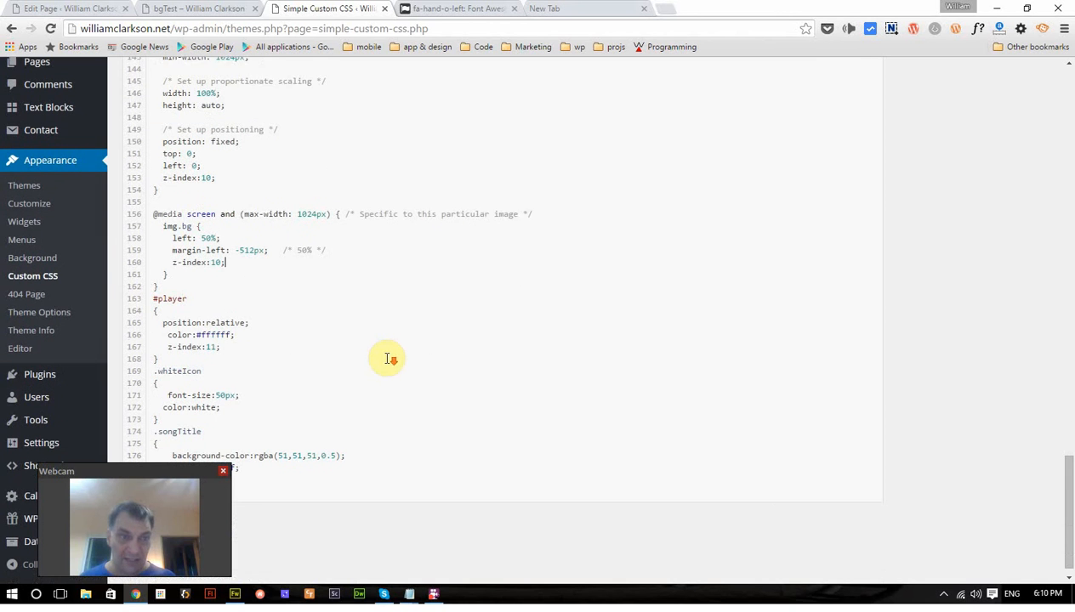
scroll("down", 3)
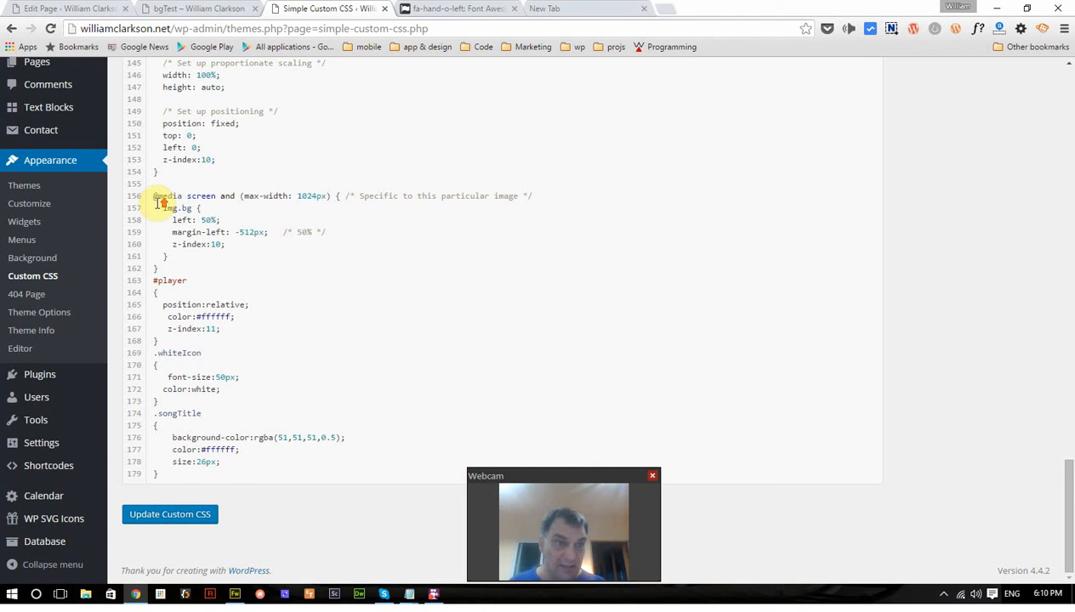
scroll("up", 3)
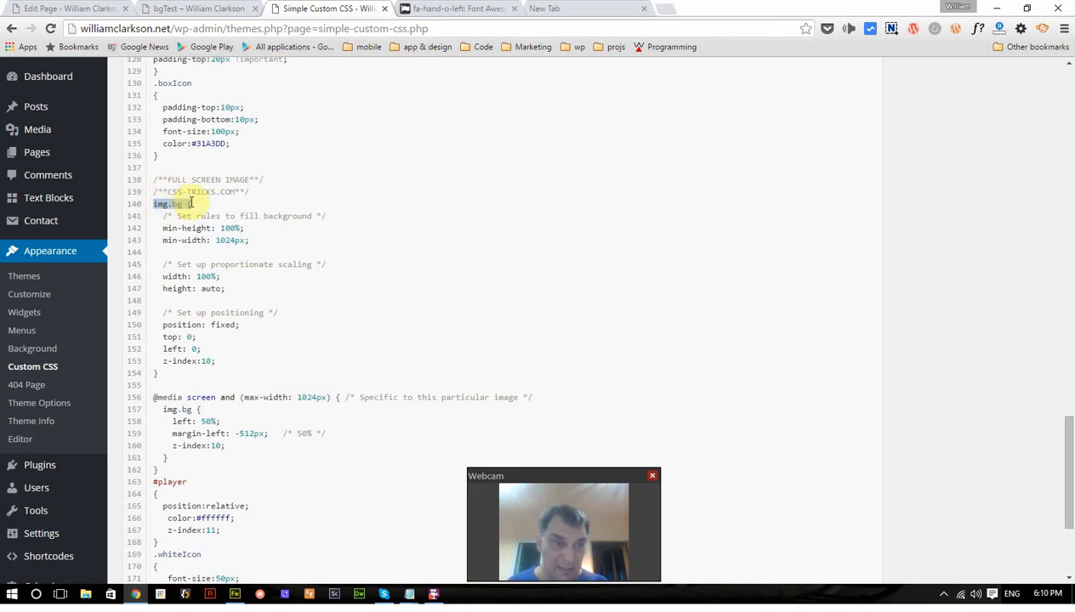
left_click(291, 228)
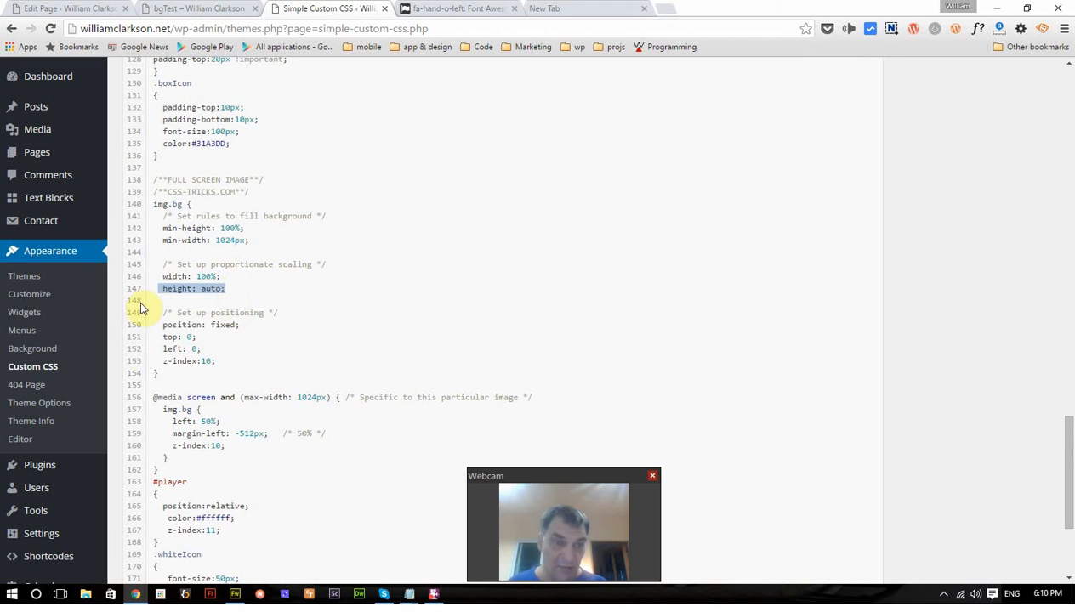
scroll("down", 3)
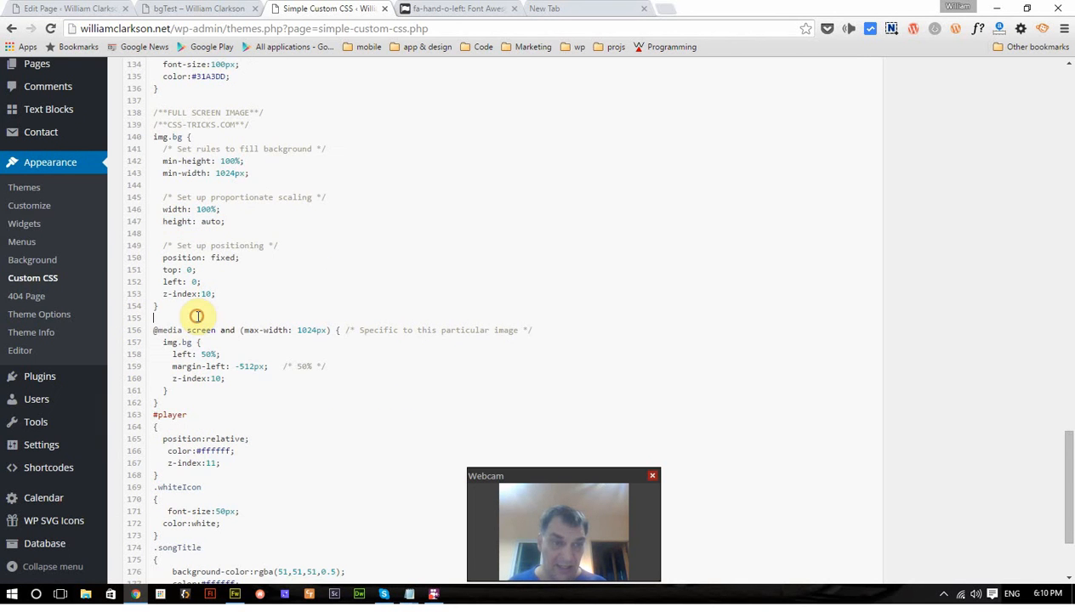
scroll("down", 3)
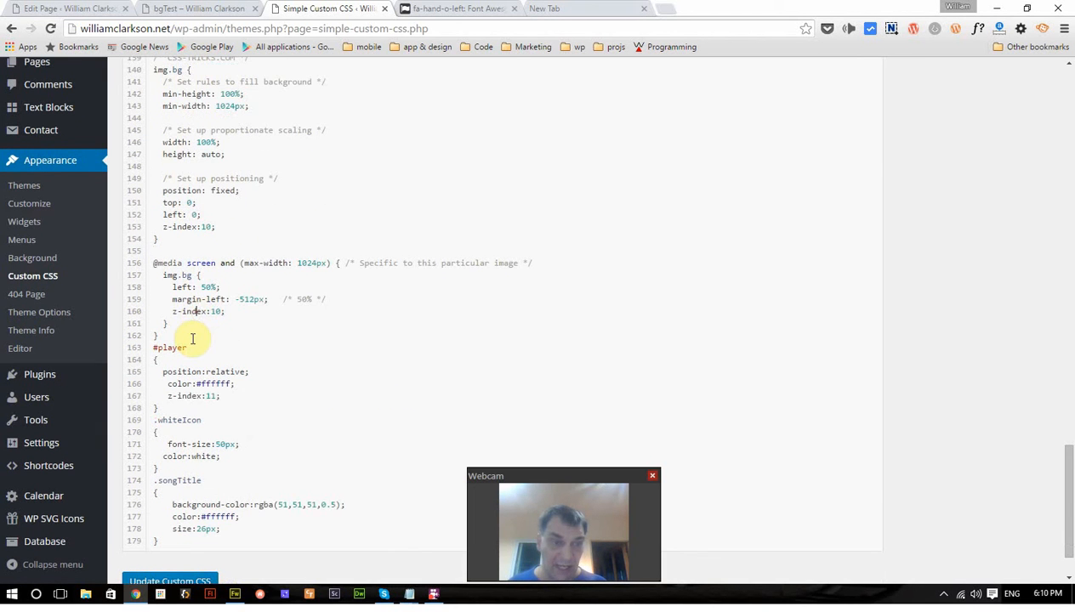
scroll("down", 3)
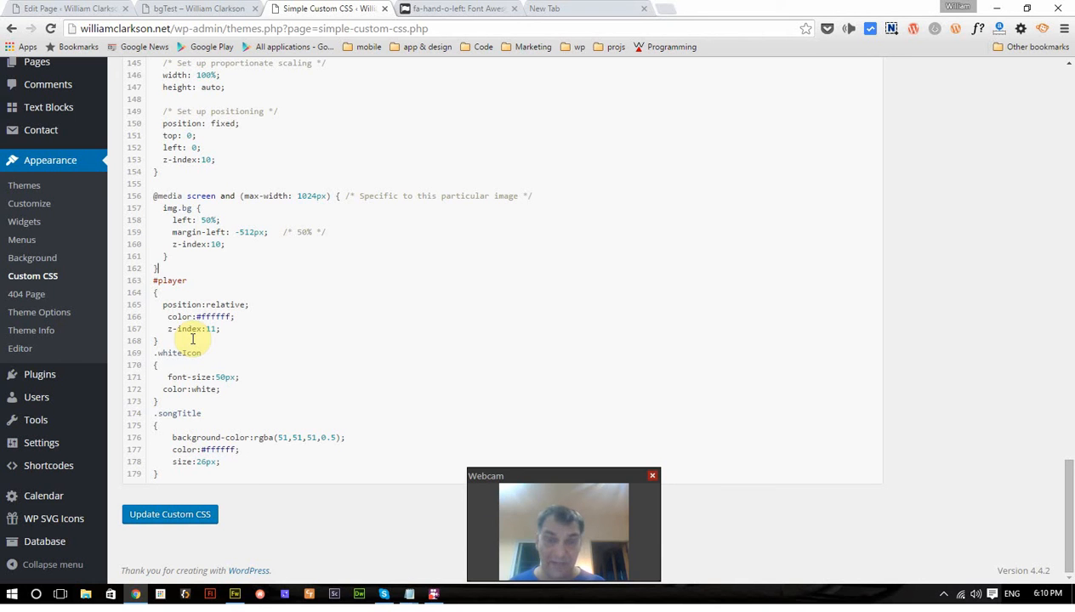
scroll("up", 3)
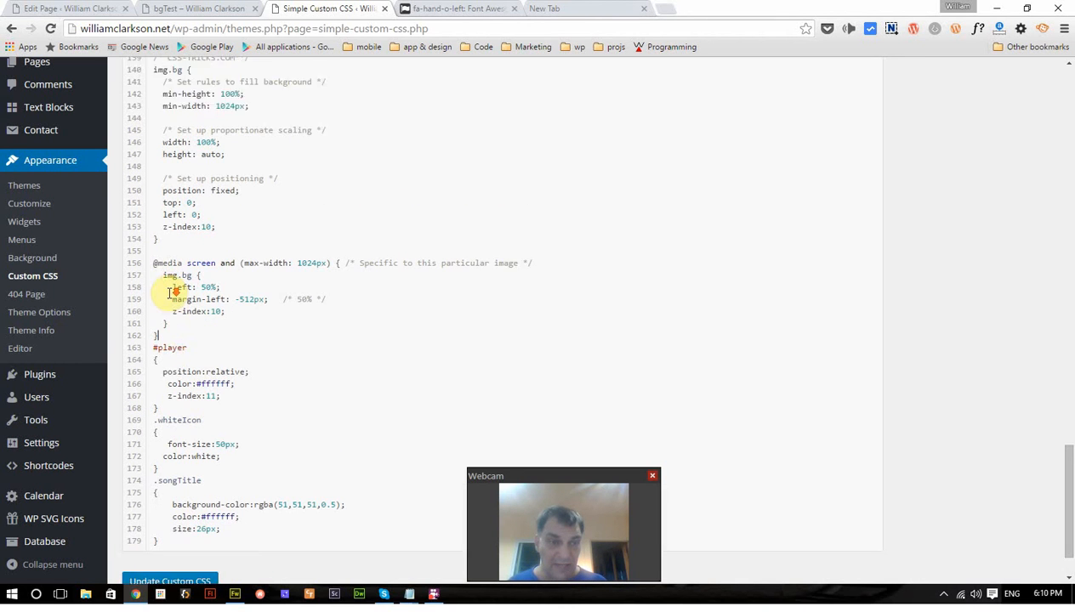
scroll("down", 3)
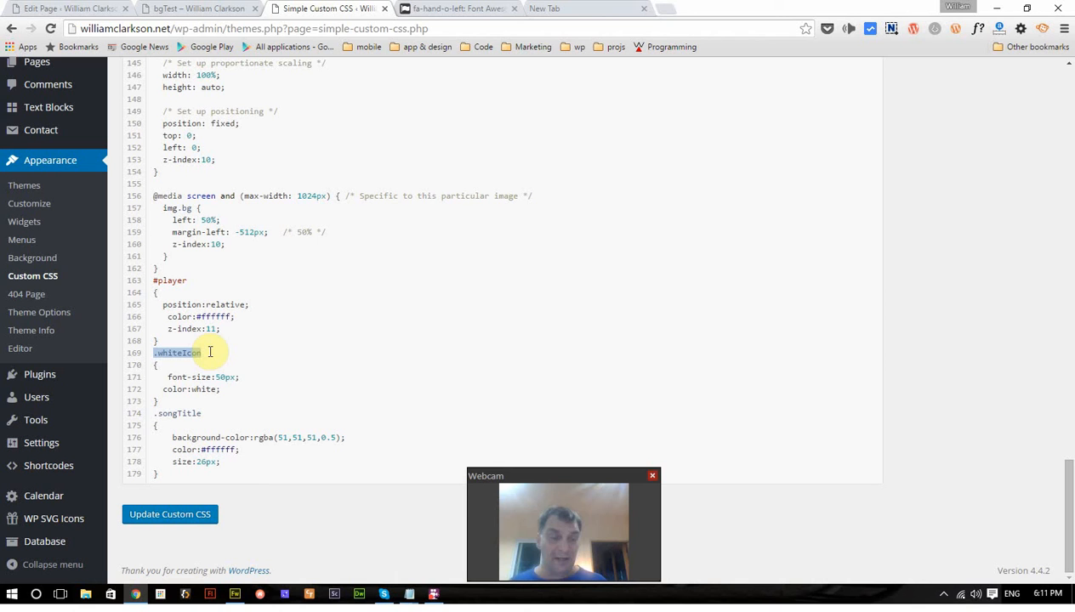
mouse_move(248, 376)
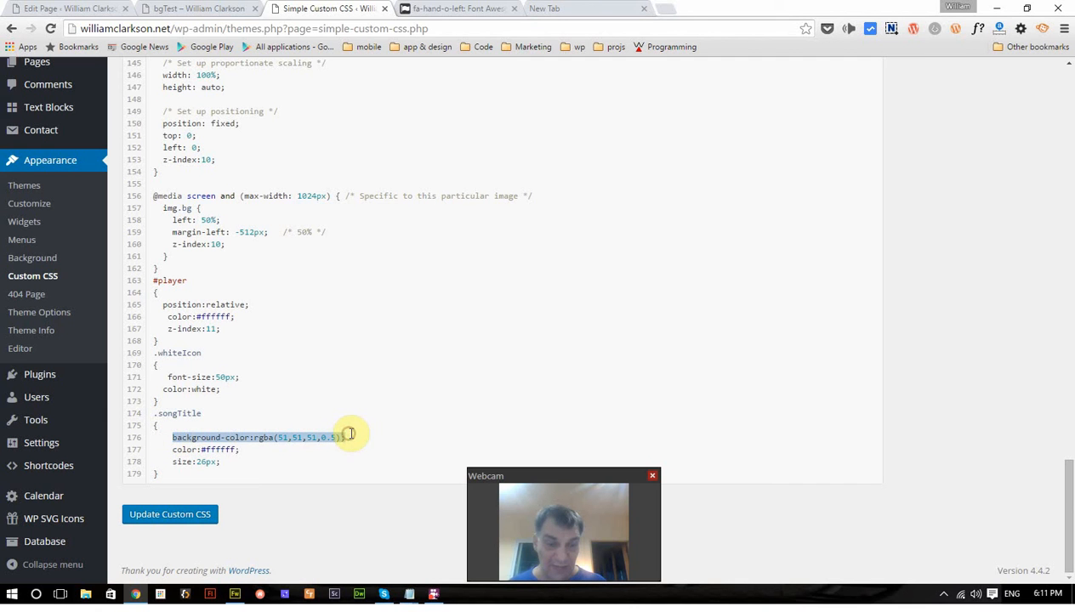
mouse_move(355, 415)
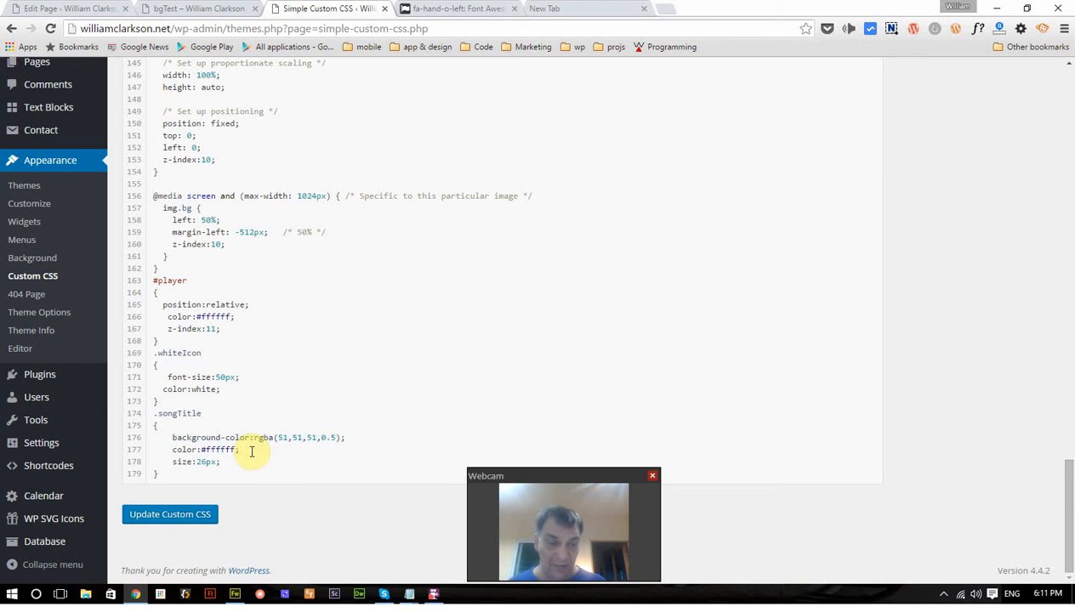
mouse_move(219, 271)
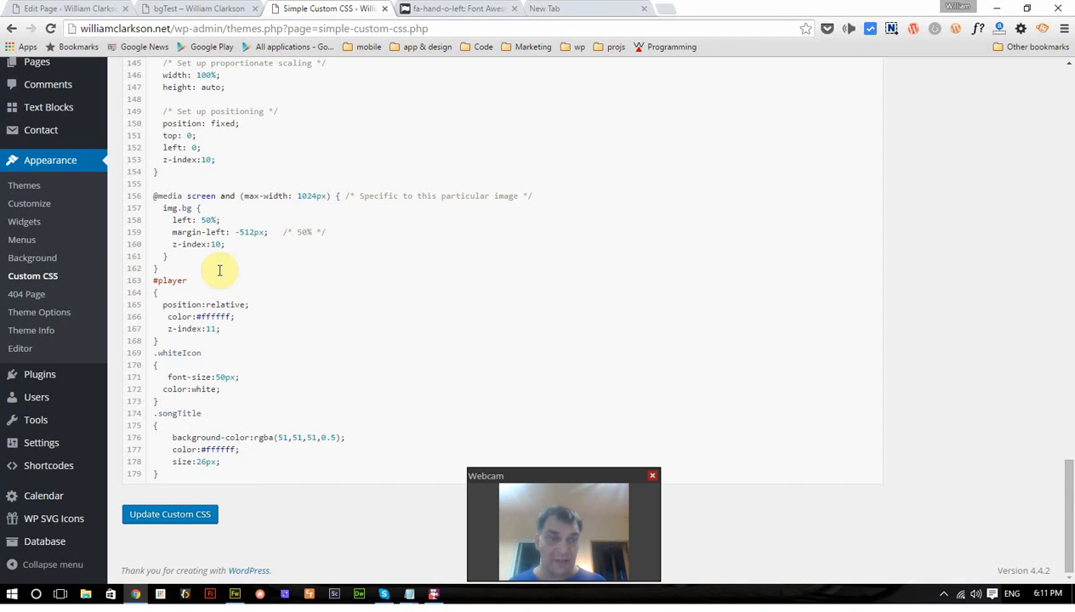
Insert the silhouette-with-barbed-wire image from the Media Library into The Band page.
left_click(68, 8)
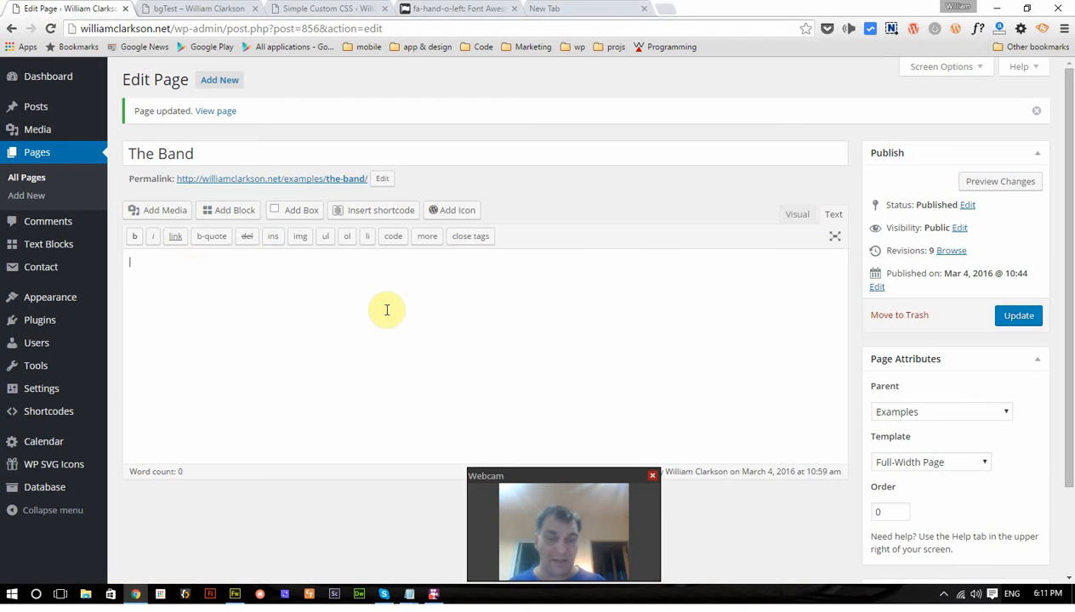
mouse_move(316, 378)
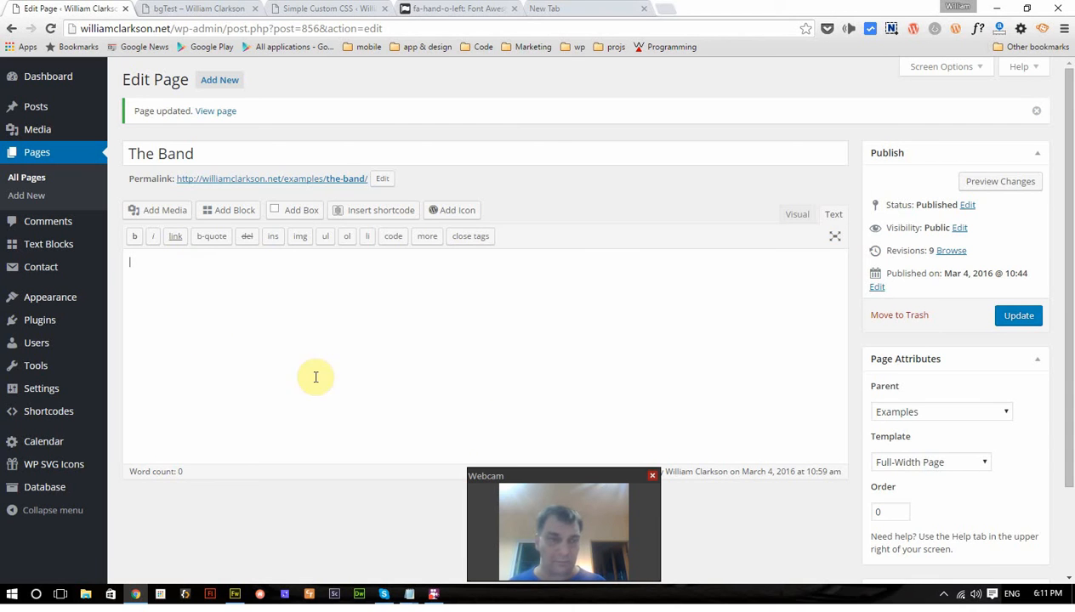
left_click(164, 211)
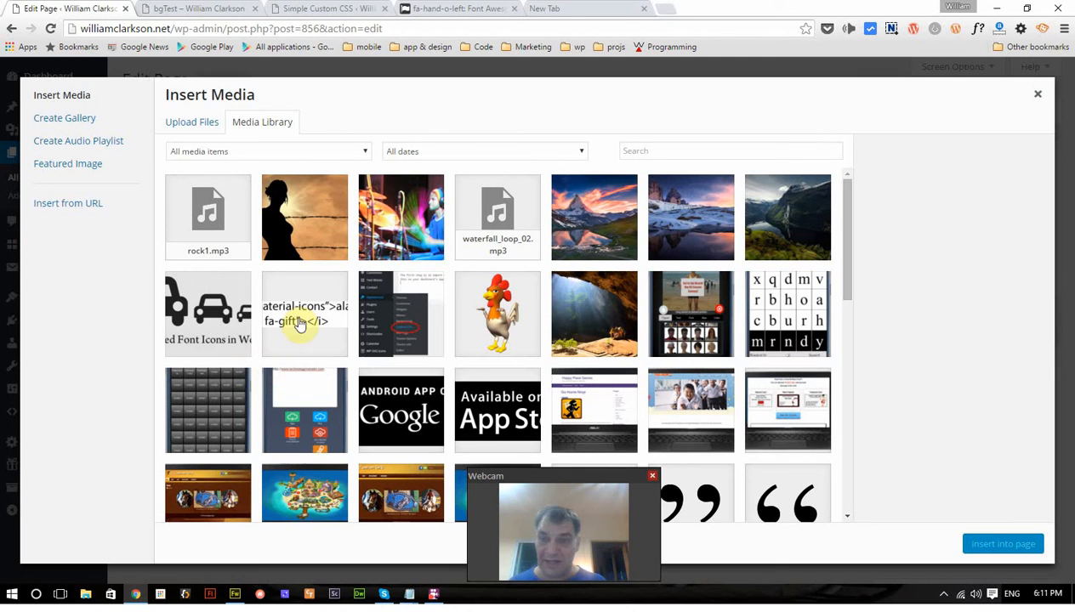
mouse_move(740, 224)
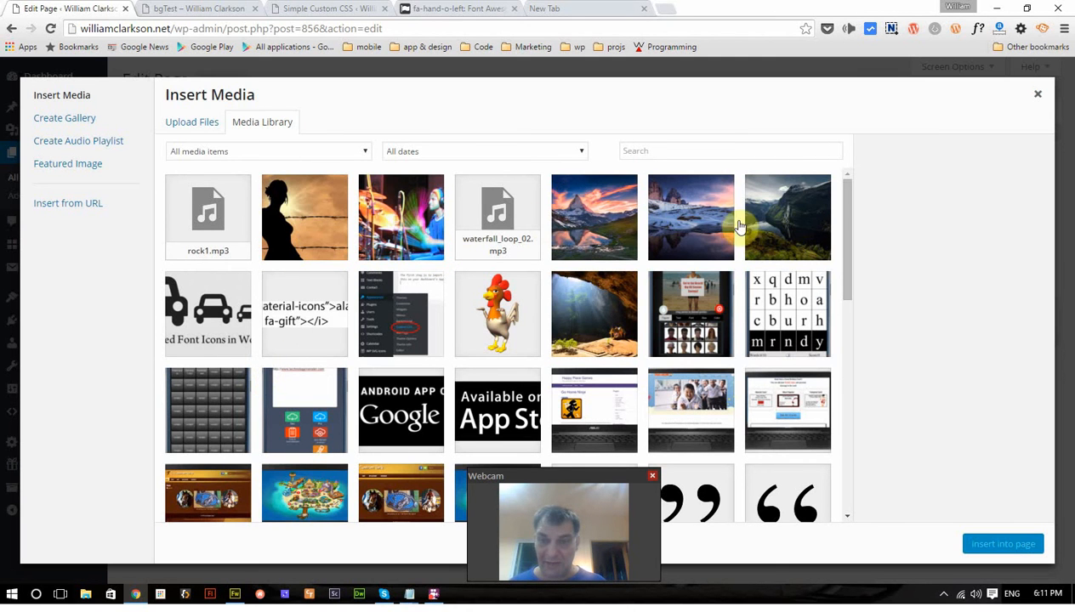
mouse_move(435, 245)
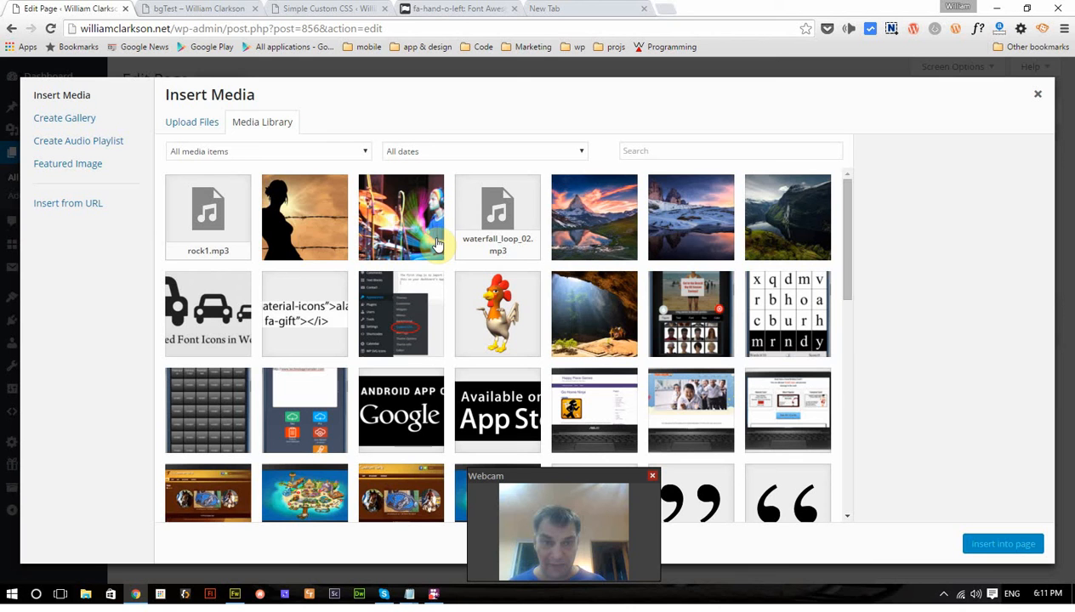
mouse_move(303, 231)
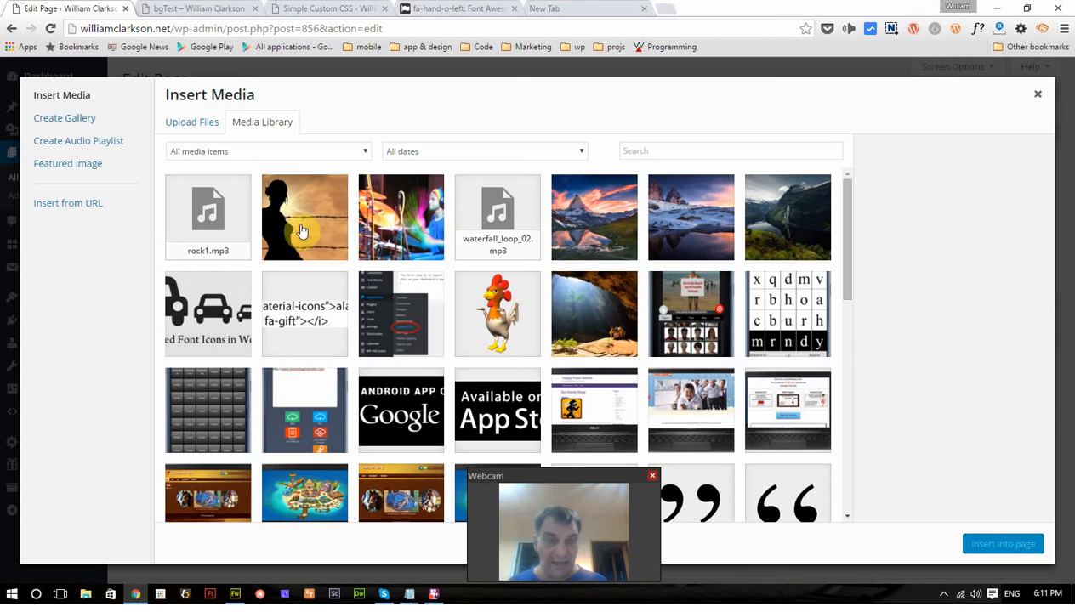
left_click(305, 217)
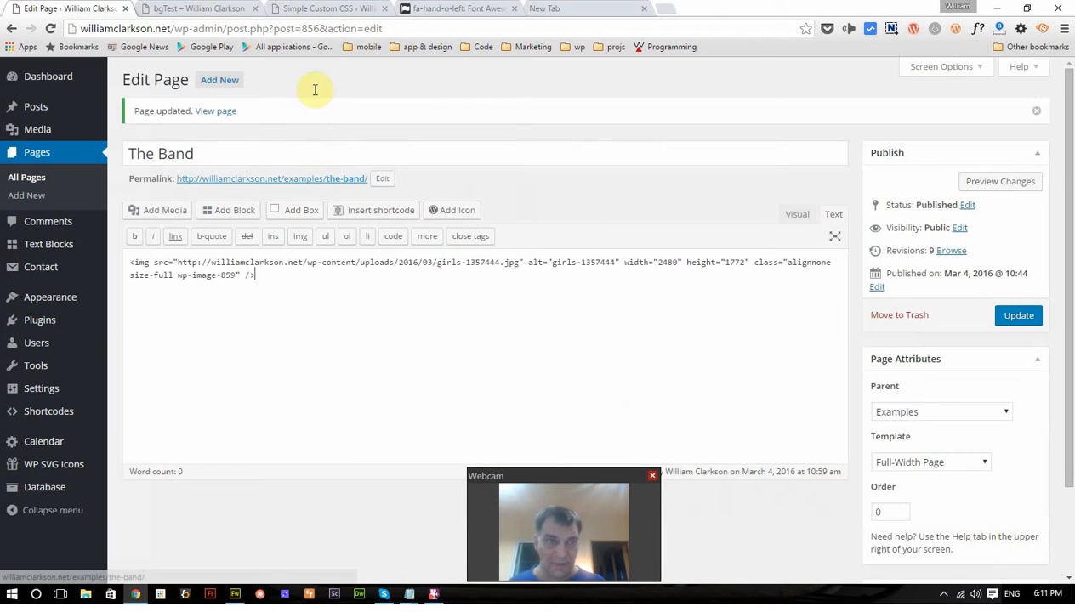
Show the FULL SCREEN IMAGE img.bg rules in the Simple Custom CSS stylesheet.
left_click(327, 9)
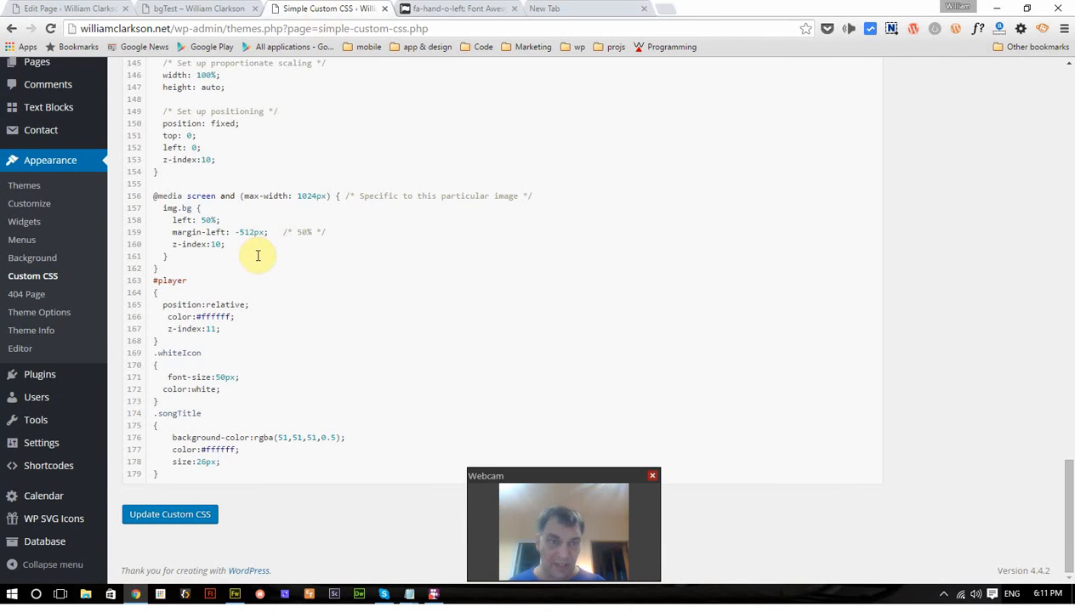
scroll("up", 3)
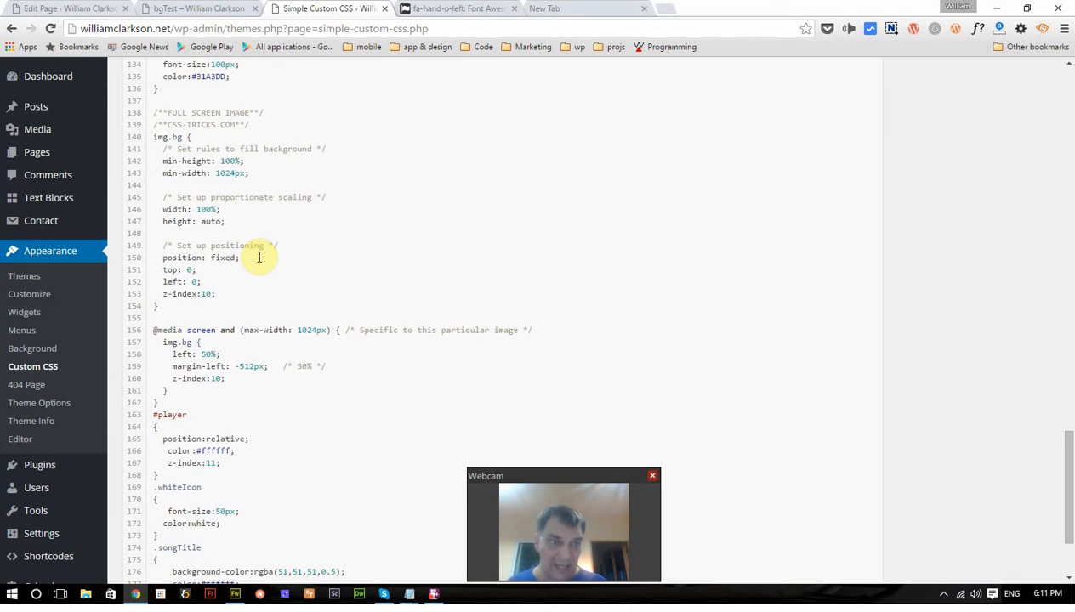
scroll("up", 3)
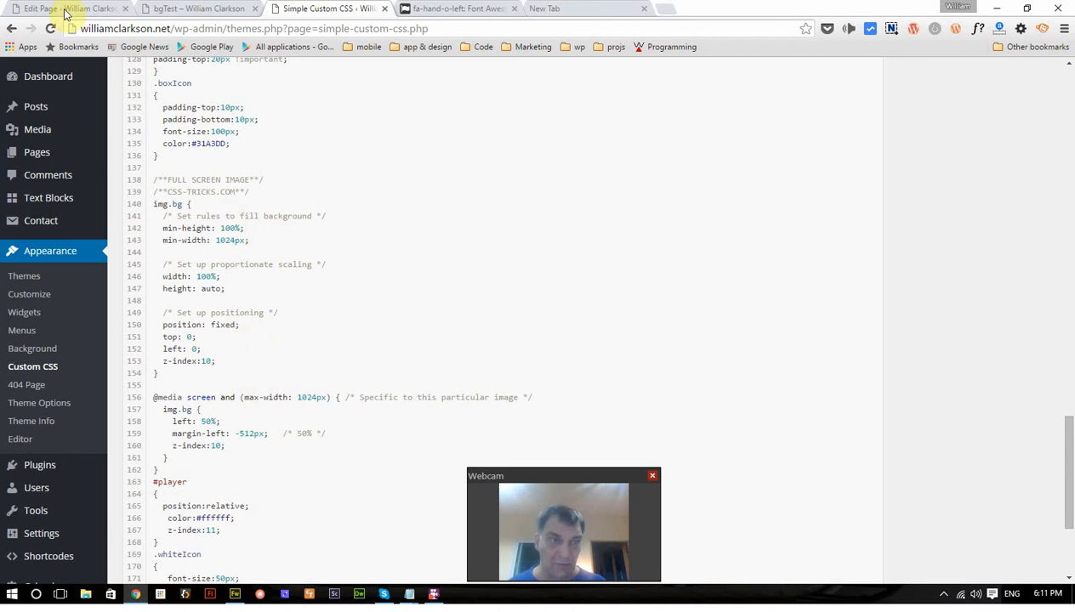
Change the img tag's class attribute to "bg" and update The Band page.
left_click(68, 9)
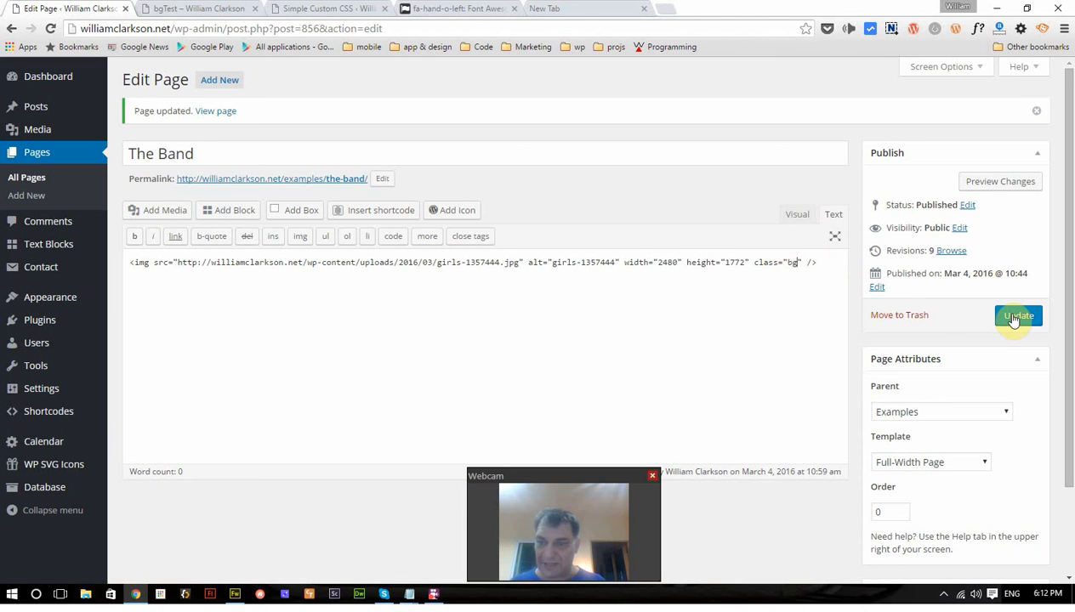
left_click(1017, 315)
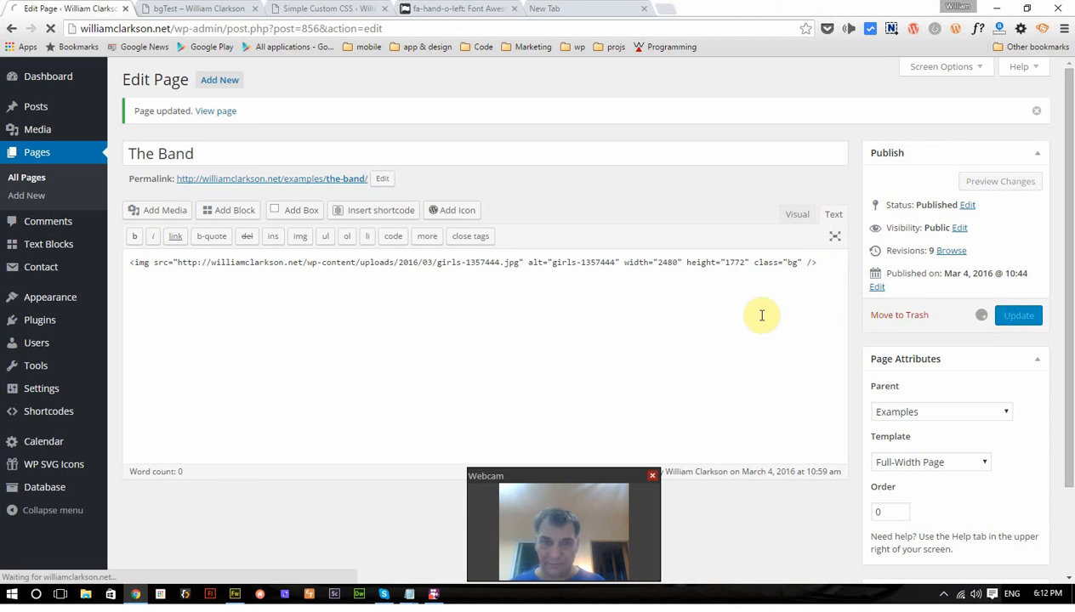
left_click(1017, 314)
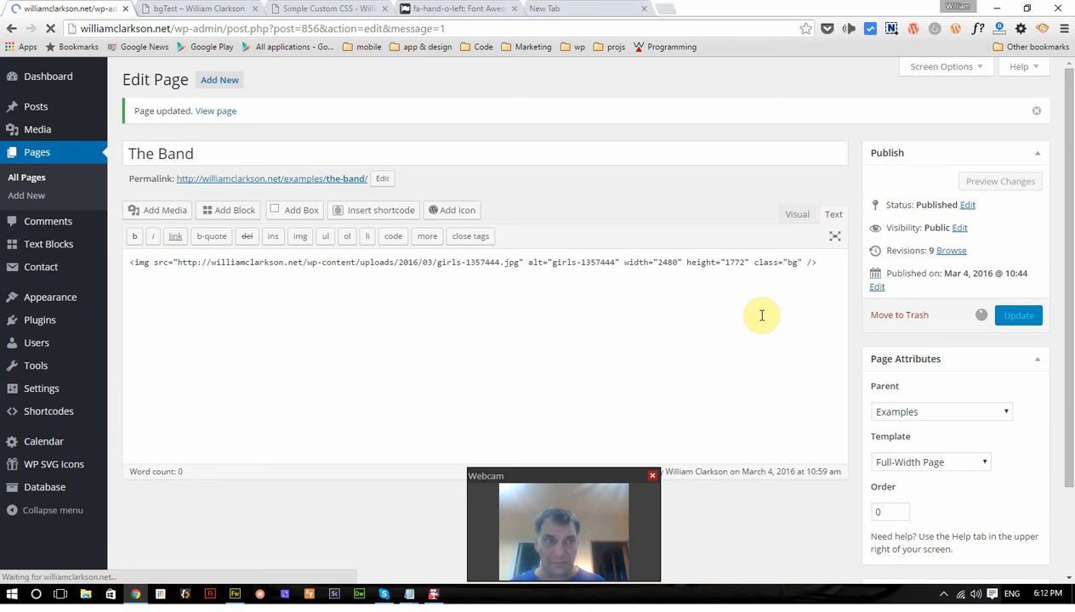
left_click(1017, 314)
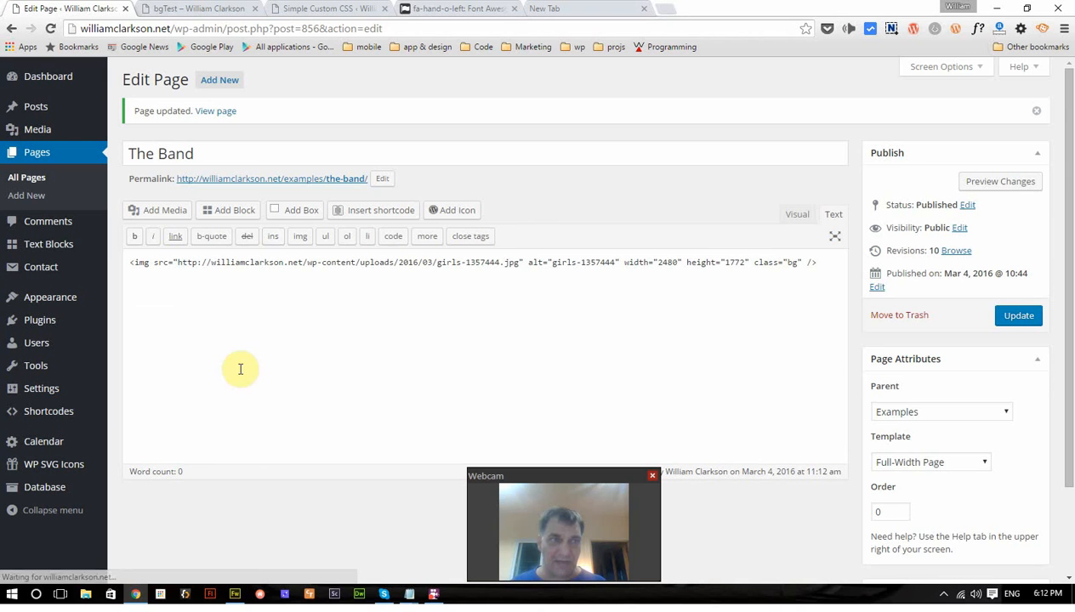
mouse_move(283, 250)
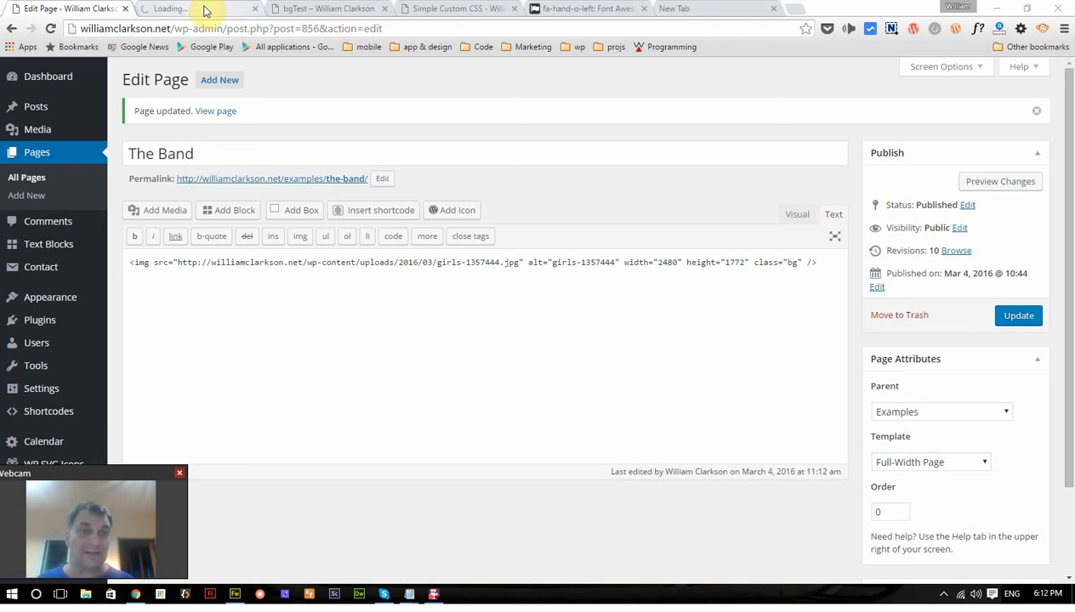
View the published The Band page with the silhouette filling the window.
left_click(170, 8)
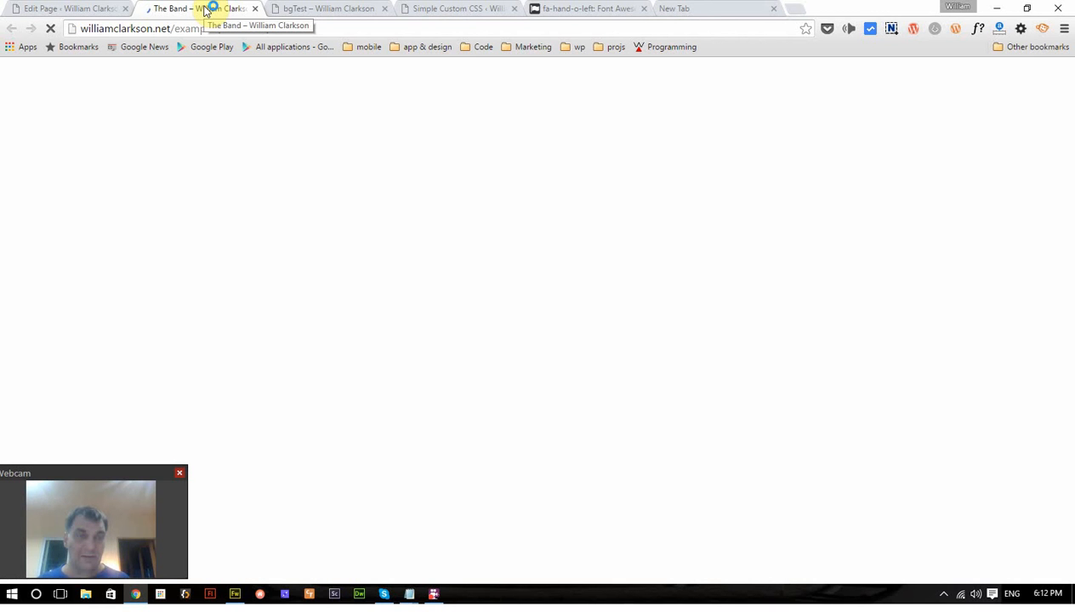
mouse_move(722, 331)
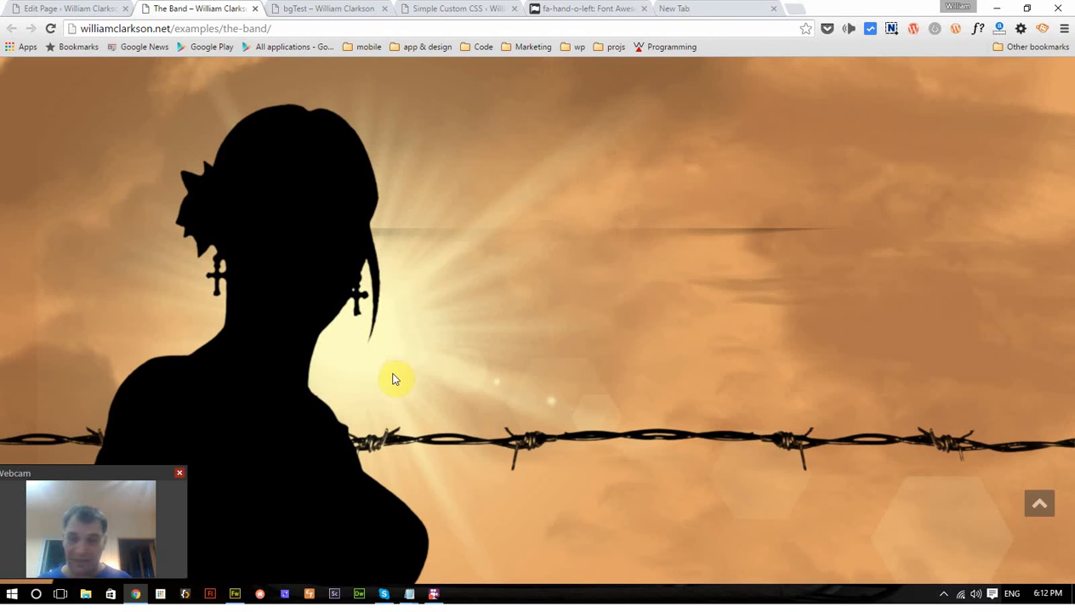
mouse_move(417, 319)
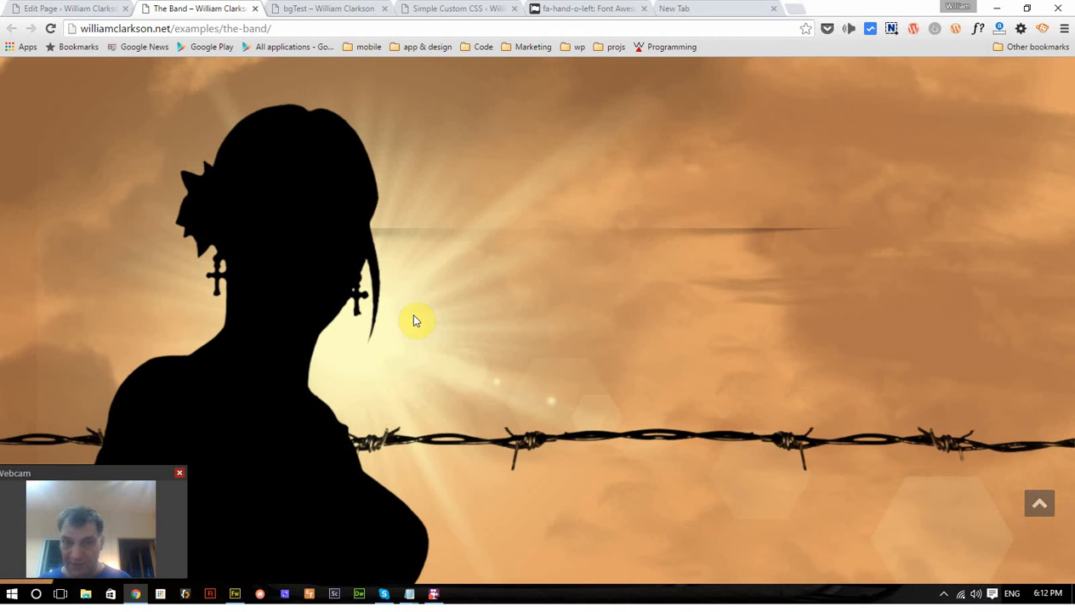
mouse_move(399, 204)
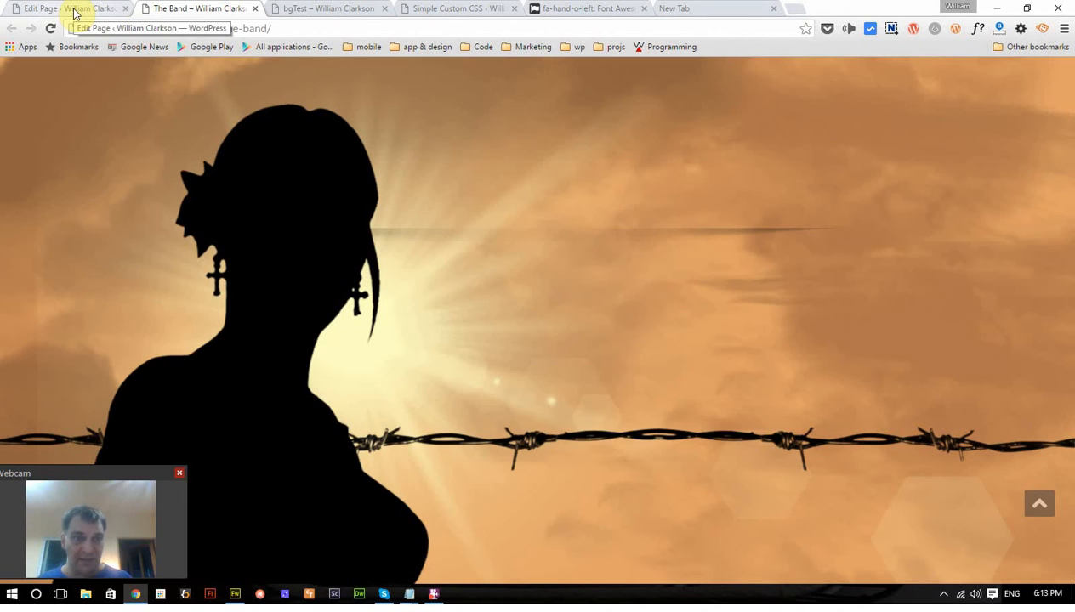
Add a <div align="center"> block with an empty line after the bg image tag.
left_click(65, 9)
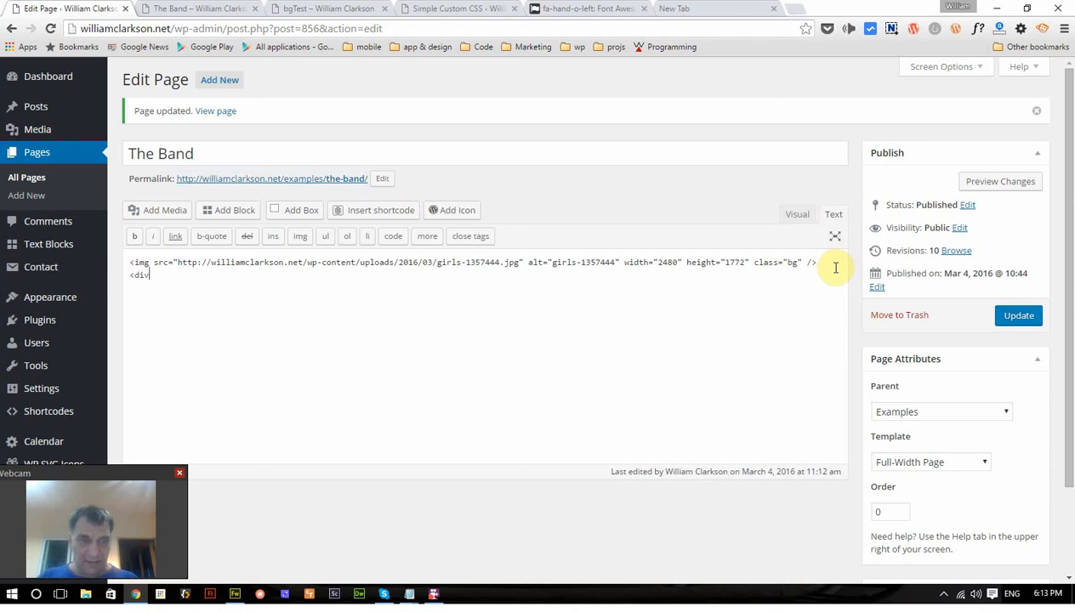
type("align")
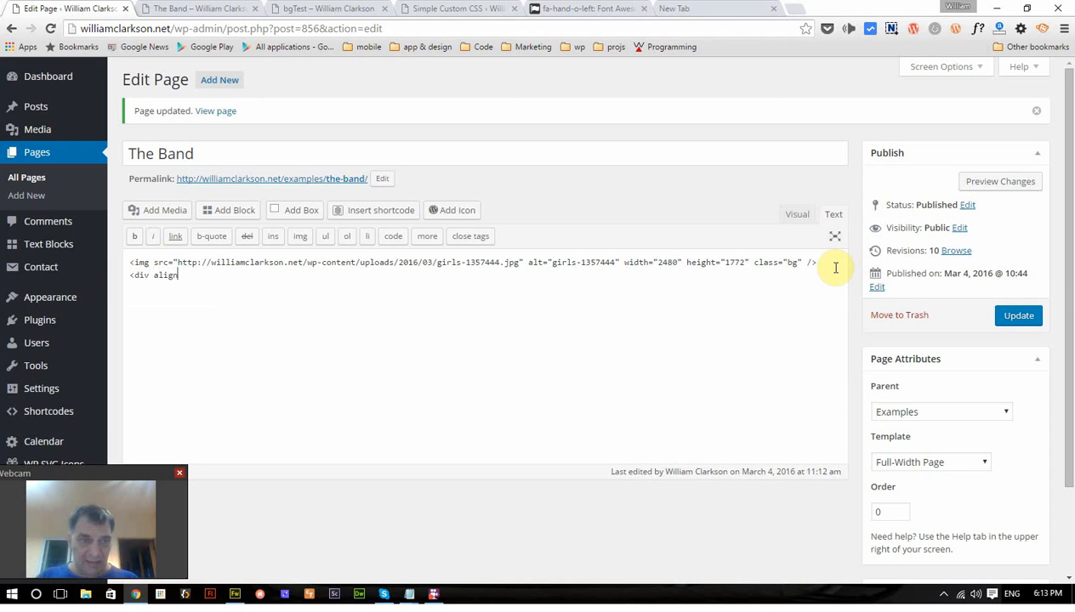
type("=\"c")
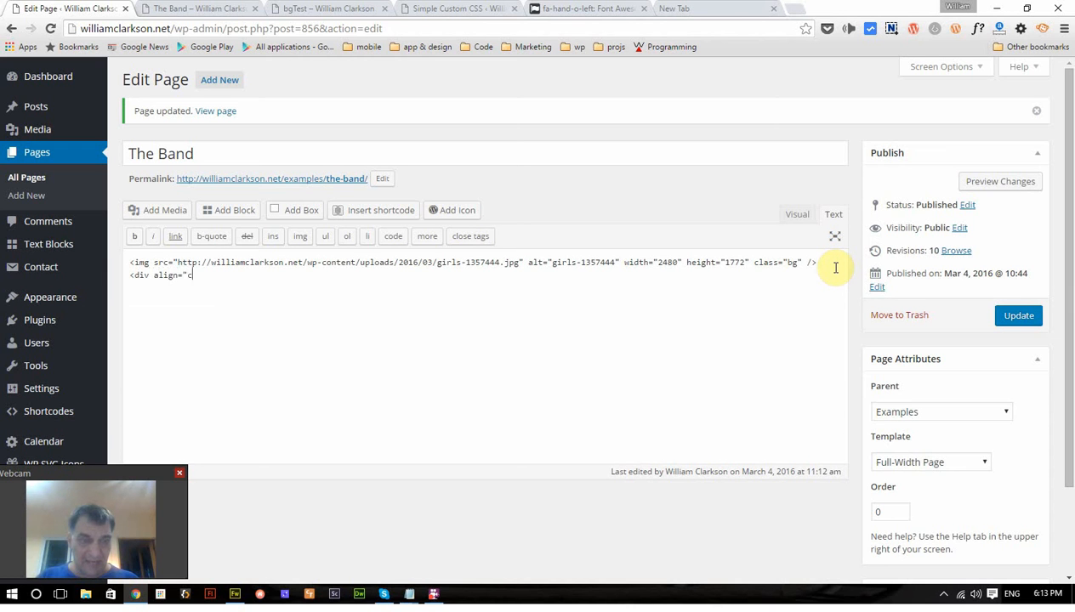
type("enter\">")
type("</center>")
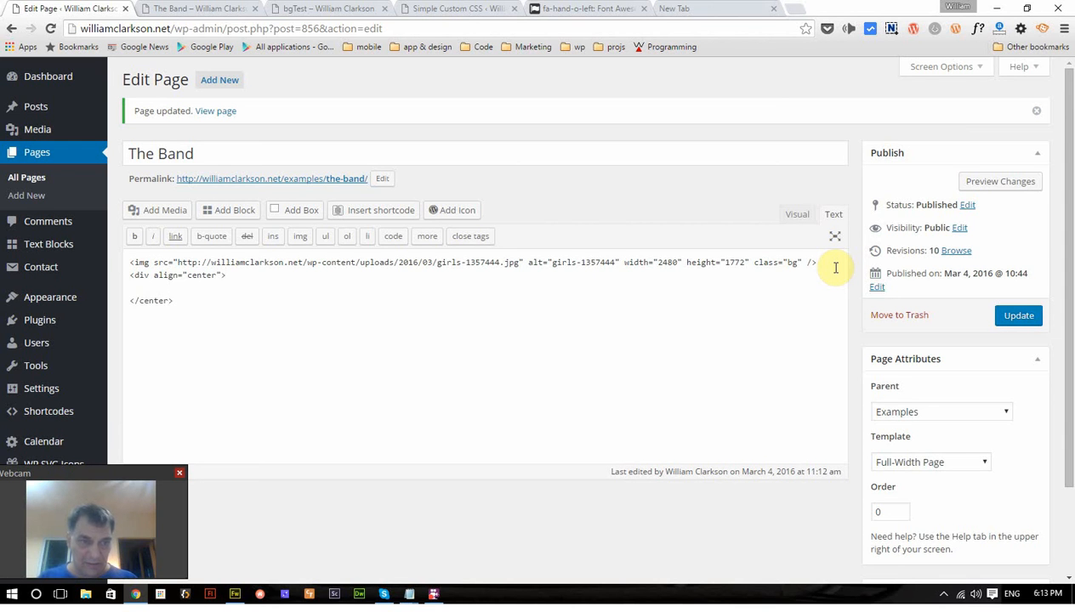
mouse_move(290, 281)
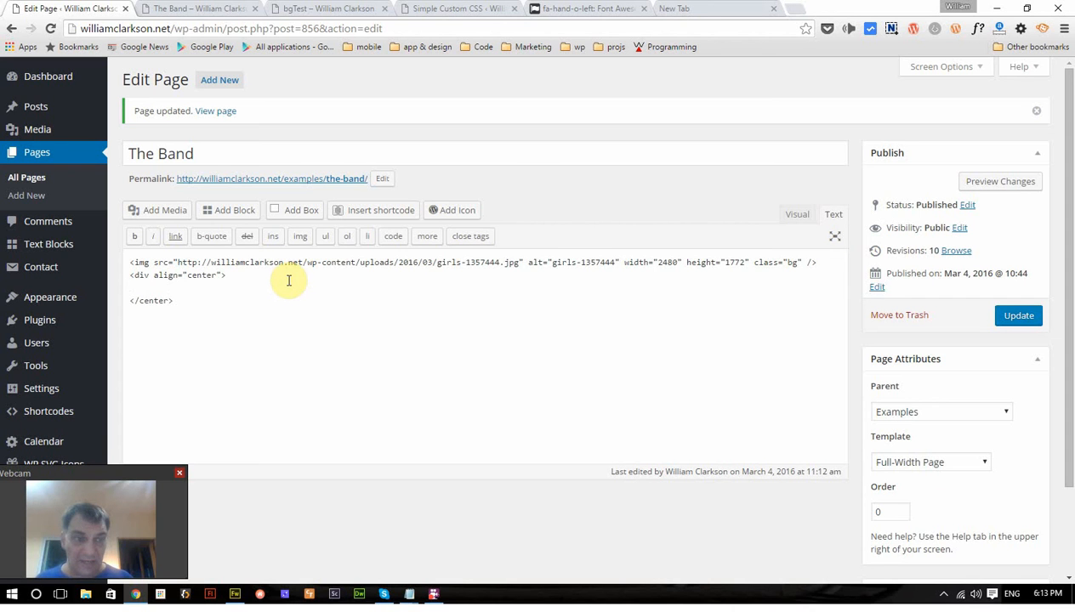
mouse_move(349, 301)
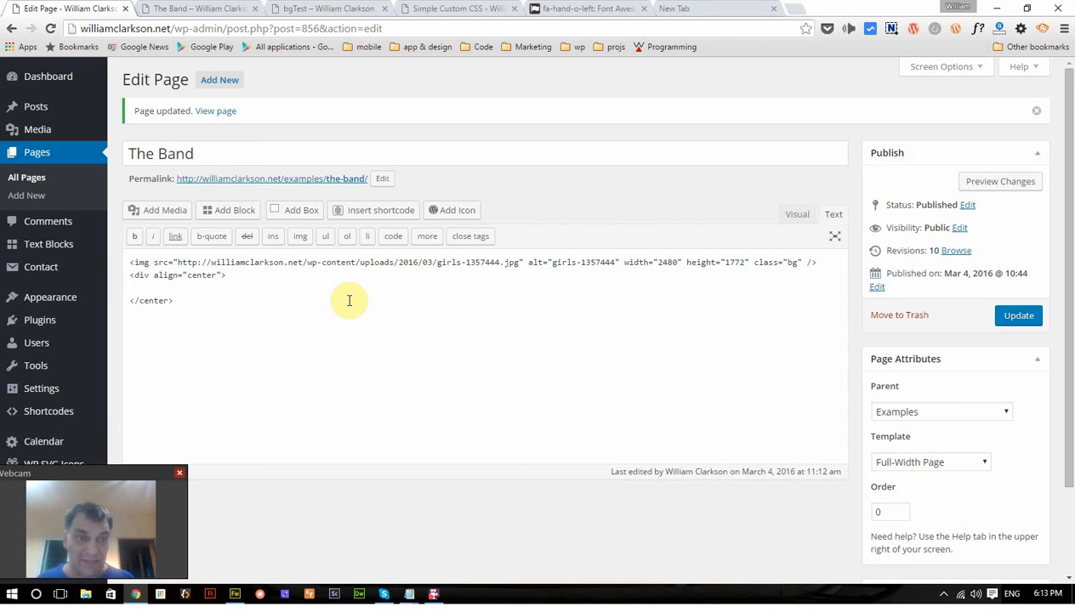
mouse_move(299, 309)
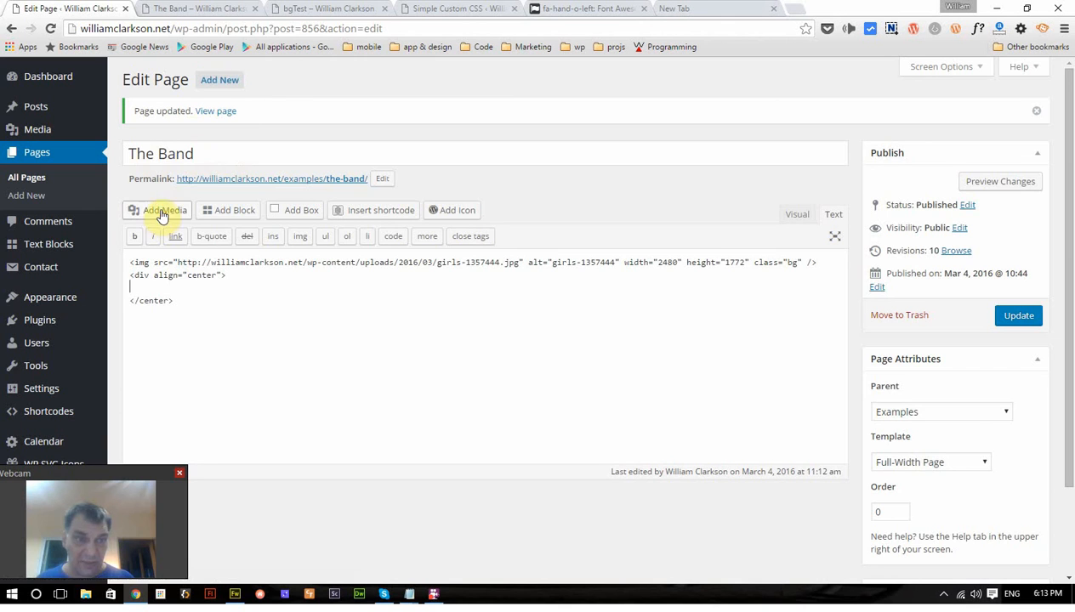
Insert the rock1.mp3 audio shortcode from the Media Library inside the centered block.
left_click(157, 211)
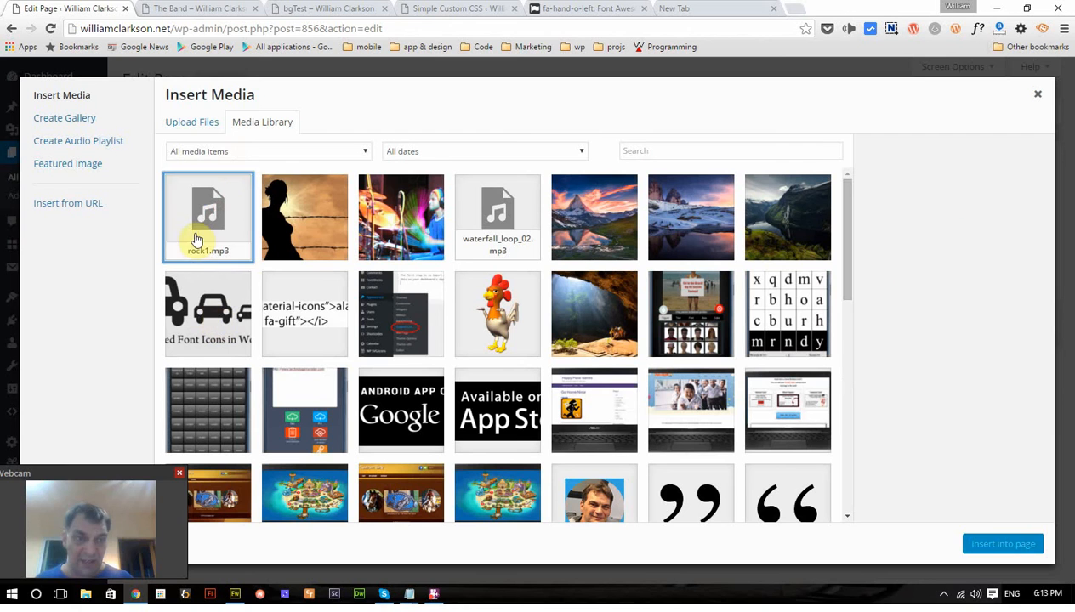
left_click(208, 217)
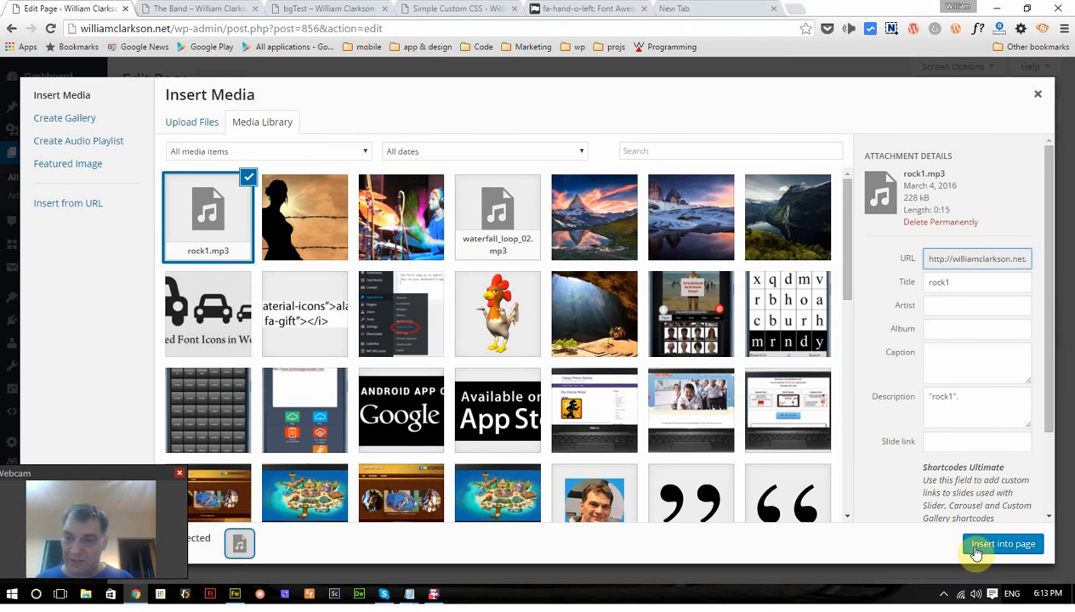
left_click(1003, 545)
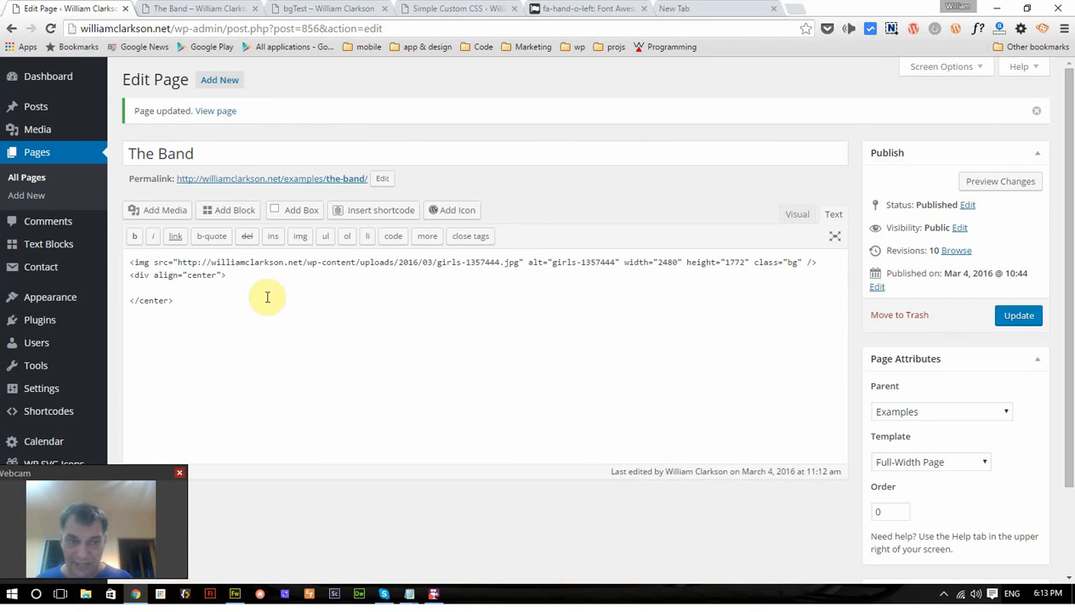
mouse_move(255, 291)
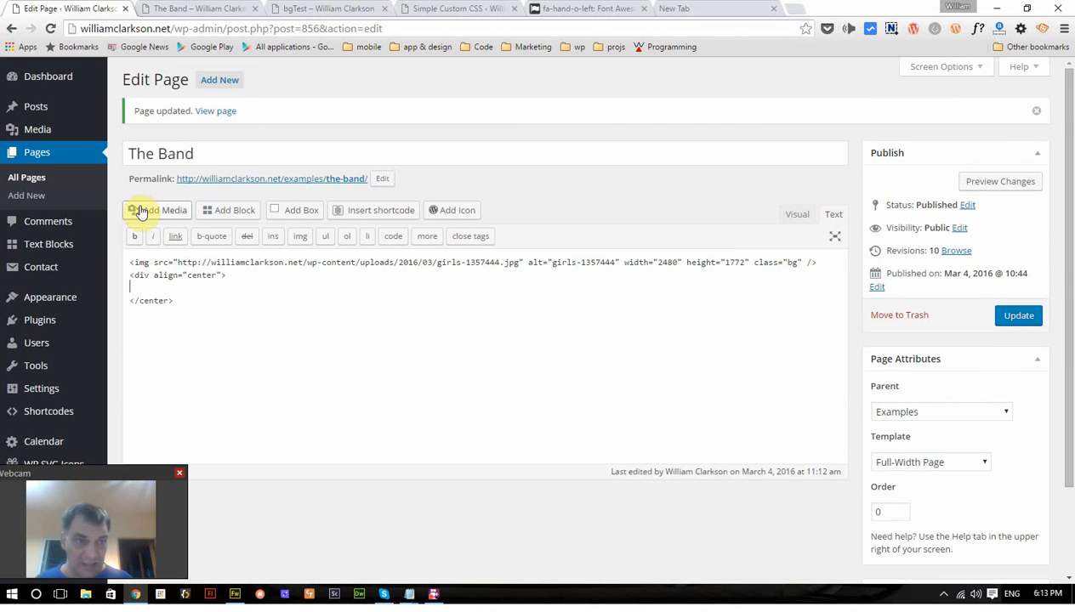
left_click(160, 211)
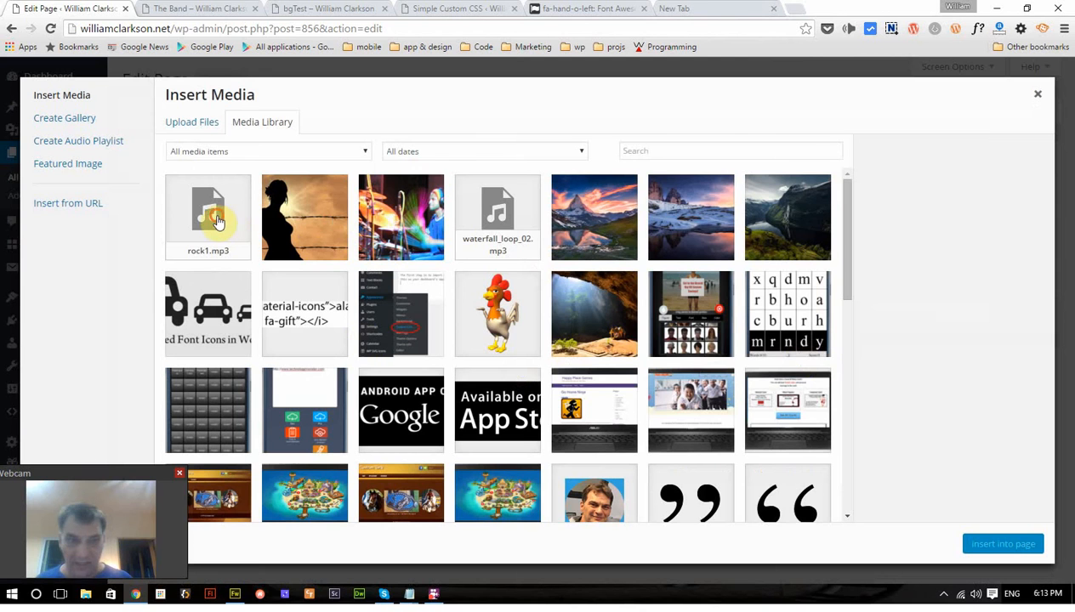
left_click(208, 217)
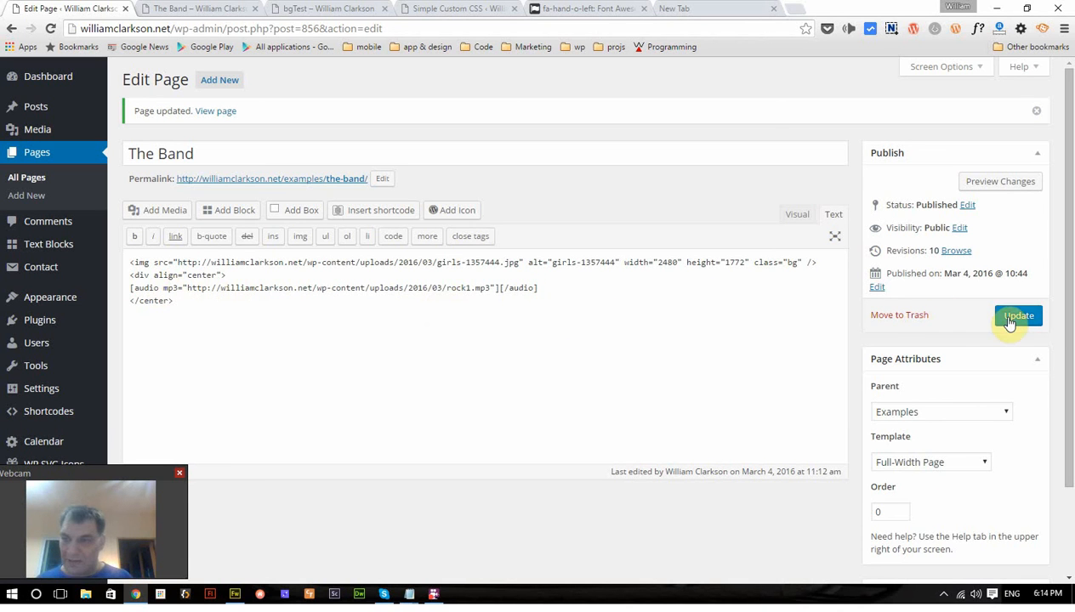
Update The Band page and reload its live view to check the audio player.
left_click(1017, 314)
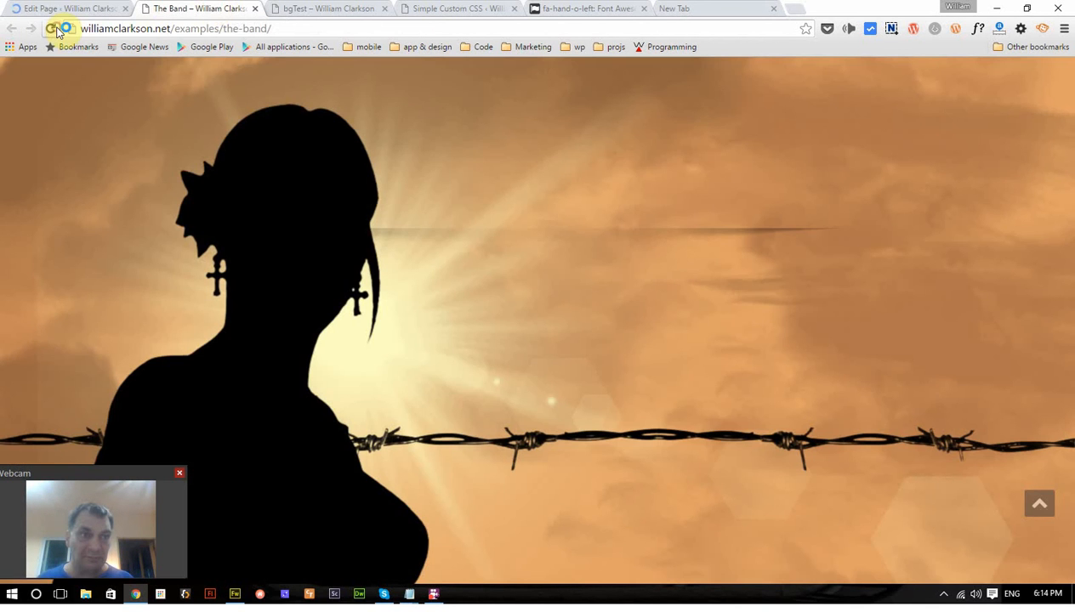
left_click(58, 27)
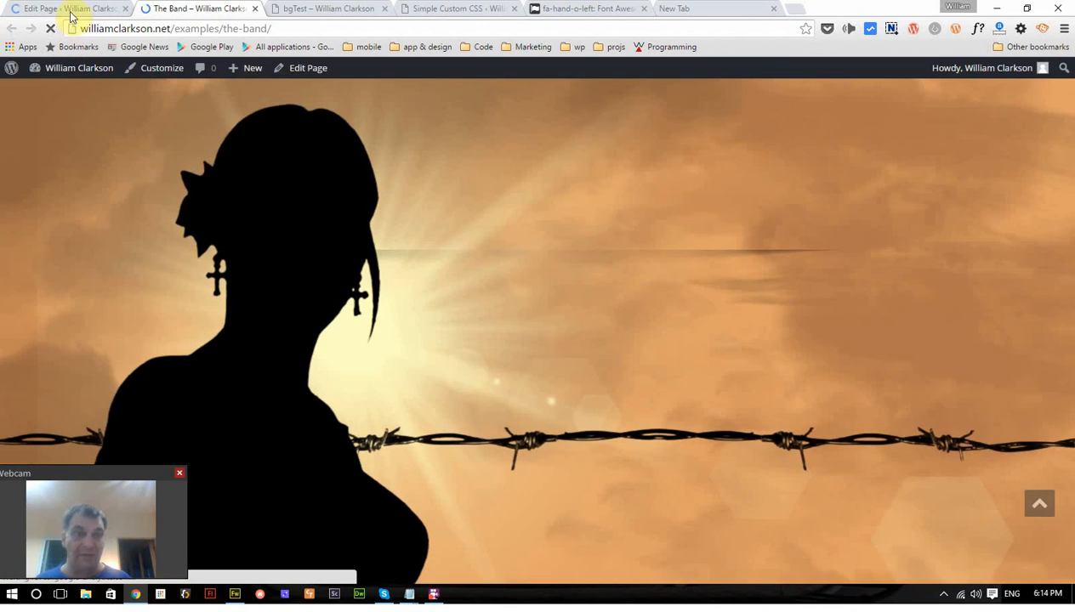
Wrap the [audio] shortcode in <div id="player"> ... </div> on The Band page.
left_click(65, 8)
type("<d")
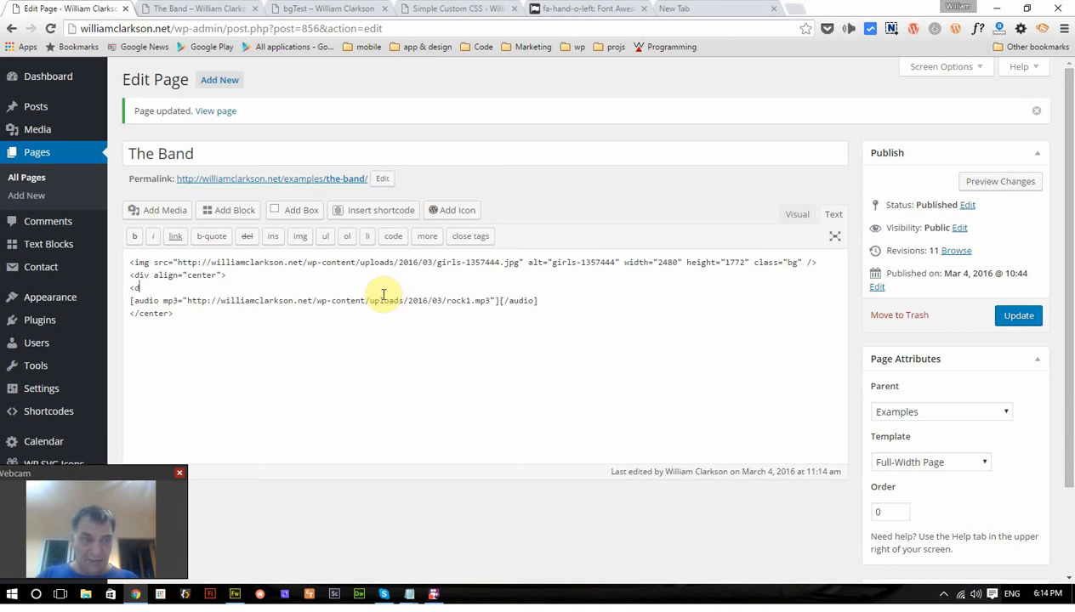
type("iv")
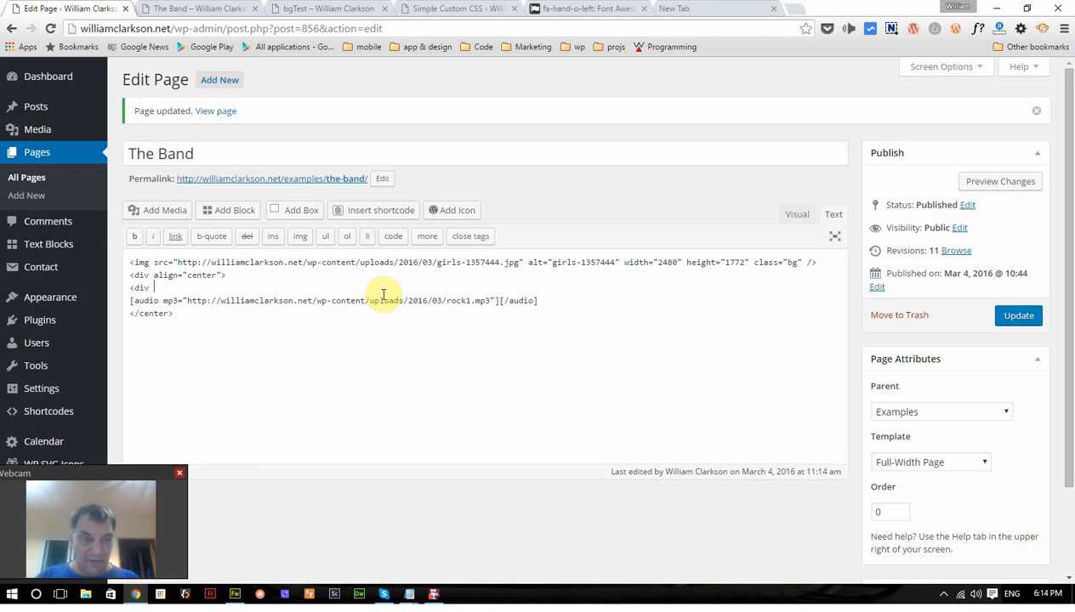
type("id=")
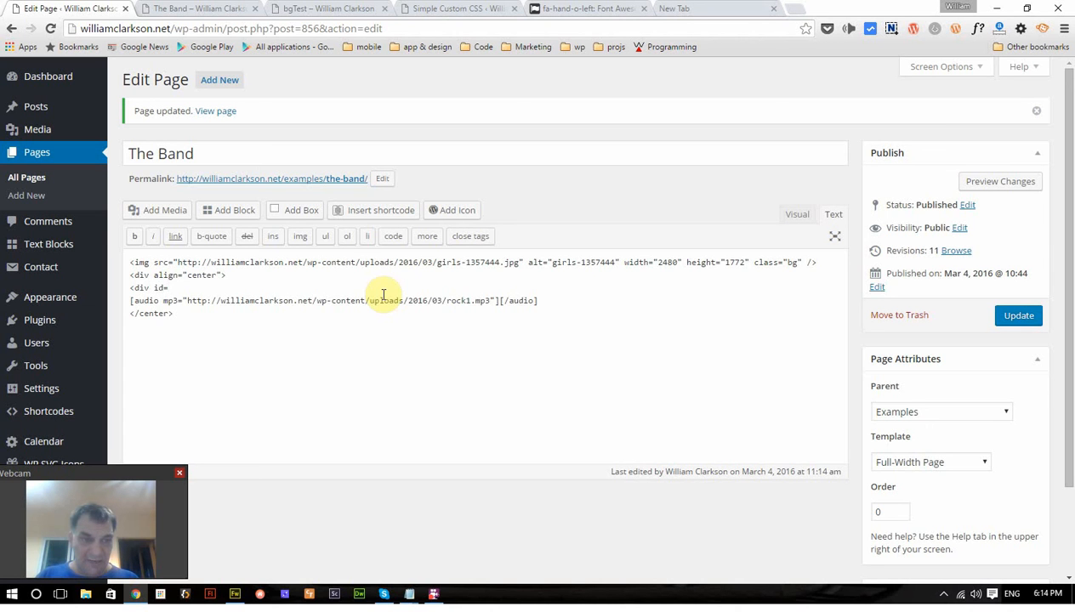
type("player\">")
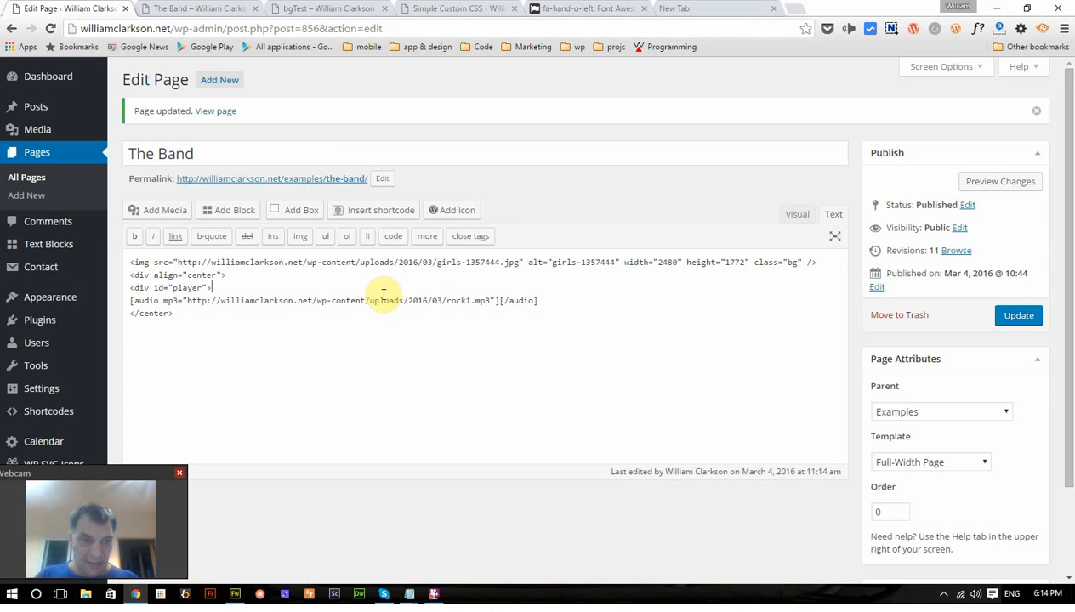
left_click(537, 300)
type("</")
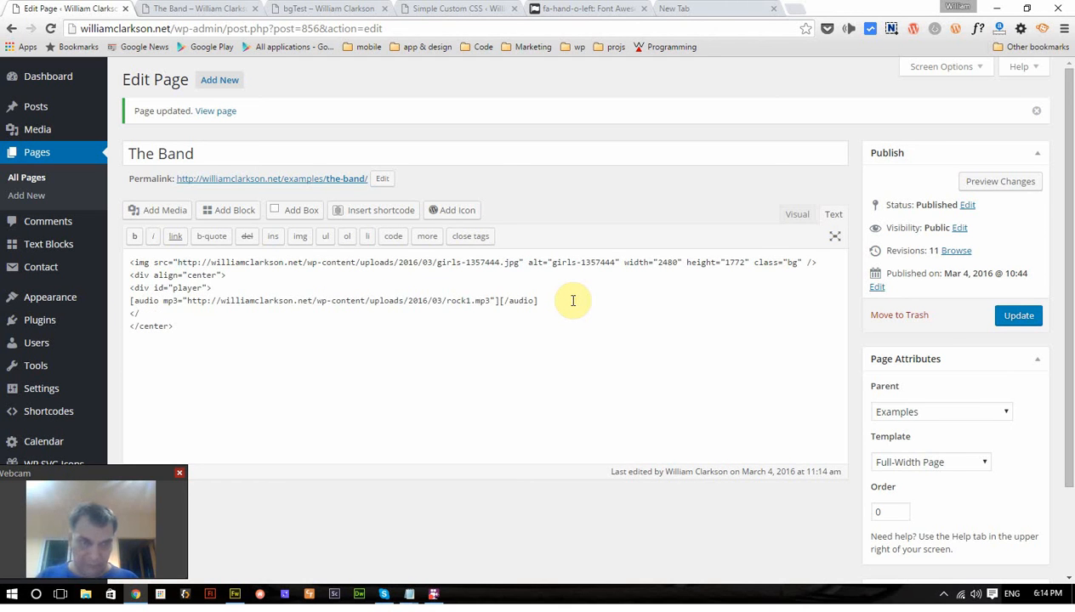
type("play")
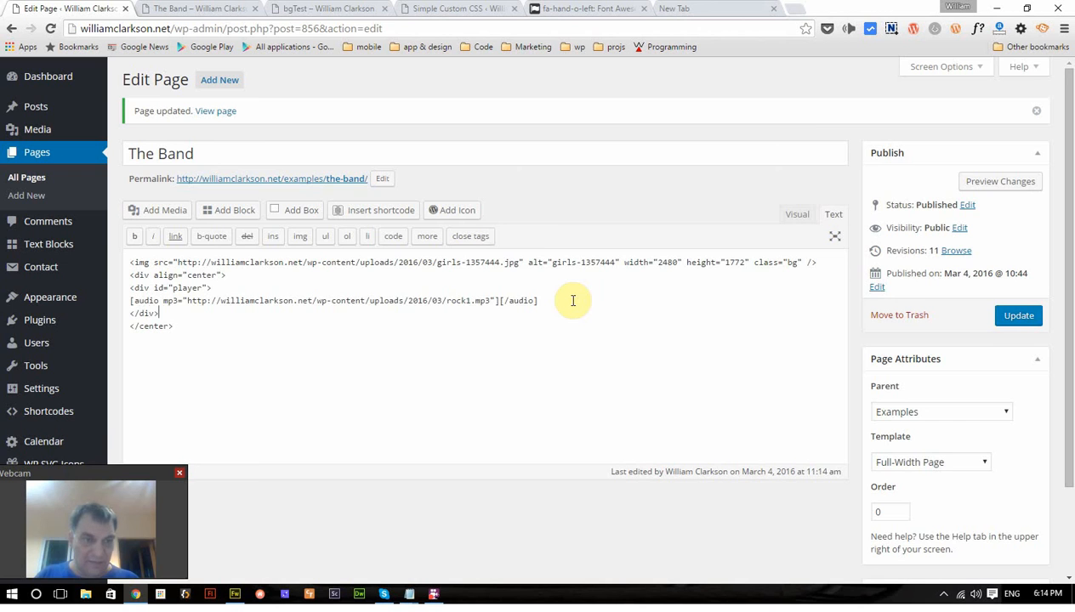
left_click(460, 8)
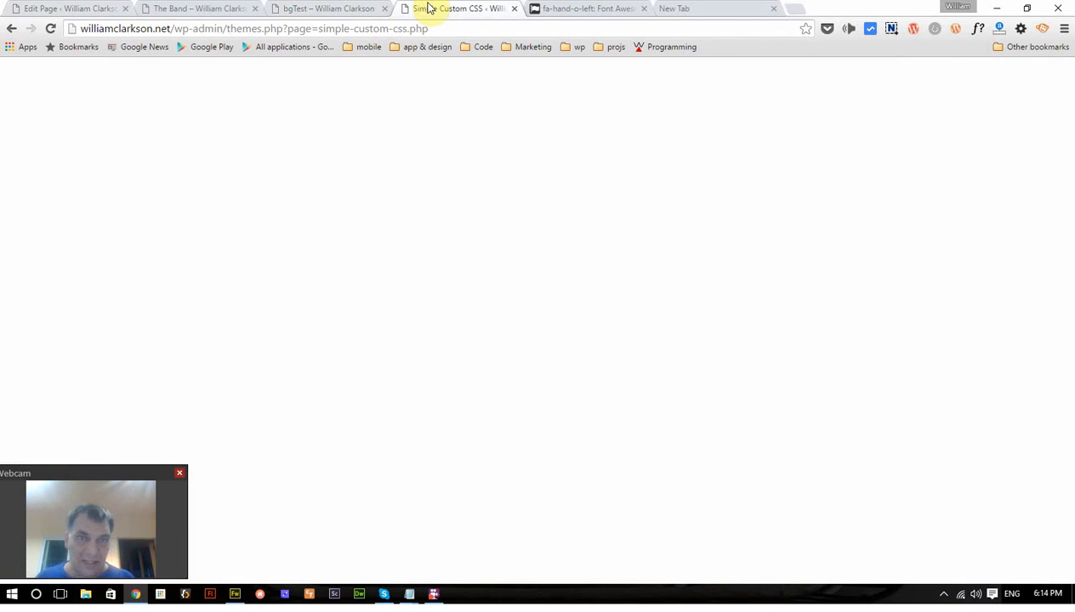
Review the existing #player rule in the Simple Custom CSS stylesheet.
left_click(463, 9)
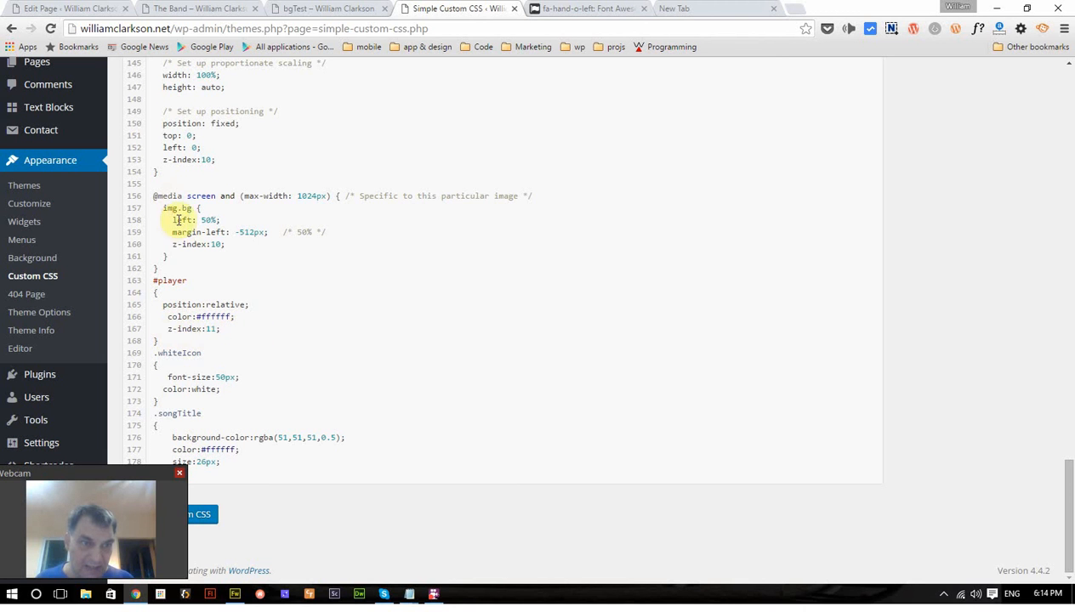
scroll("up", 3)
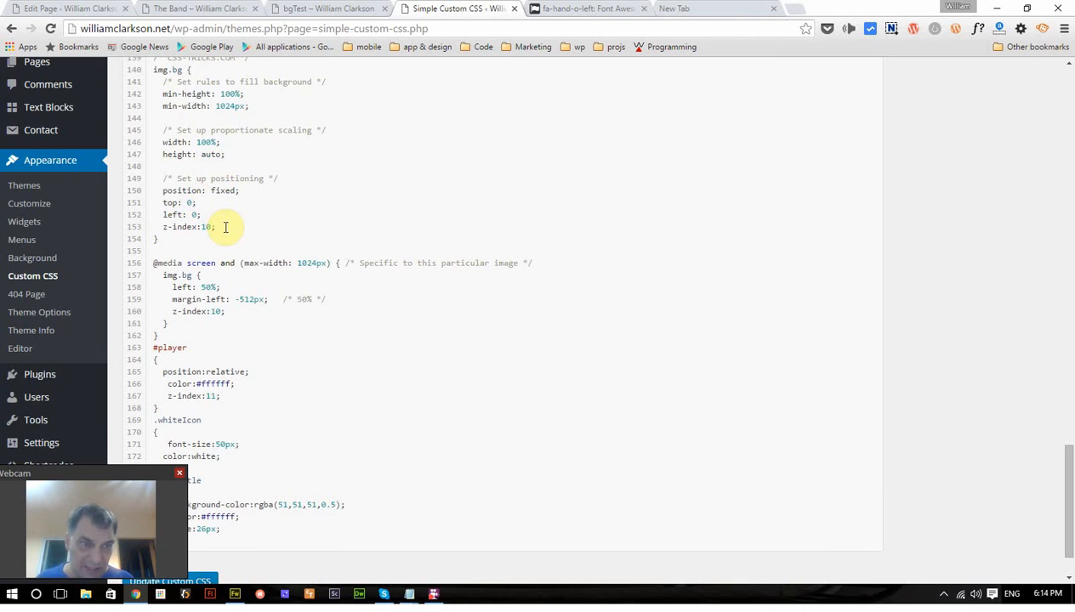
scroll("down", 3)
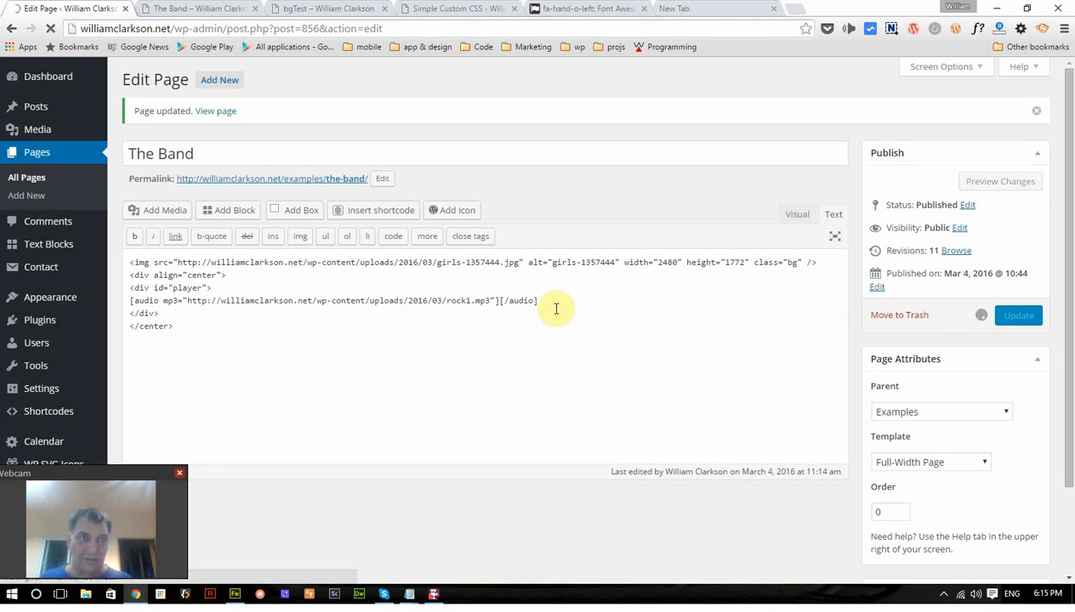
Update The Band page with the player div and reload its live view.
left_click(1018, 315)
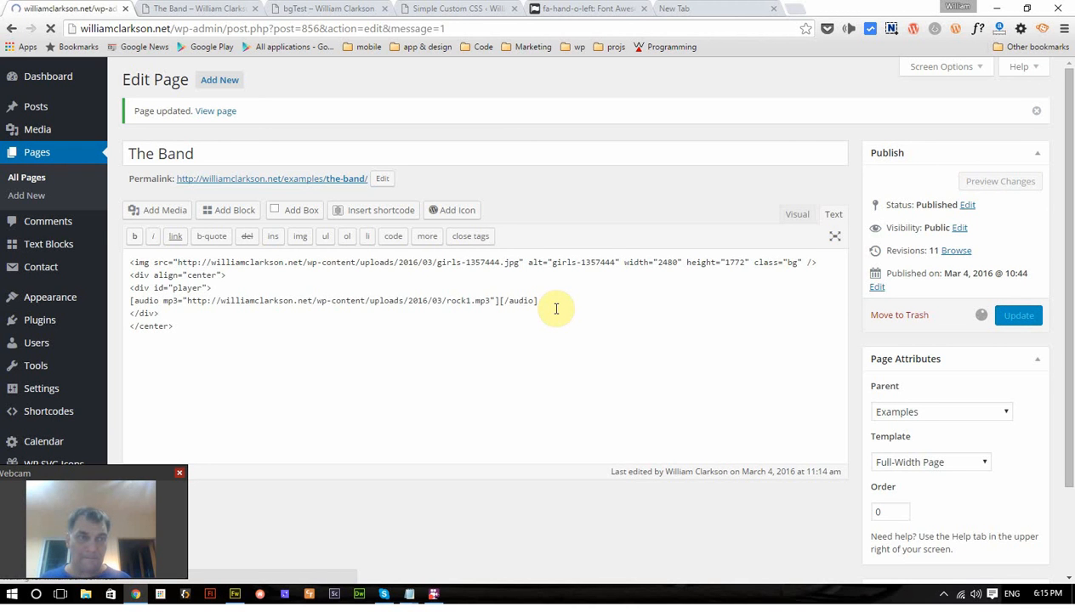
left_click(1017, 314)
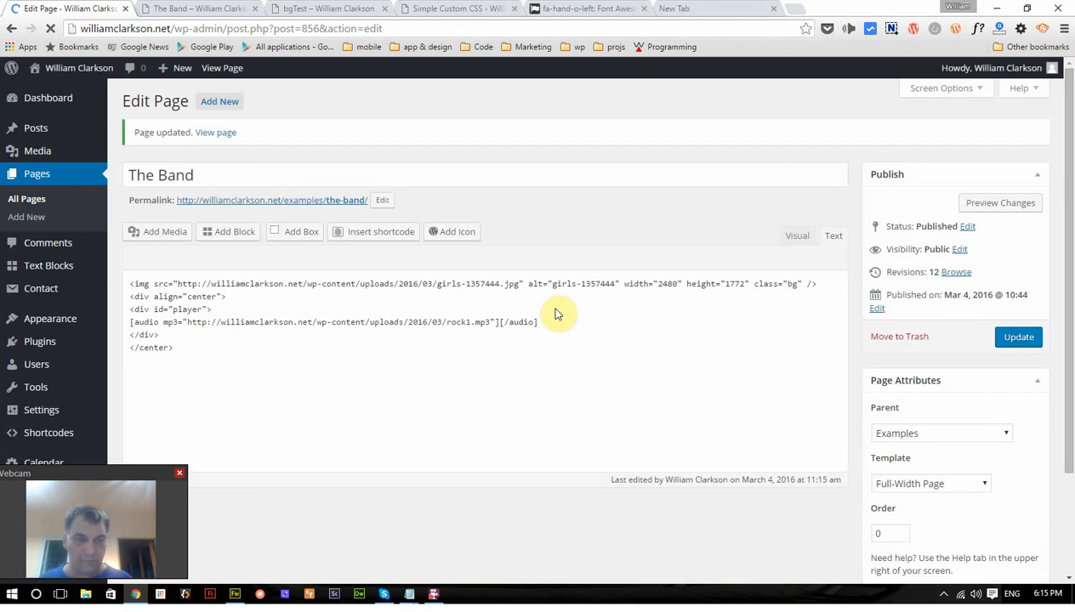
left_click(198, 8)
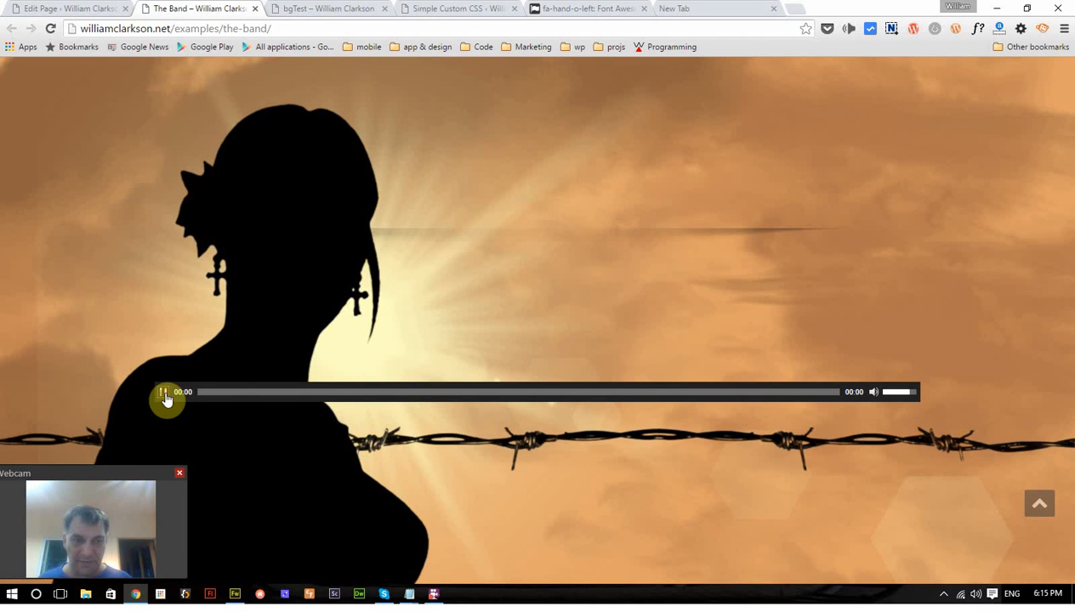
Play and pause the song on the live page, then return to the page editor.
left_click(166, 391)
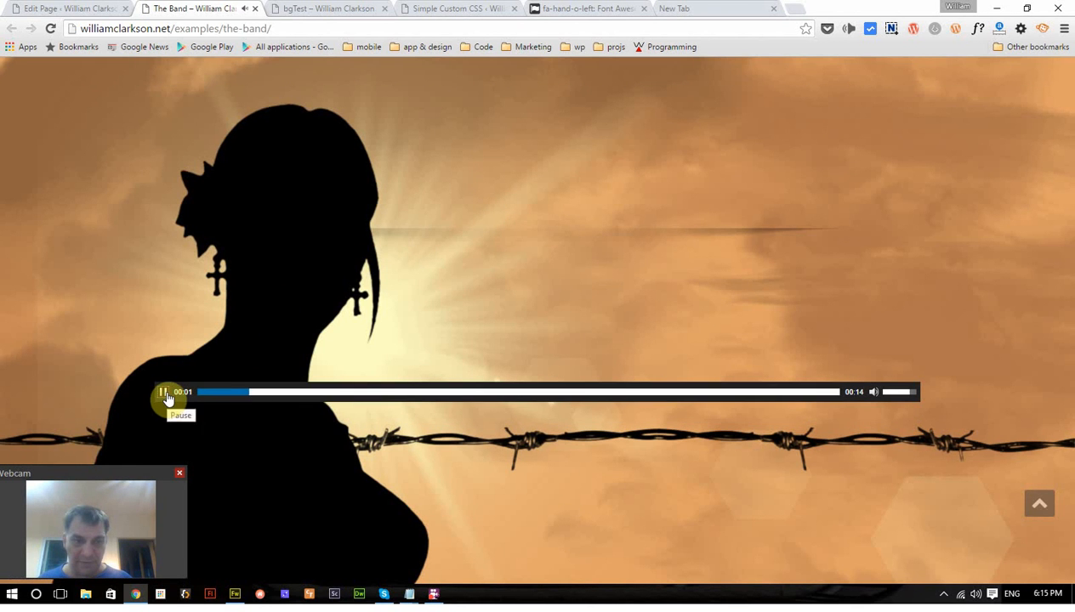
left_click(163, 392)
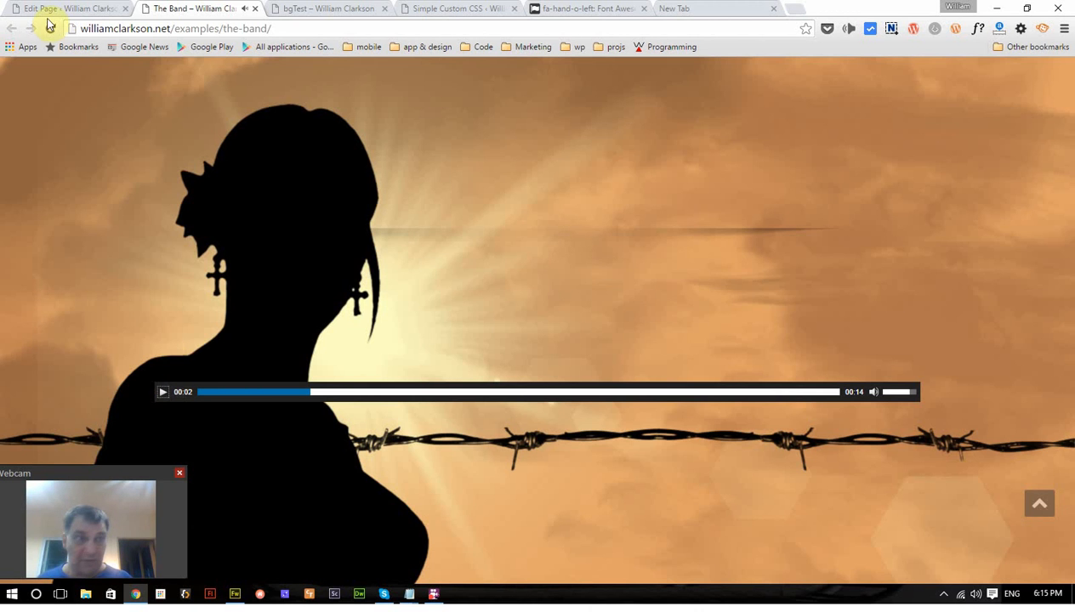
left_click(65, 8)
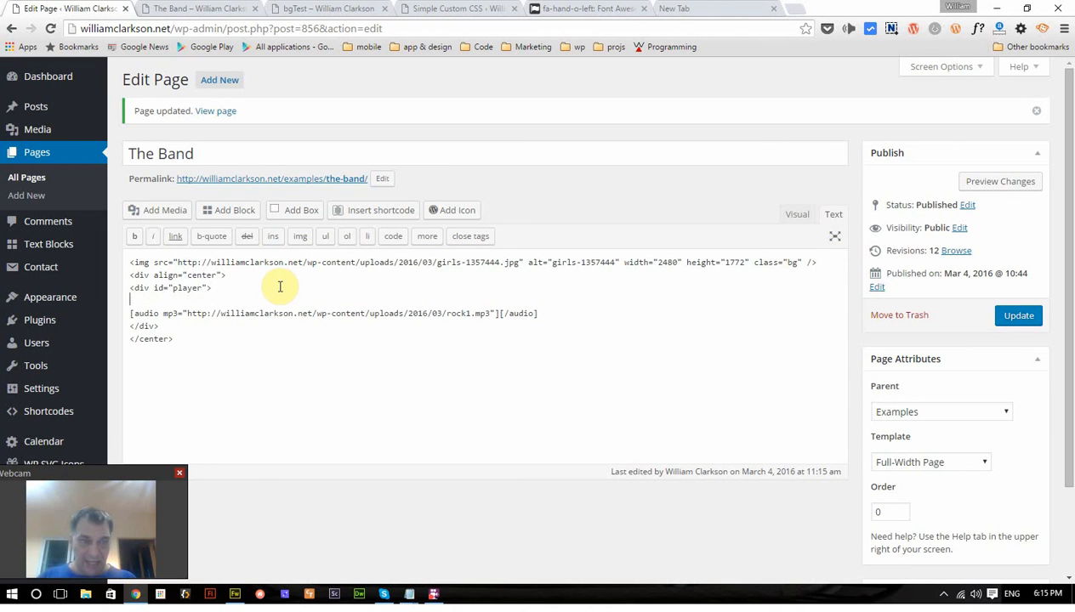
Add a songTitle div reading THE NAME OF THE SONG before the audio shortcode.
type("<")
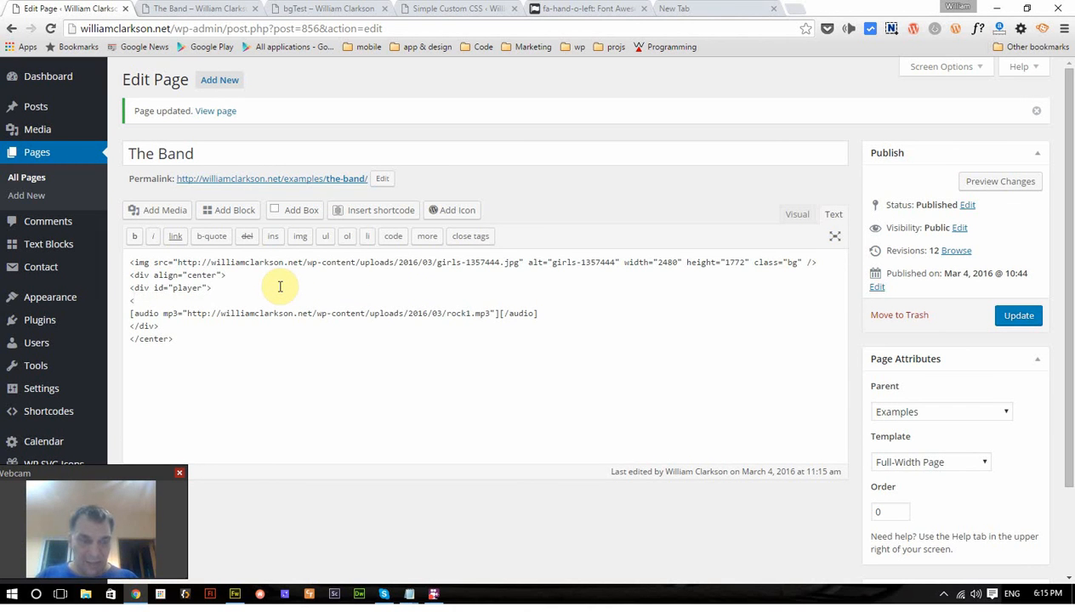
type("div")
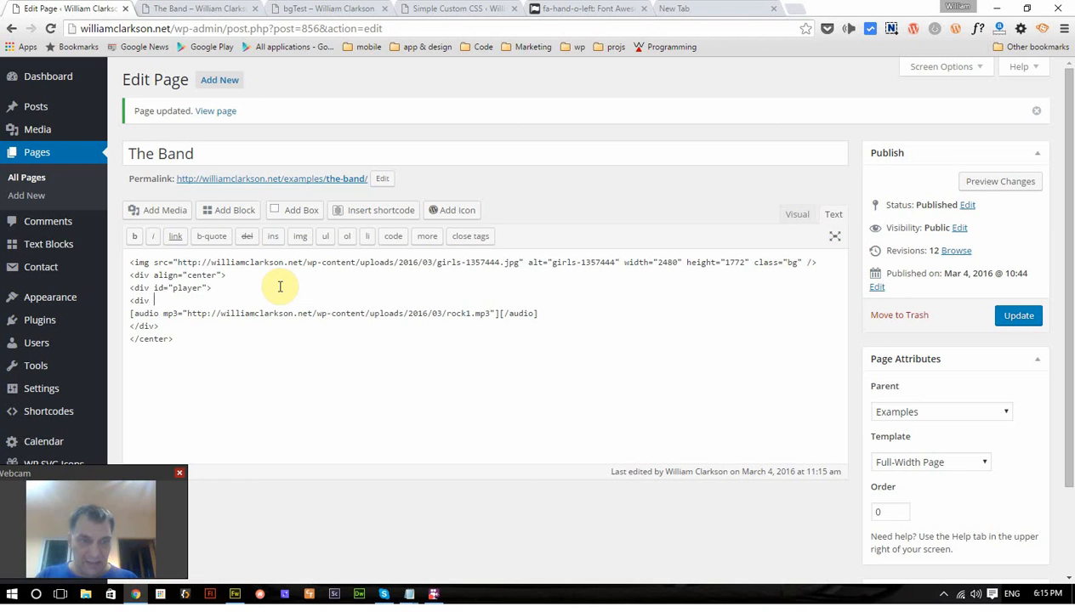
type("id=")
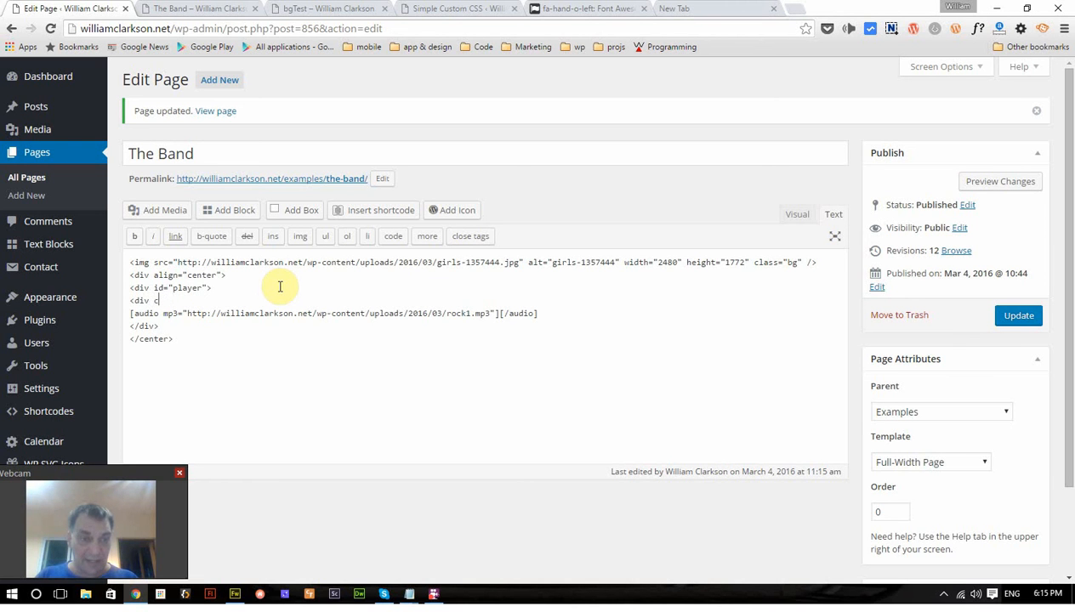
type("lass=\"son")
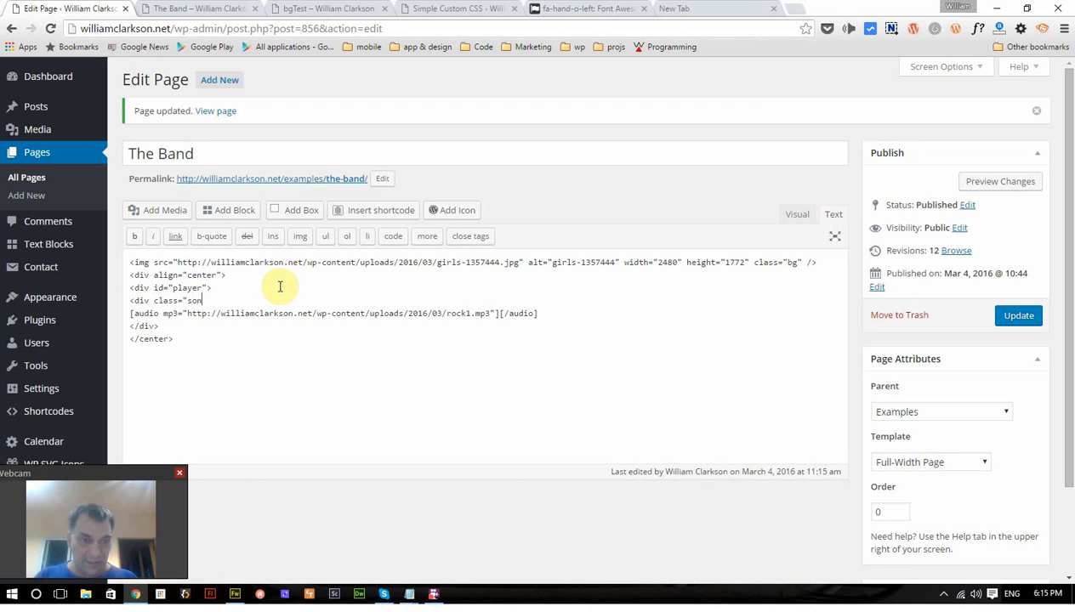
type("gTitle\">")
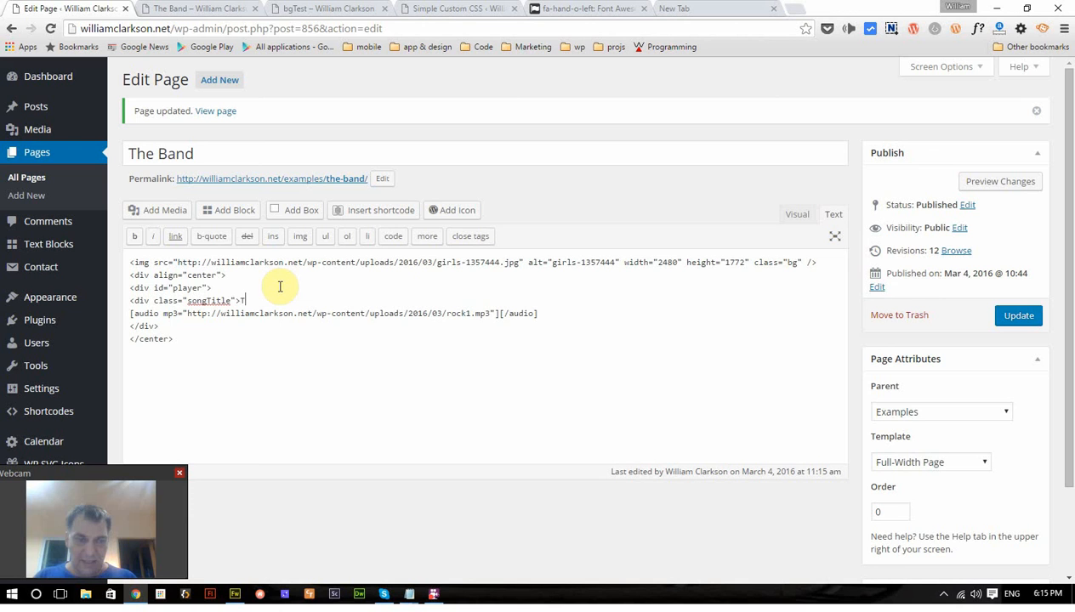
type("THE NAME OF THE")
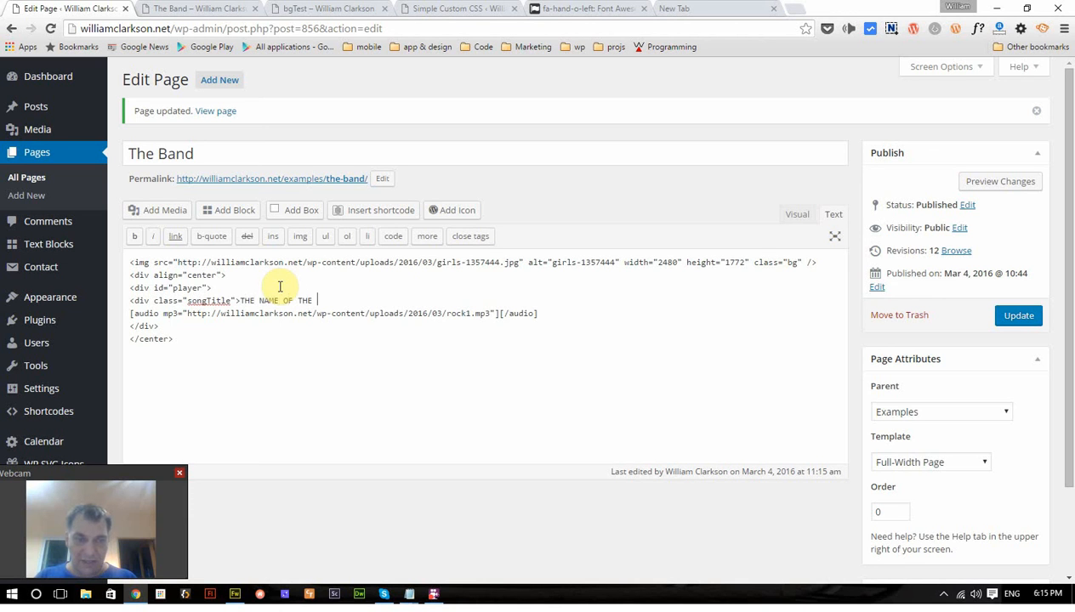
type("SONG<")
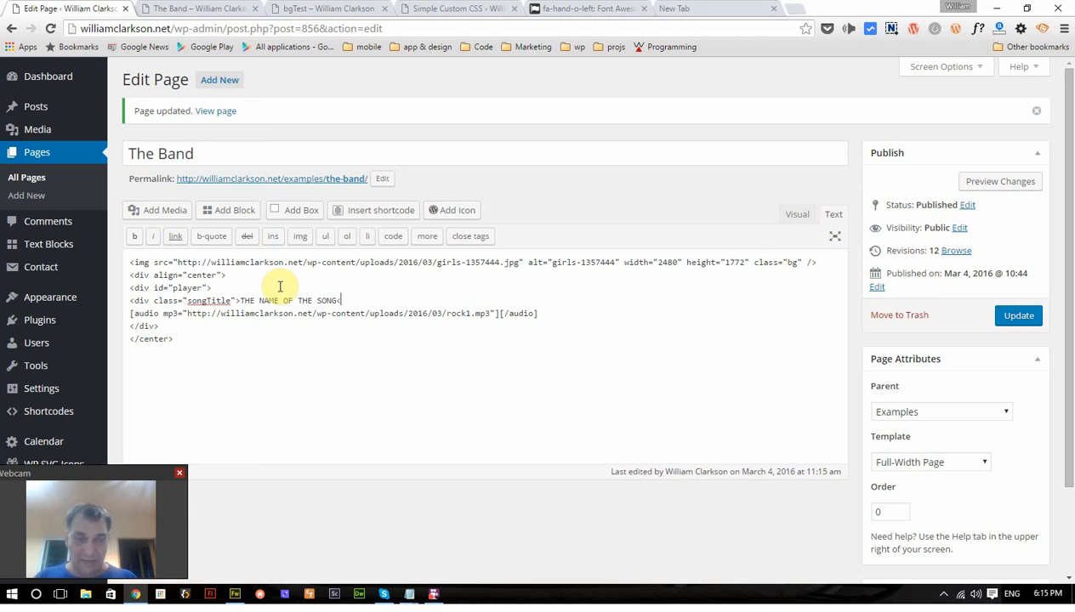
type("</div>")
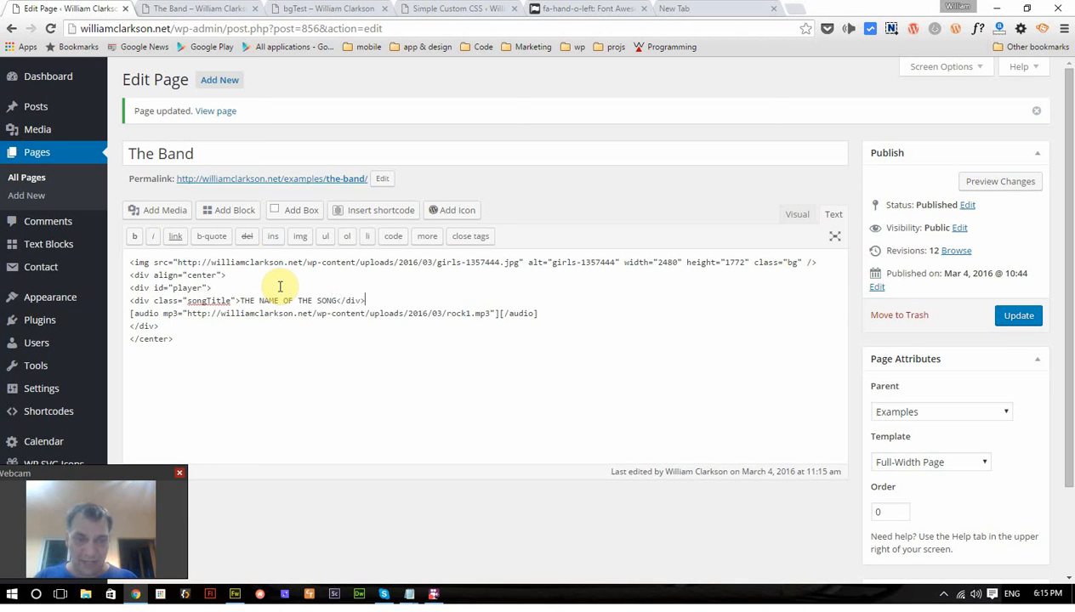
Update the page and reload the live Band page to see the new title.
left_click(459, 8)
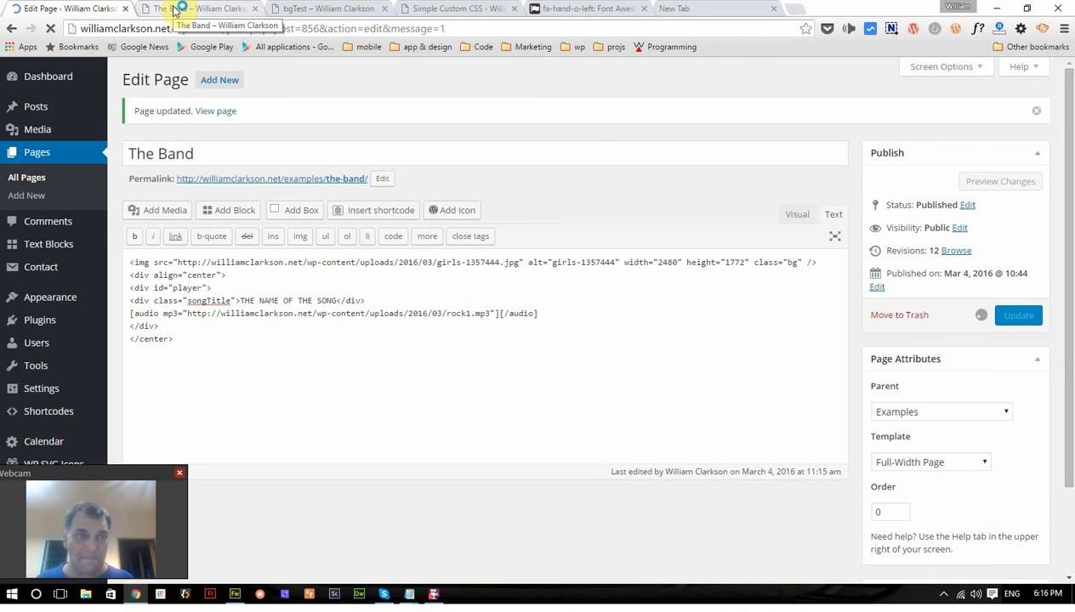
left_click(1018, 315)
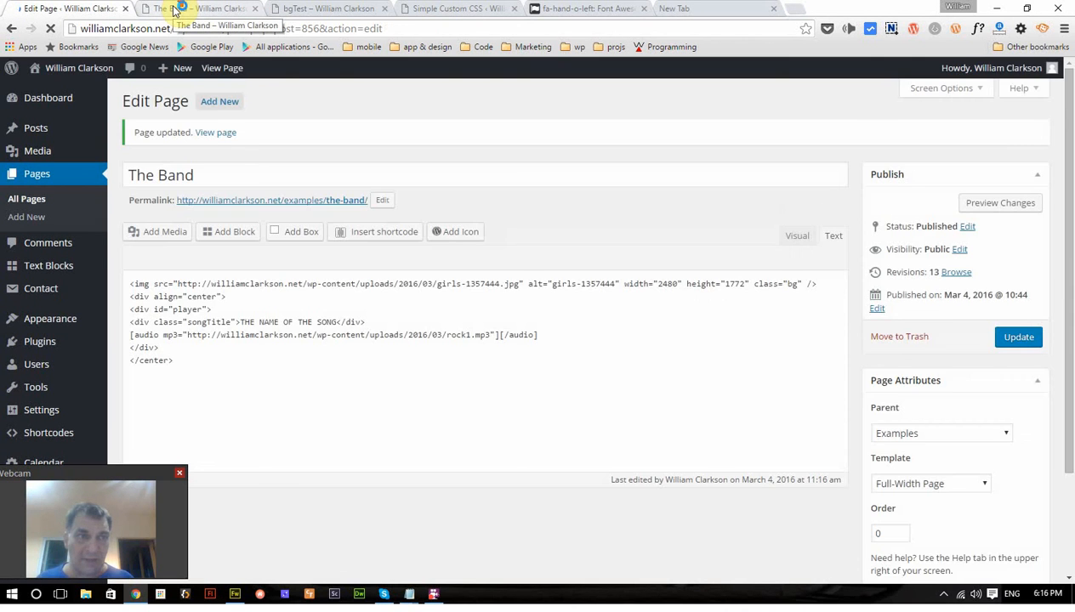
left_click(196, 9)
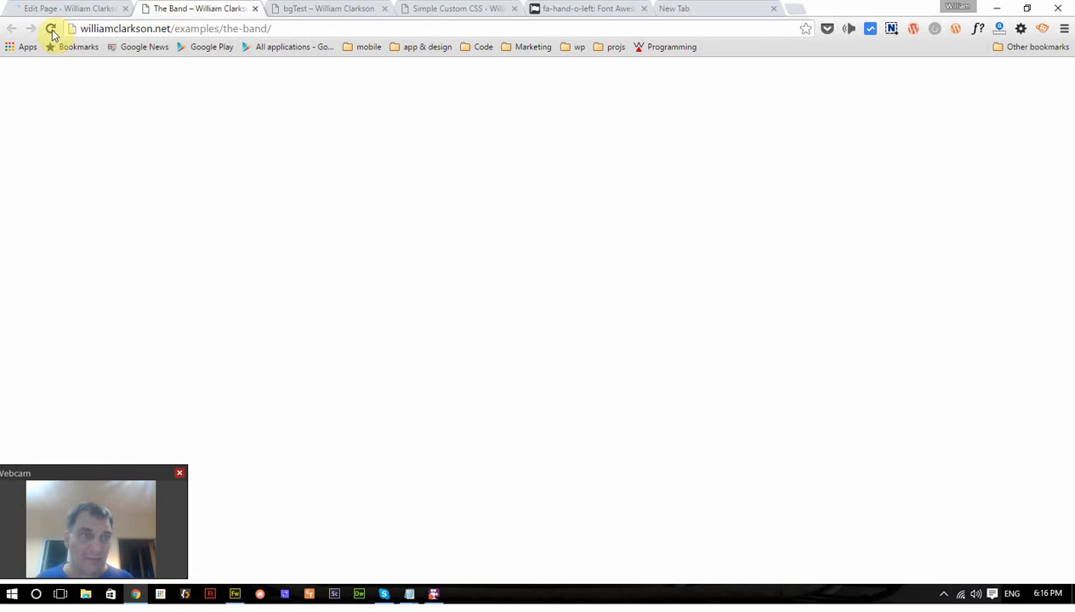
Confirm the song title shows above the player on the live page, then return to the editor.
left_click(51, 28)
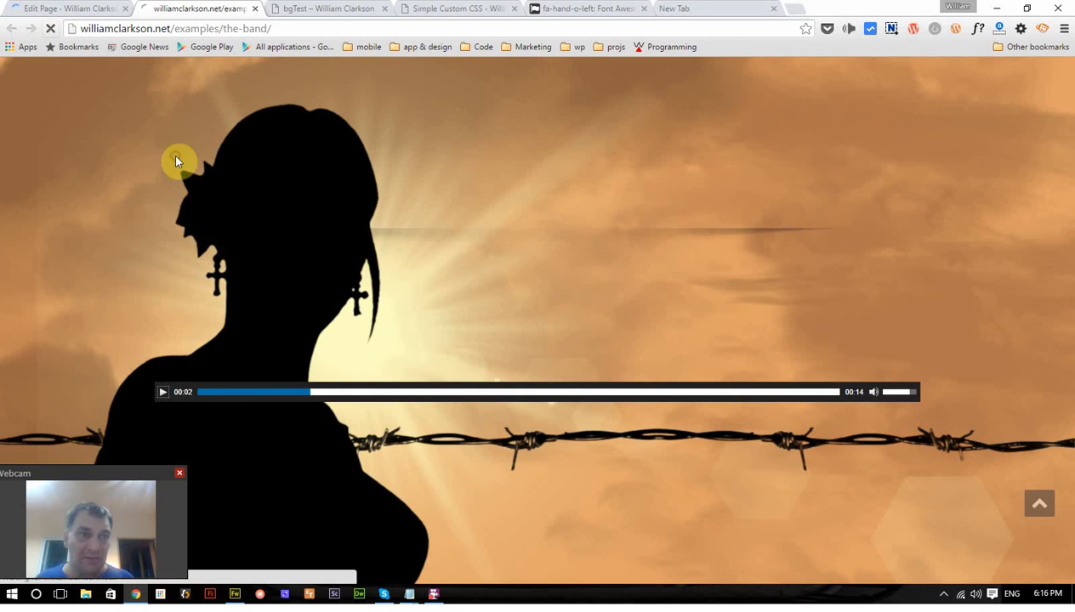
mouse_move(190, 168)
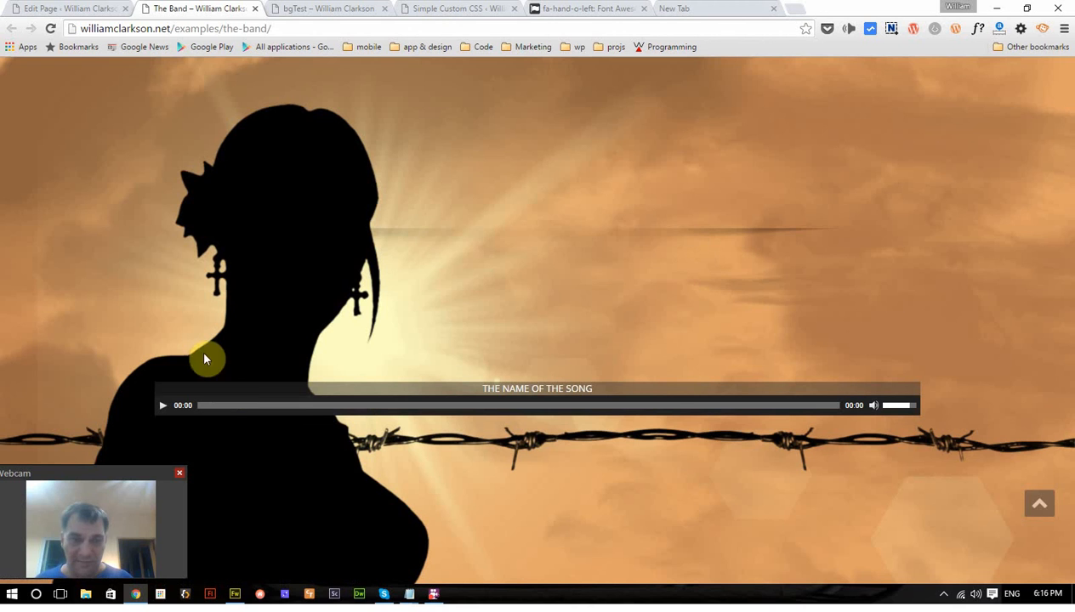
mouse_move(541, 449)
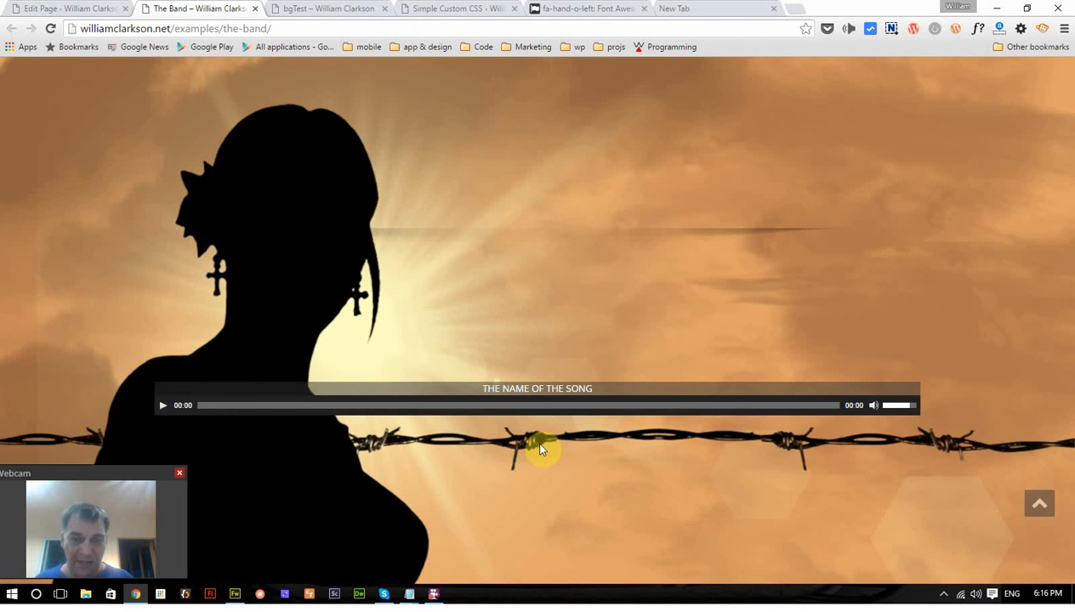
mouse_move(331, 296)
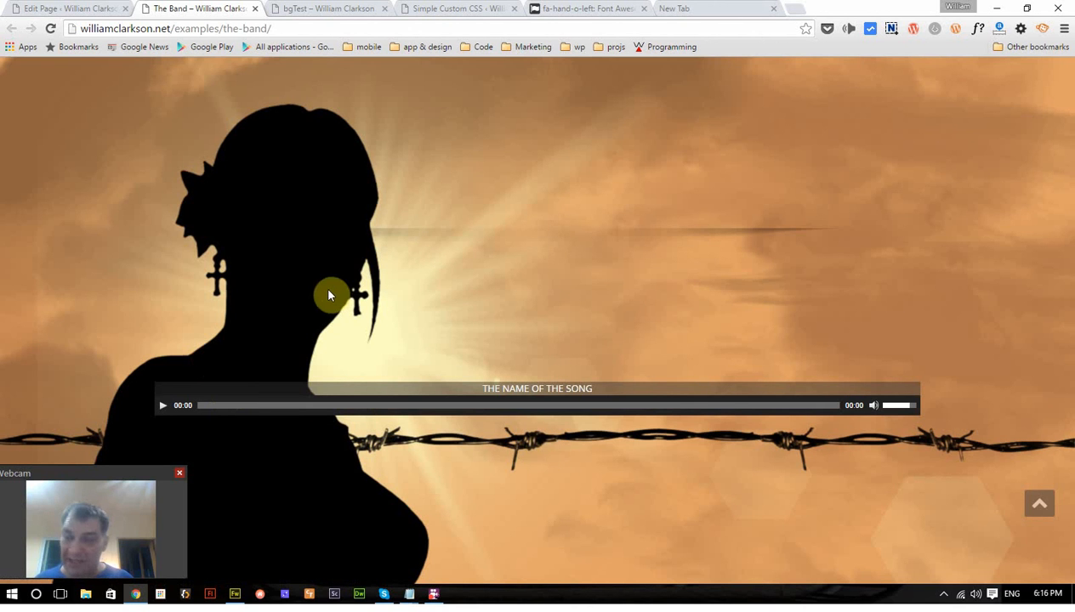
mouse_move(259, 122)
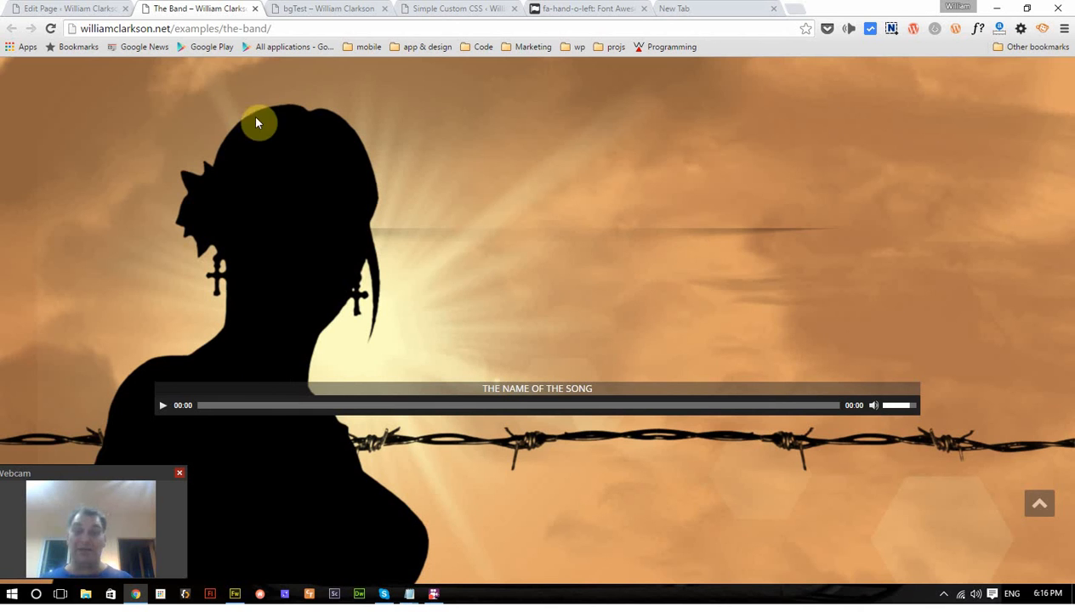
mouse_move(688, 176)
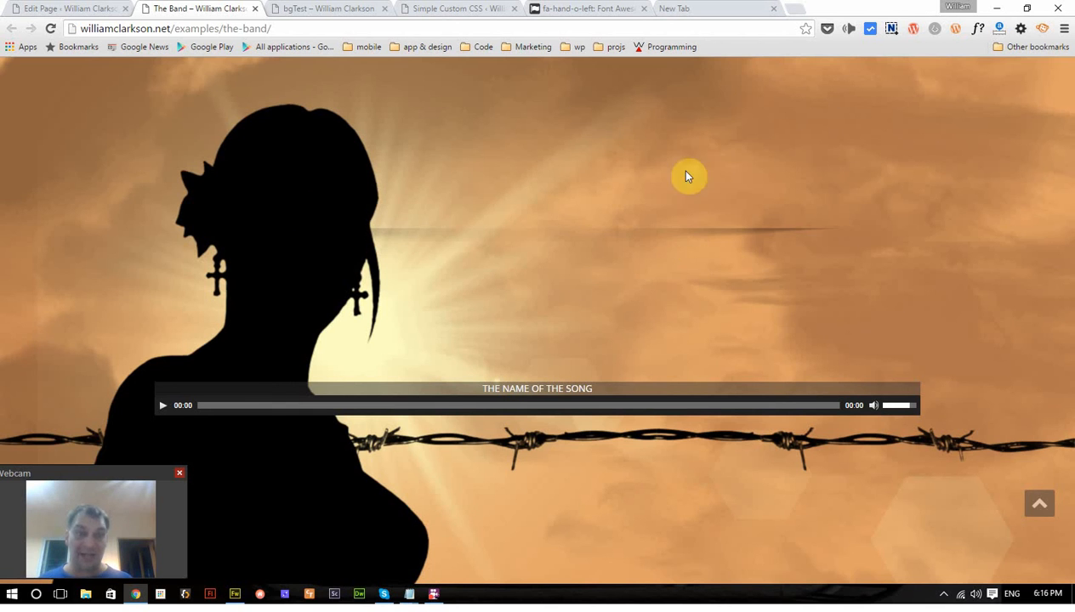
left_click(65, 8)
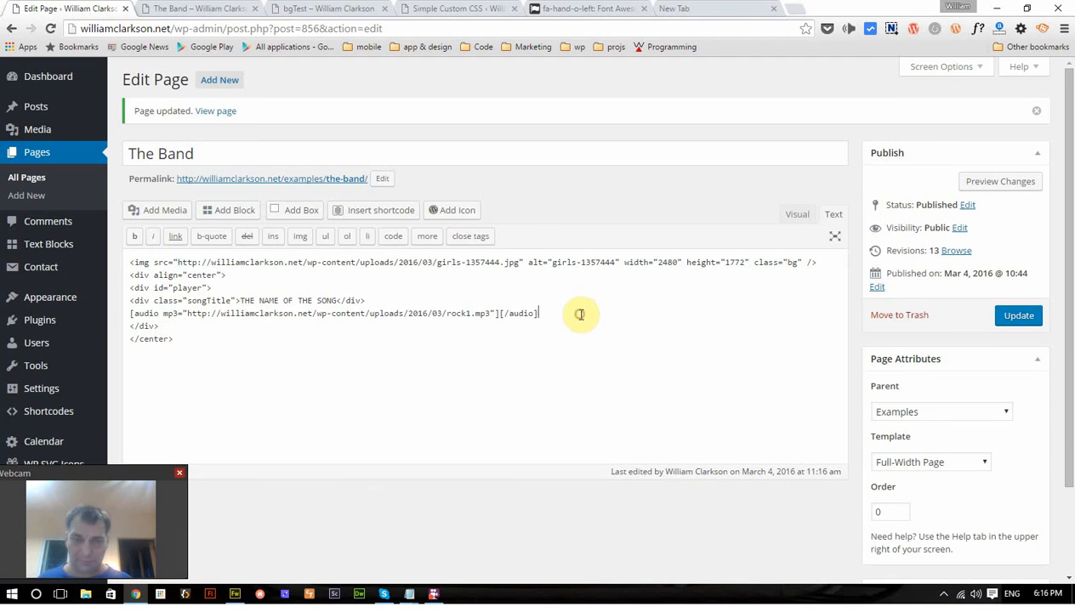
mouse_move(534, 346)
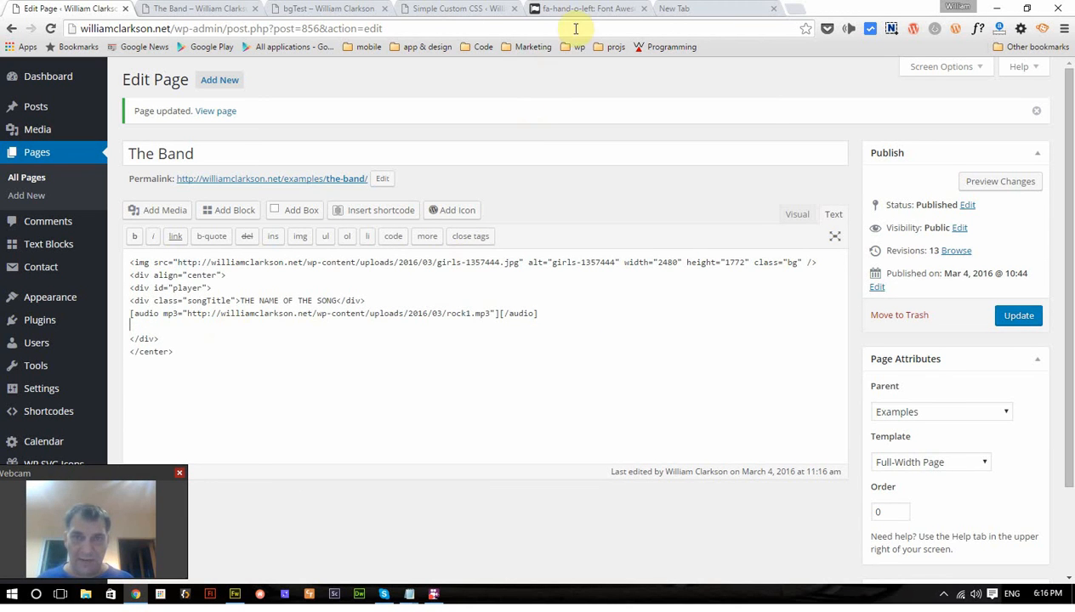
Bring up the Font Awesome fa-hand-o-left icon reference page.
left_click(587, 8)
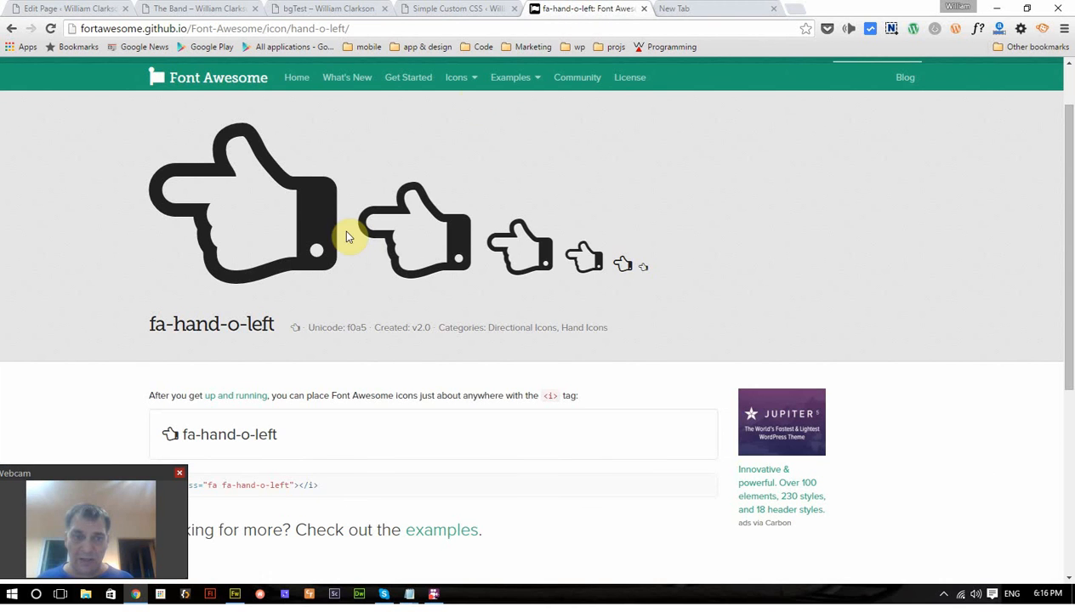
mouse_move(322, 219)
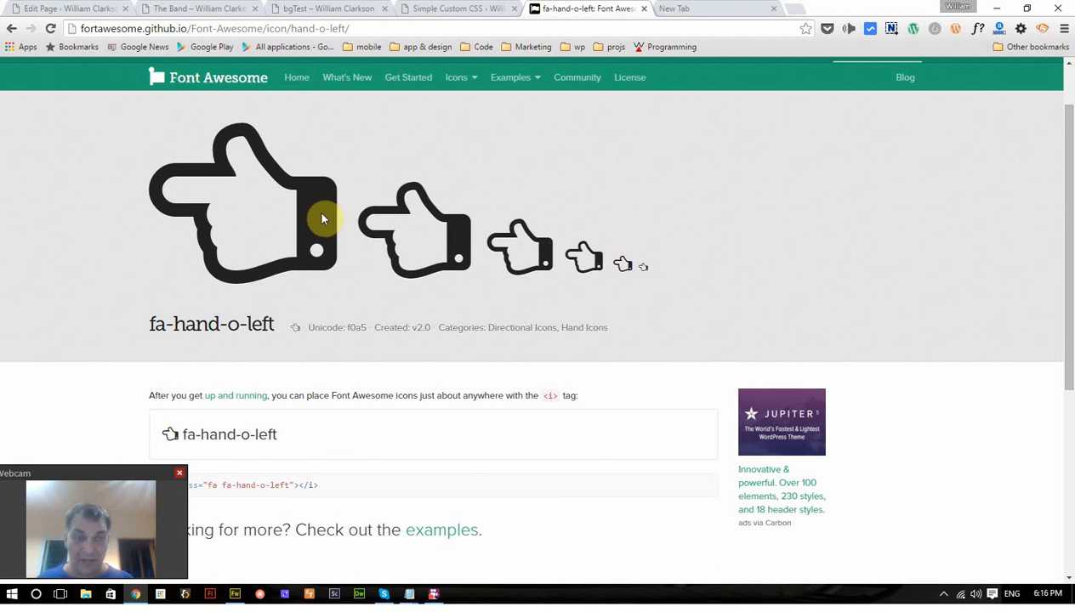
mouse_move(344, 62)
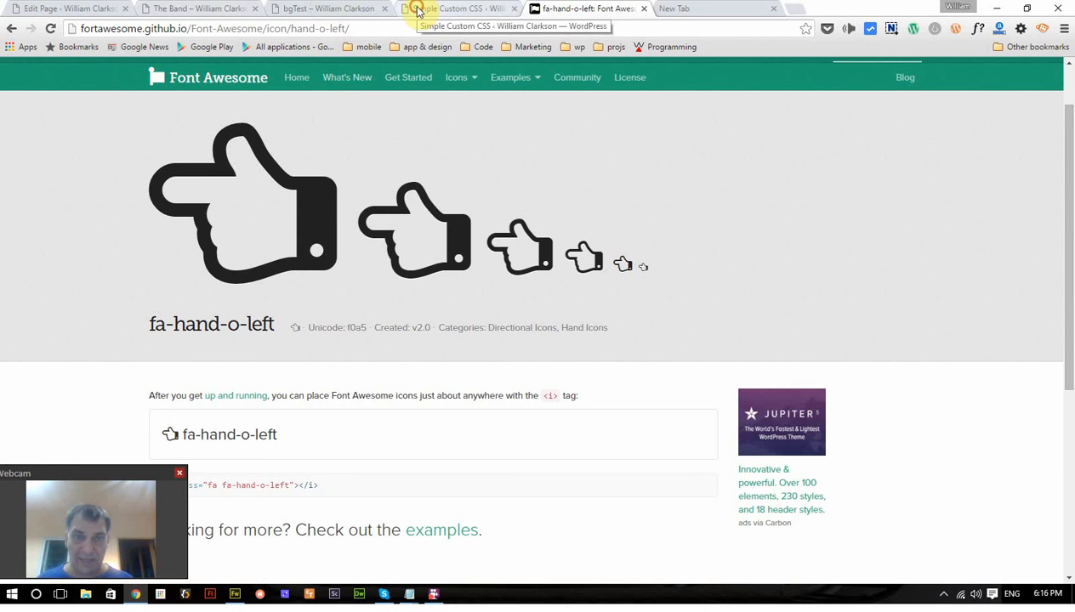
Go from the hand-o-left icon page to the Simple Custom CSS editor.
left_click(459, 9)
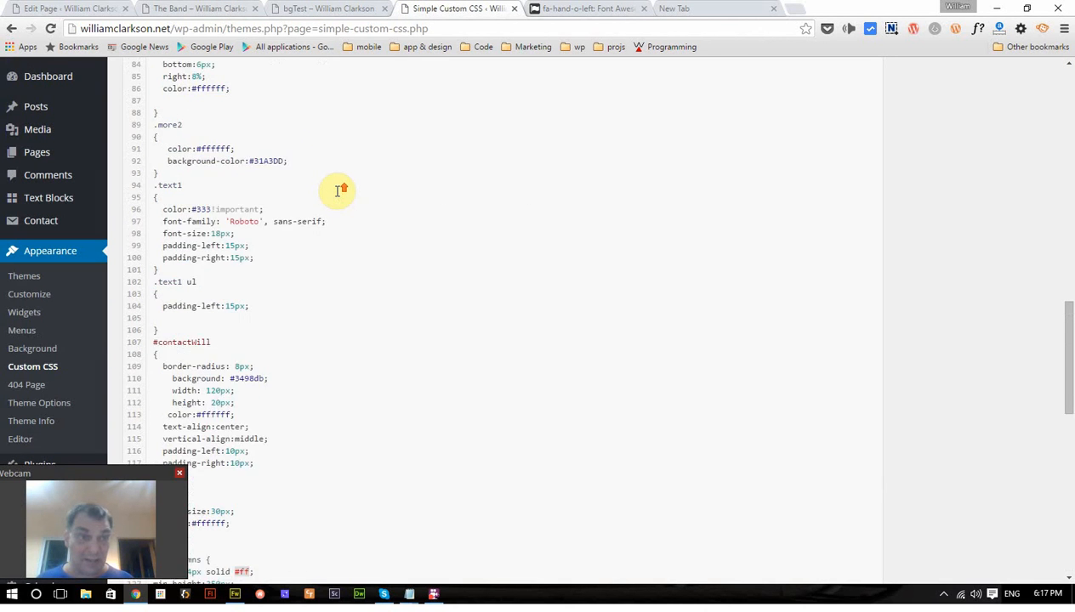
left_click(969, 270)
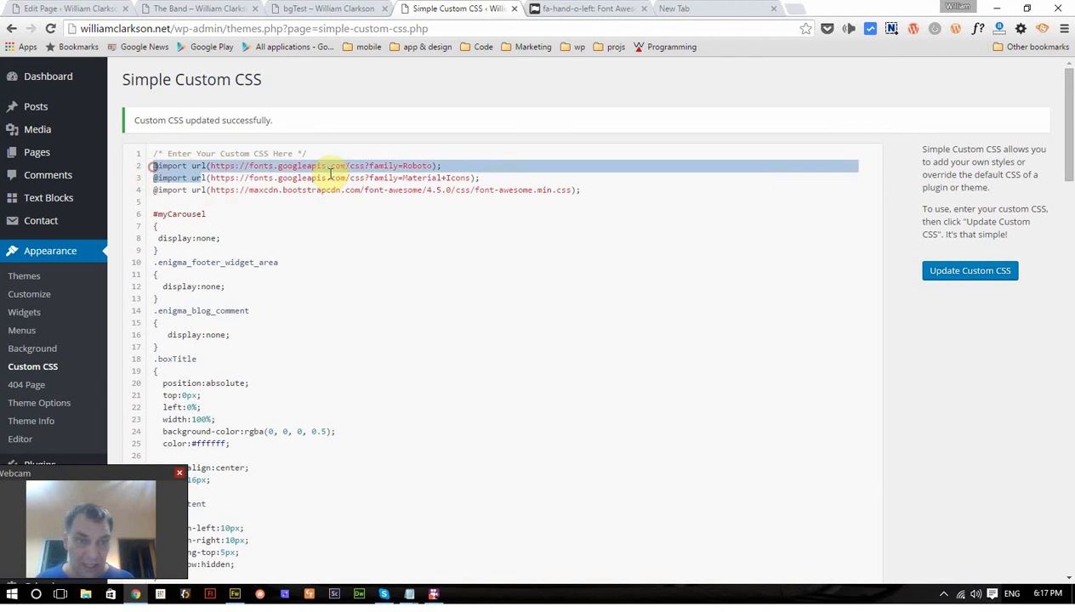
left_click(171, 201)
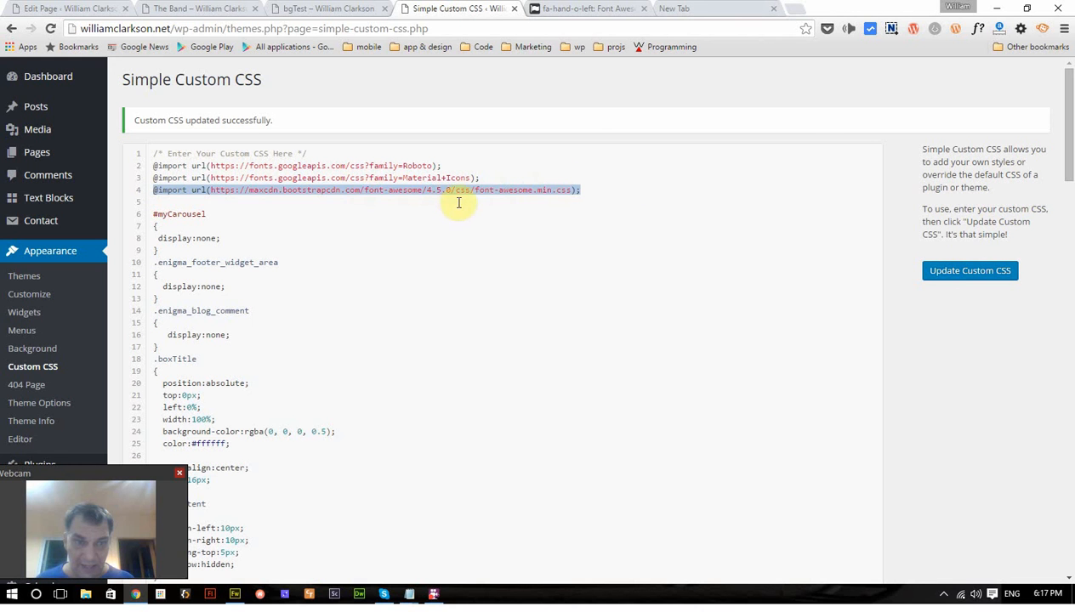
scroll("down", 3)
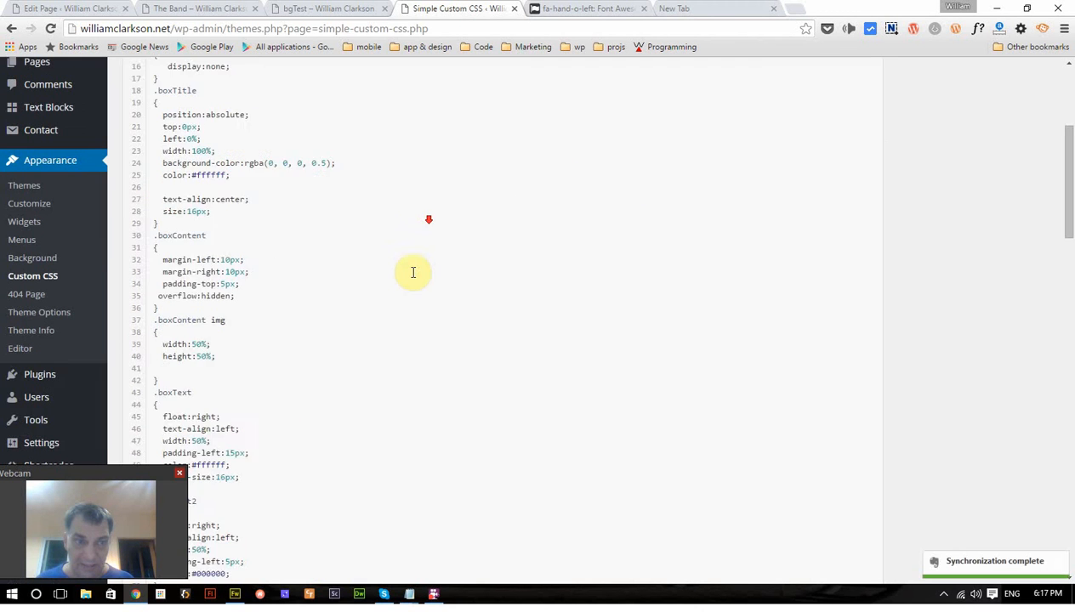
scroll("down", 3)
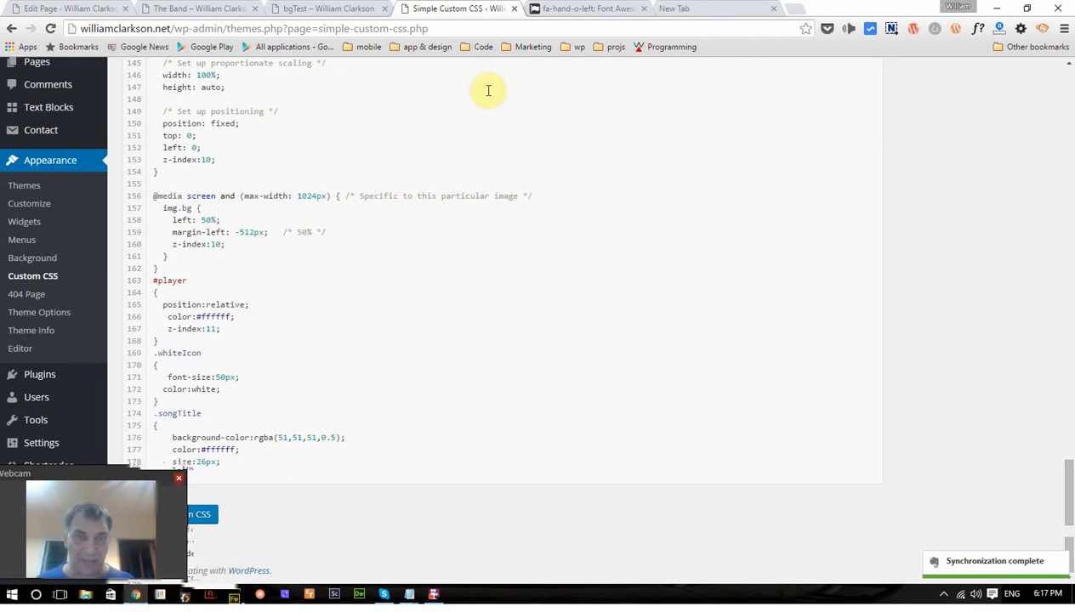
Browse the Font Awesome icon list and open the hand-o-left details page.
left_click(587, 9)
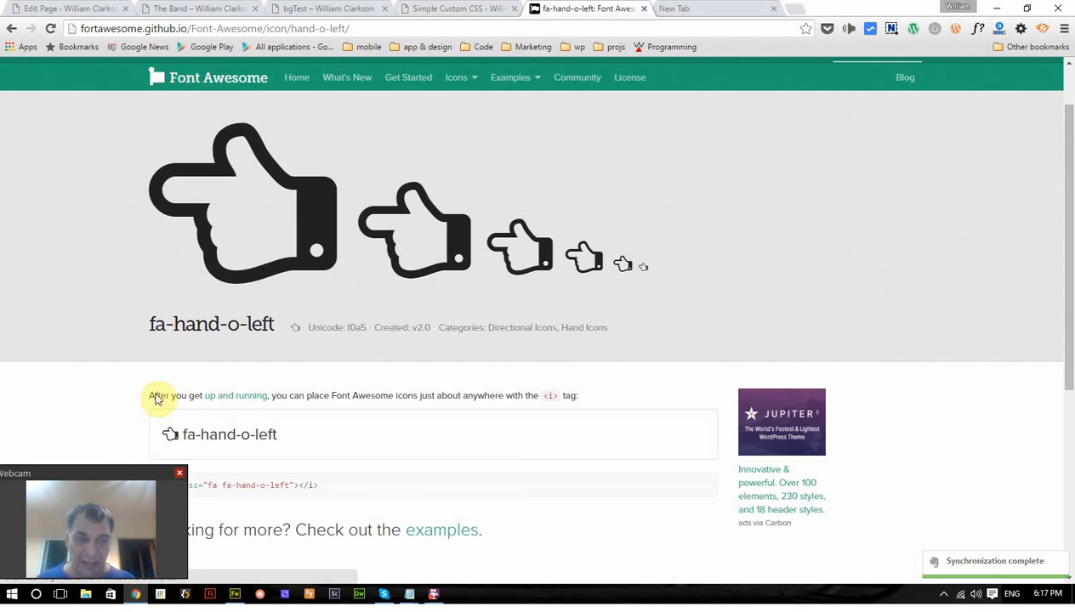
scroll("down", 3)
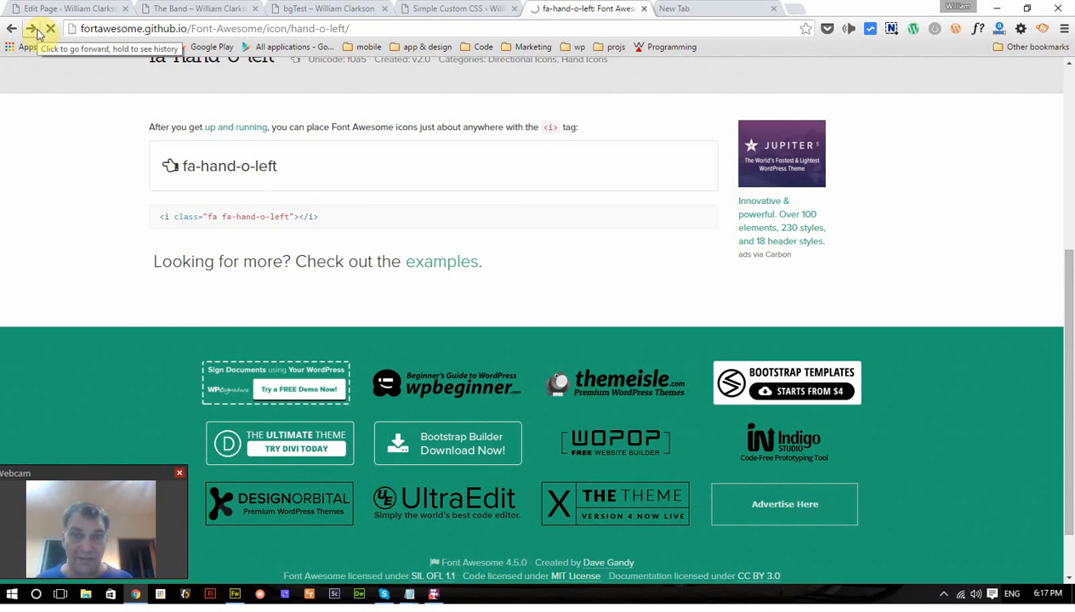
left_click(31, 27)
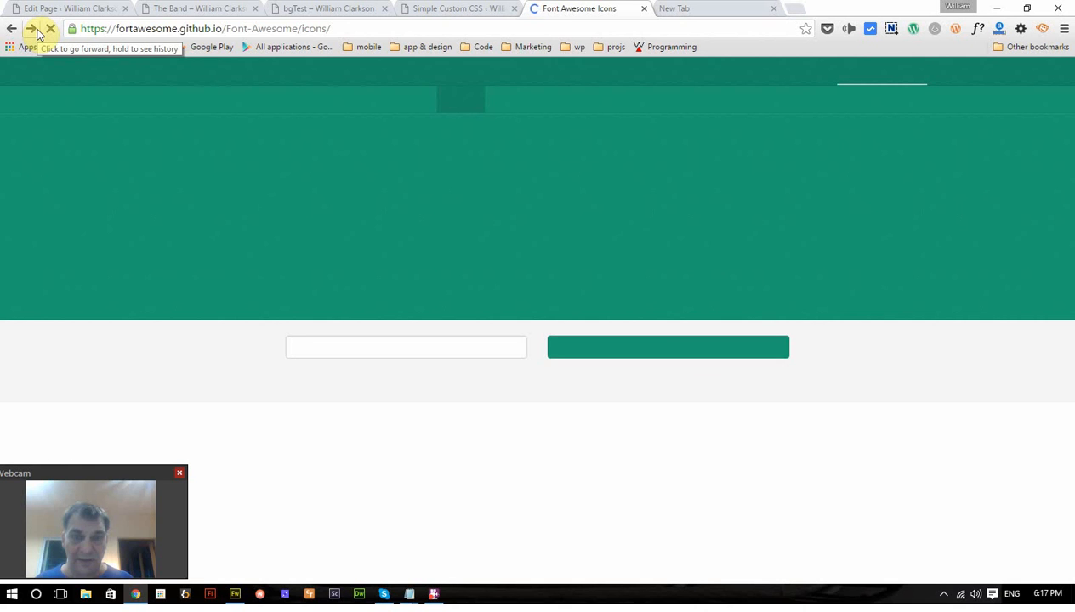
left_click(31, 27)
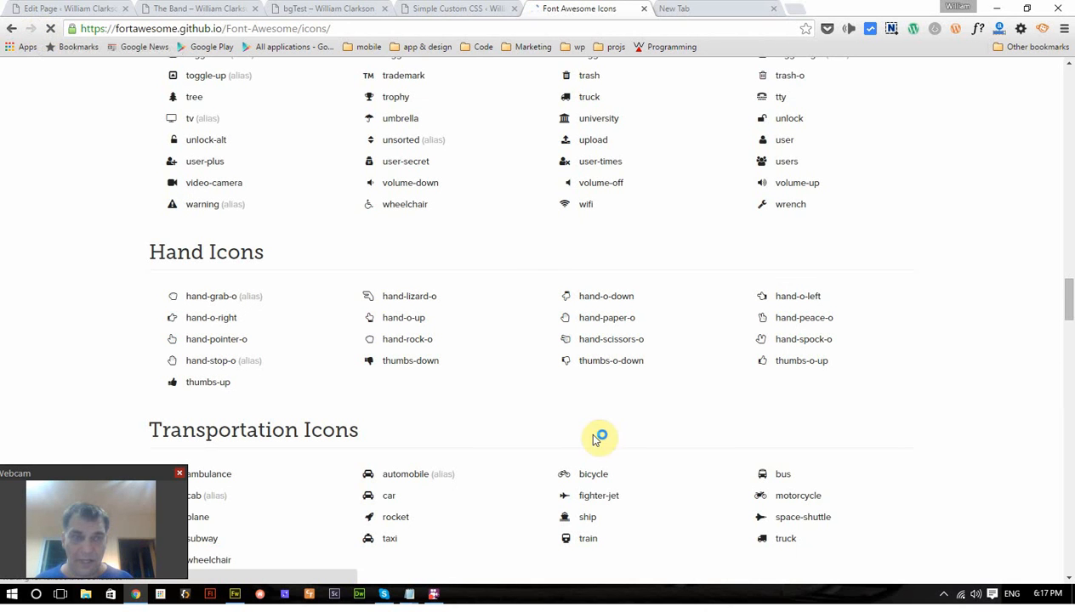
mouse_move(630, 361)
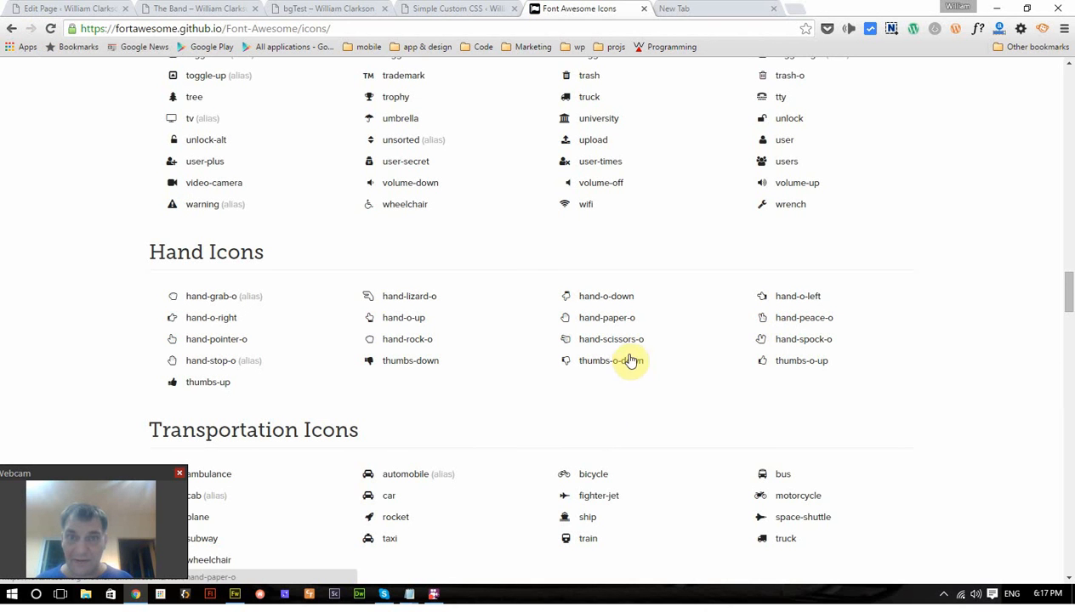
mouse_move(34, 100)
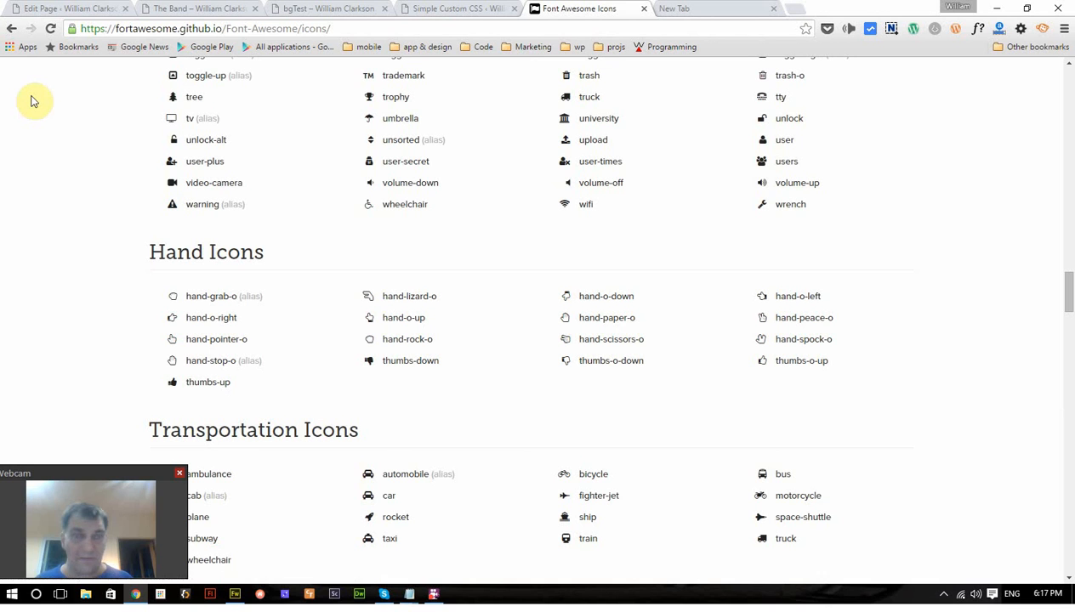
mouse_move(41, 97)
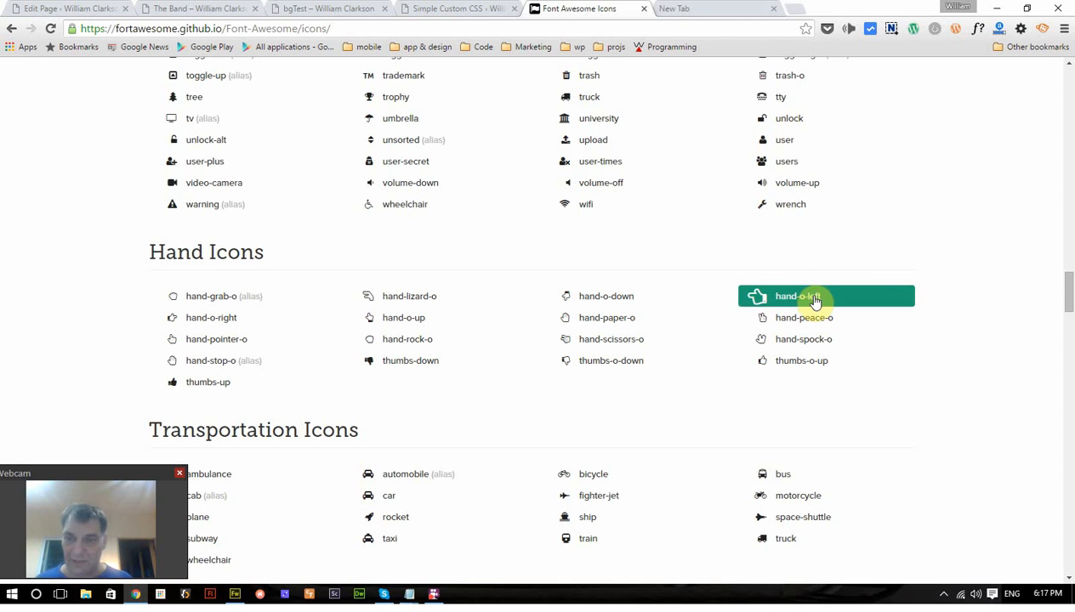
left_click(796, 296)
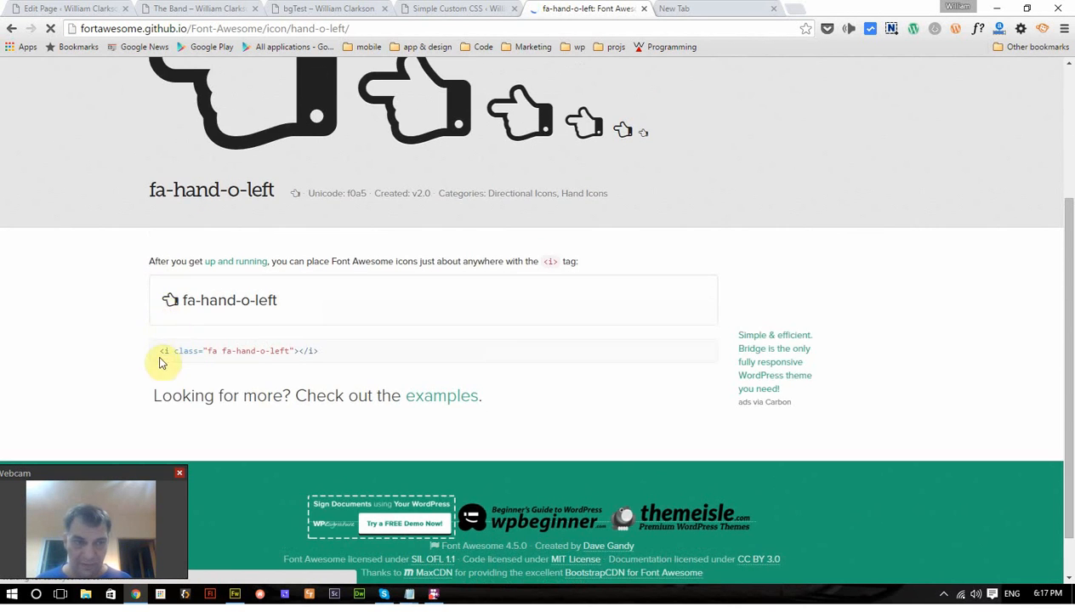
Copy the <i class="fa fa-hand-o-left"></i> snippet and bring it to The Band page editor.
triple_click(238, 351)
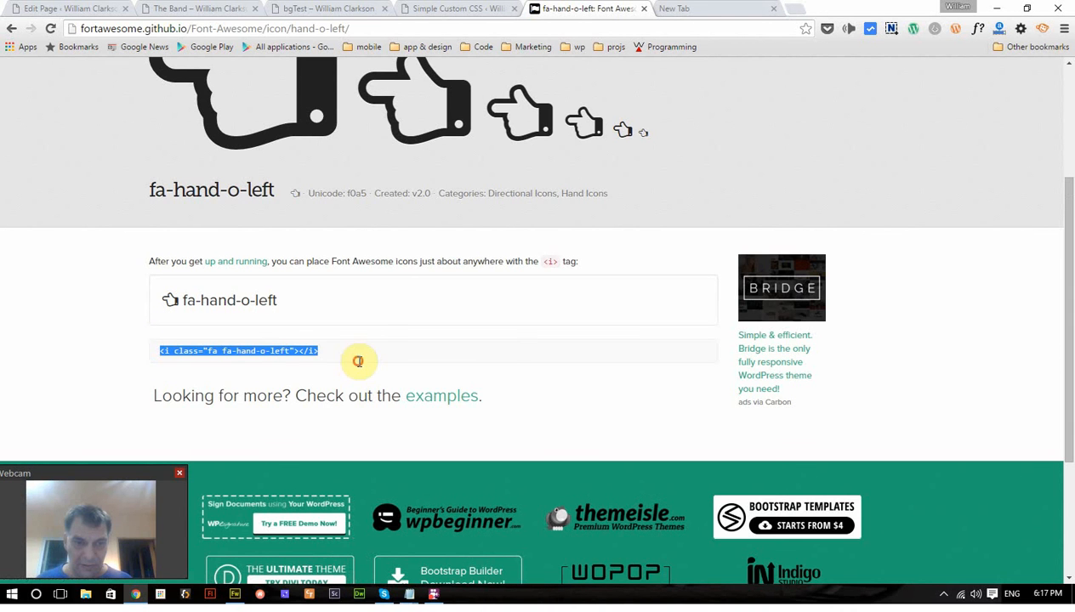
left_click(68, 9)
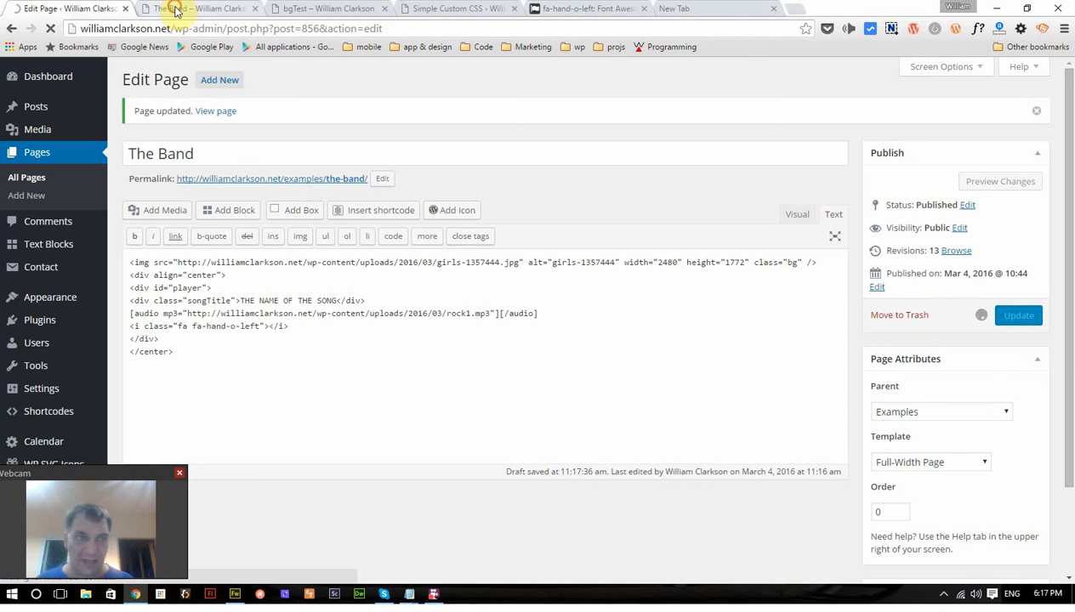
Compare the live Band page's hand icon with the bgTest page's white hand, then return to editing.
left_click(197, 8)
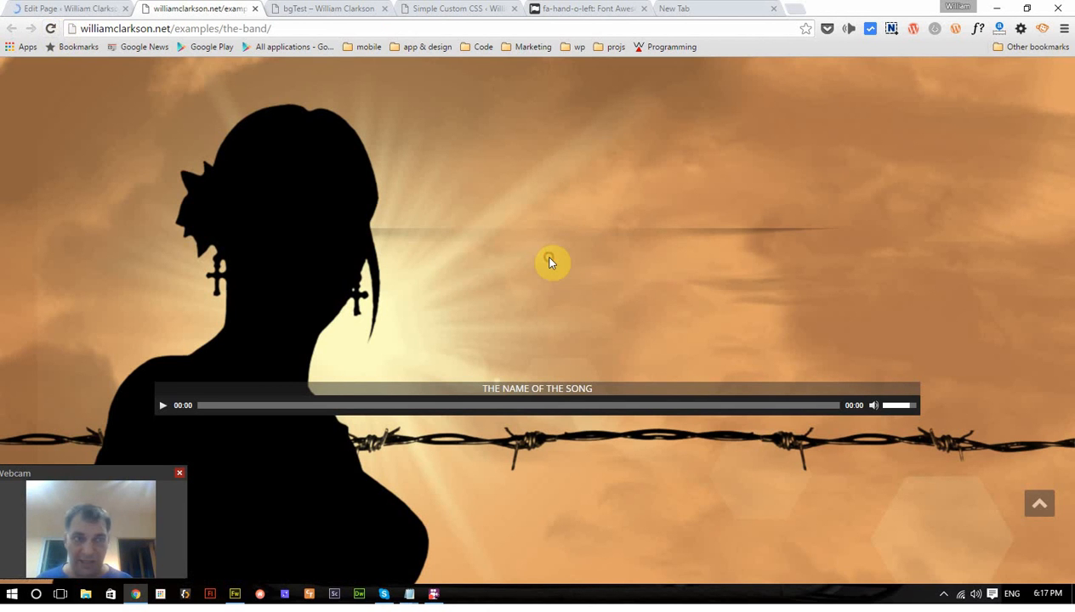
mouse_move(47, 60)
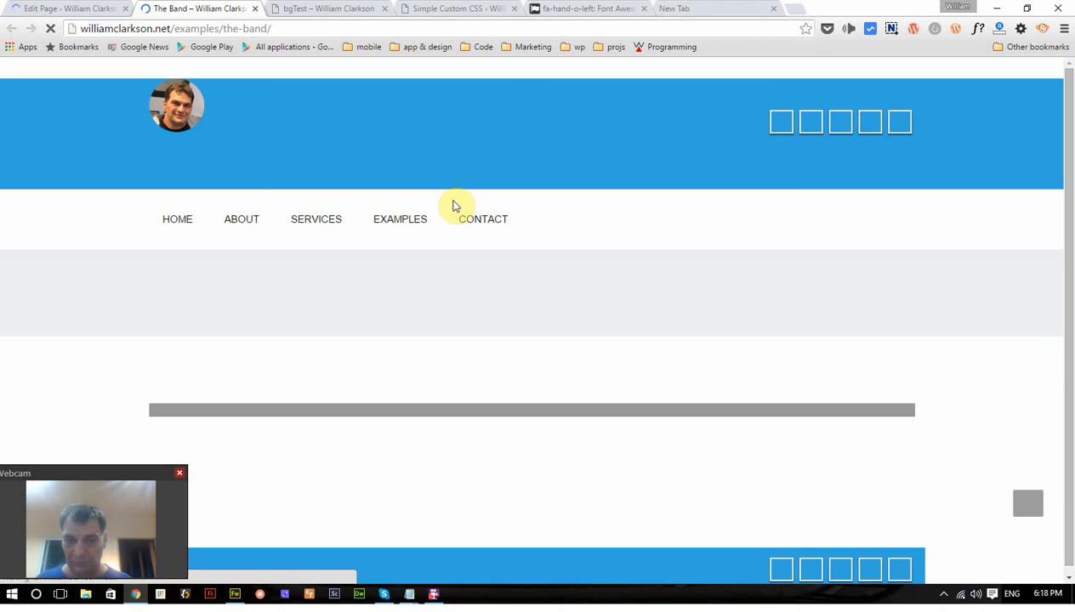
mouse_move(428, 299)
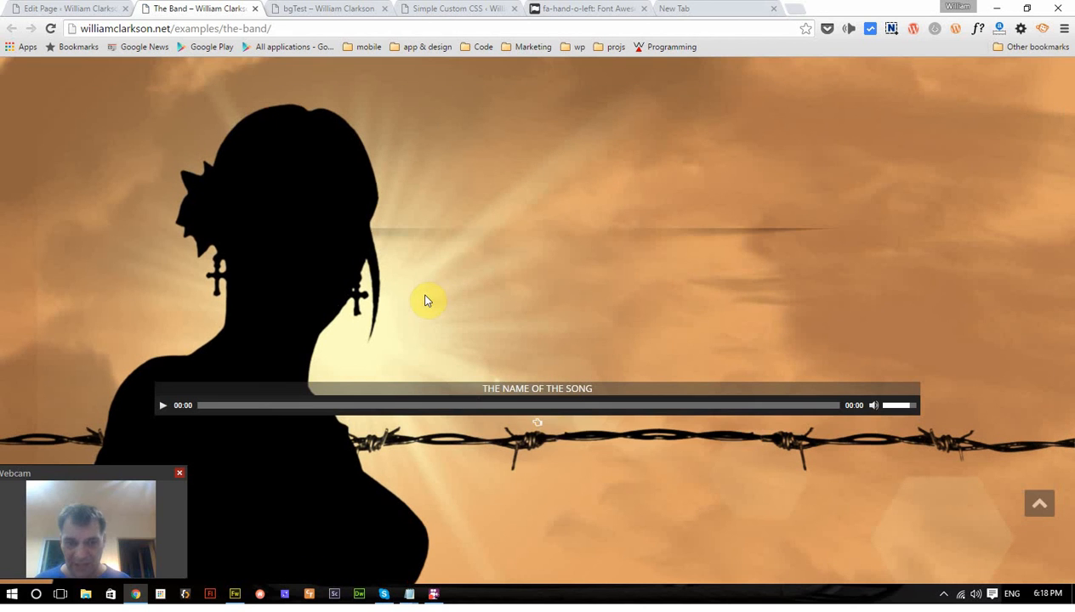
mouse_move(503, 422)
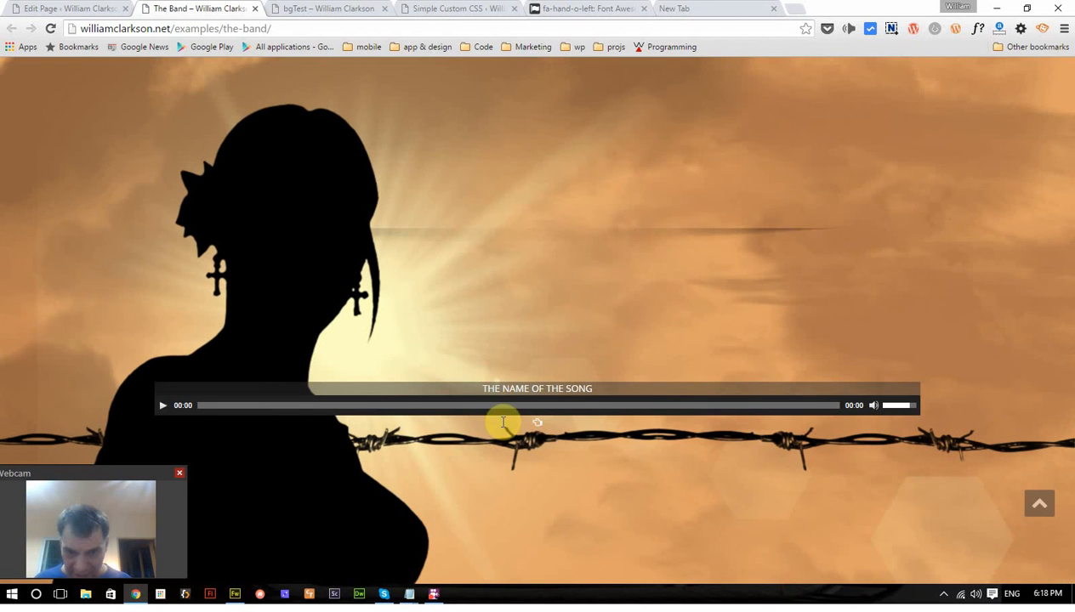
mouse_move(513, 435)
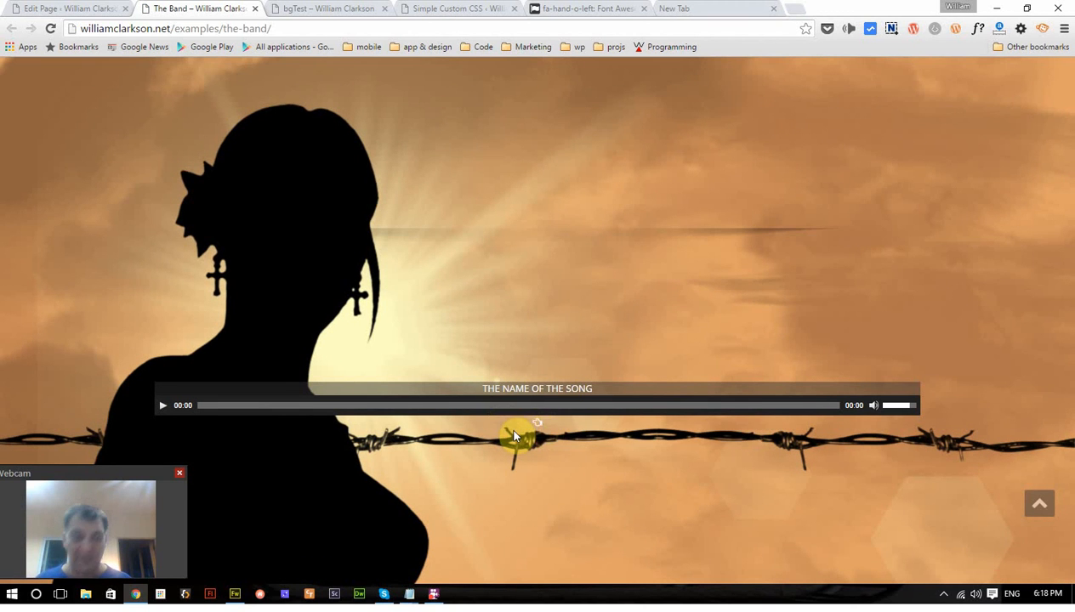
left_click(327, 8)
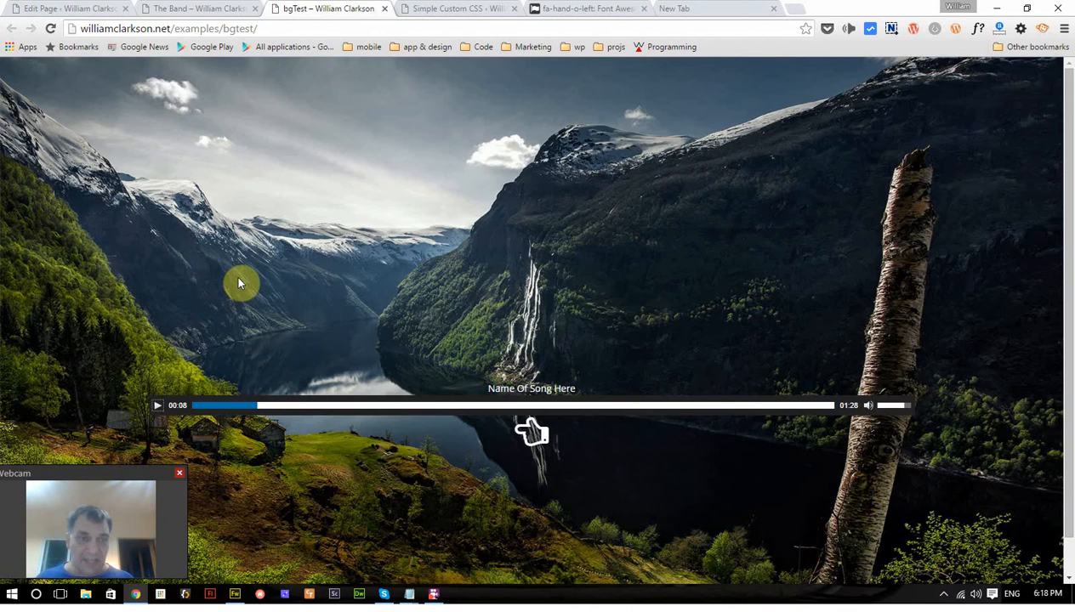
left_click(460, 9)
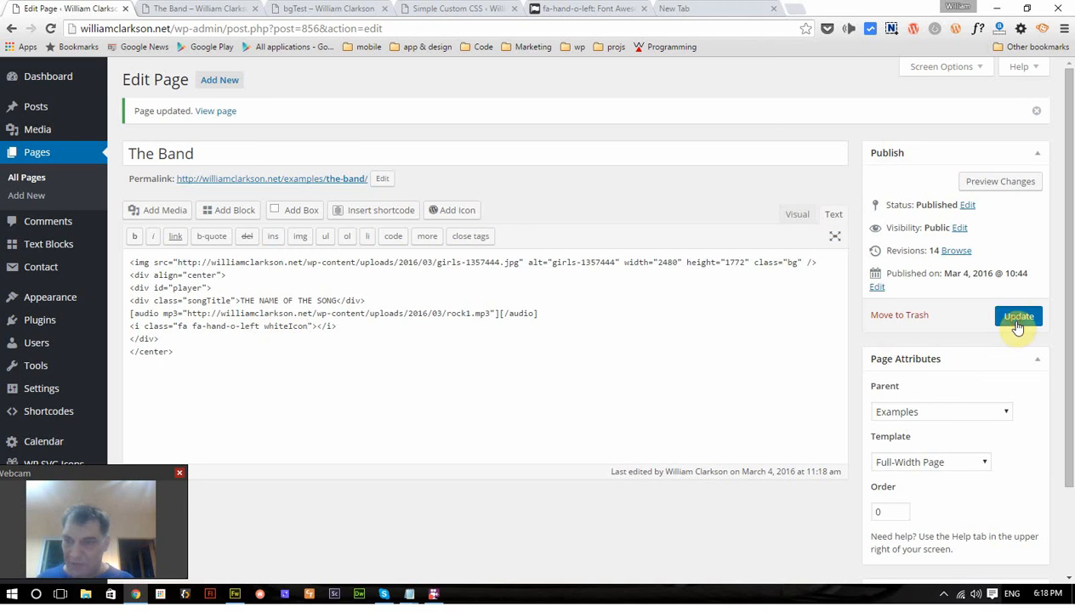
Update the page so the live hand icon shows white, then return to the editor.
left_click(1017, 315)
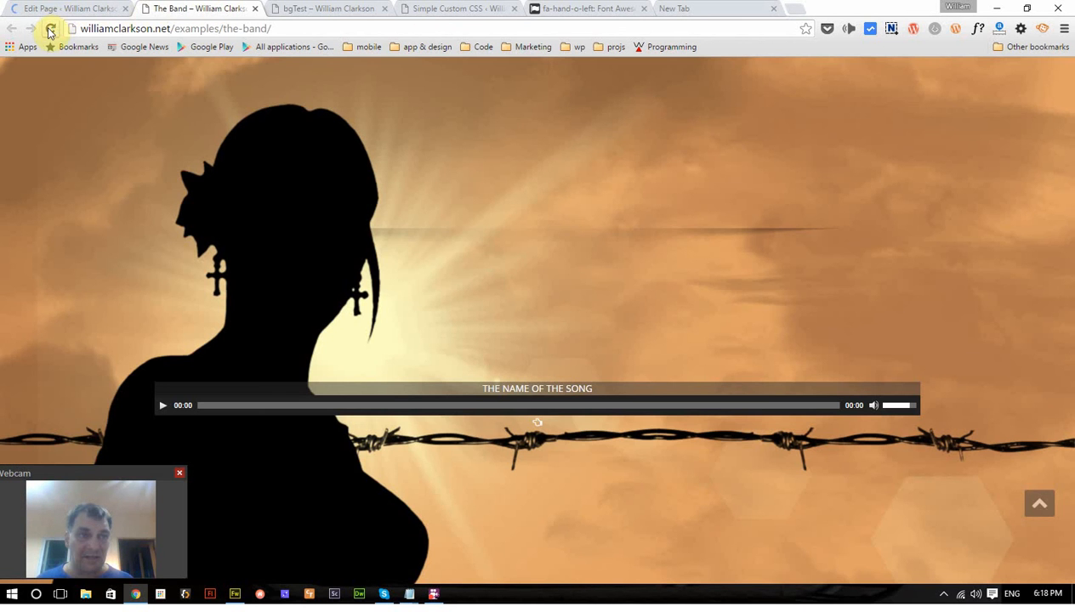
left_click(50, 27)
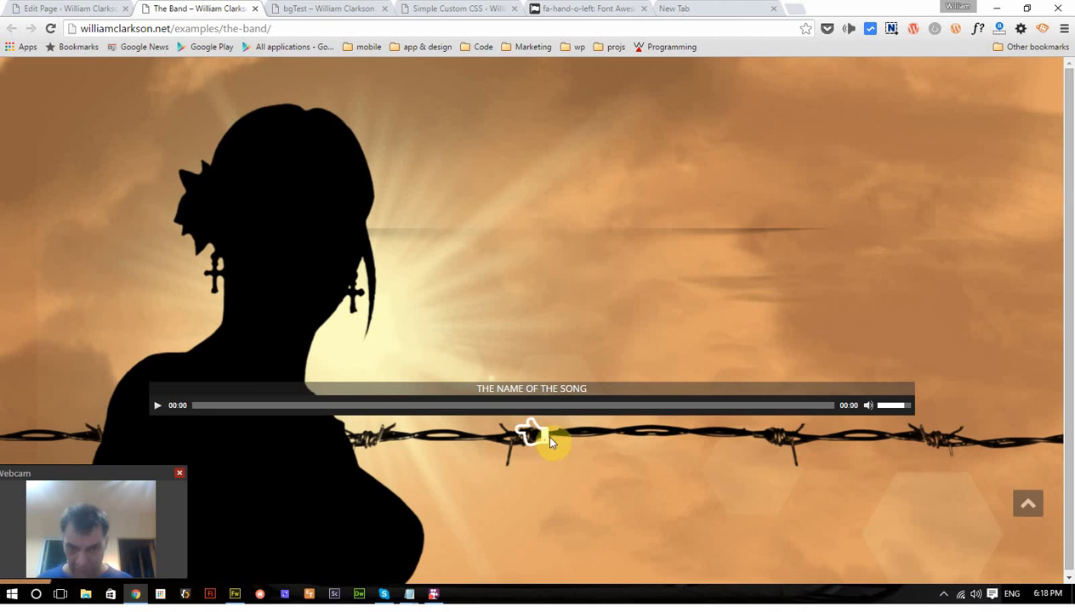
left_click(64, 8)
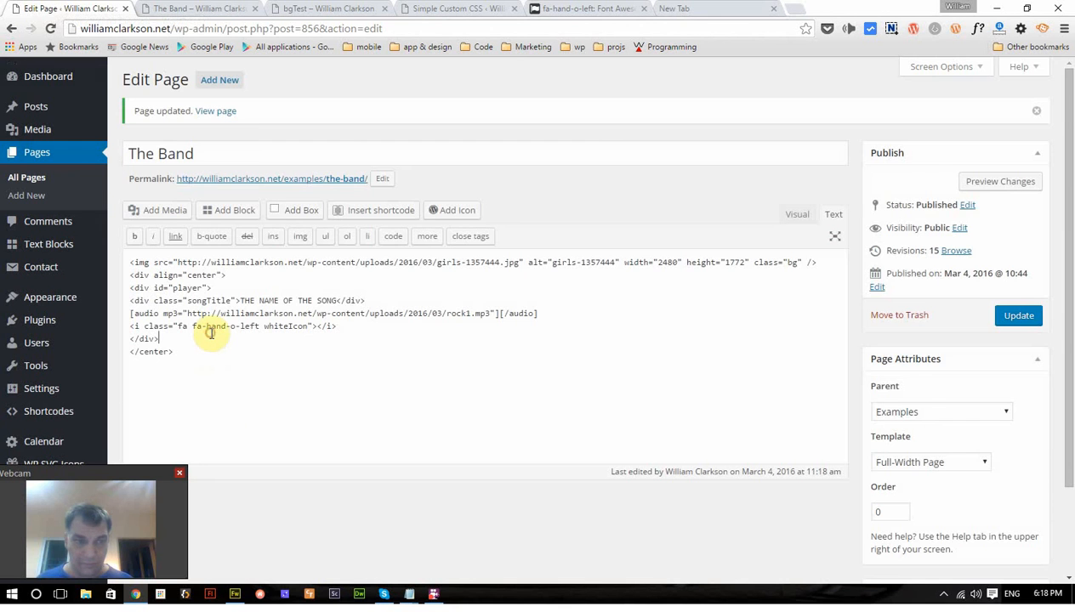
mouse_move(364, 330)
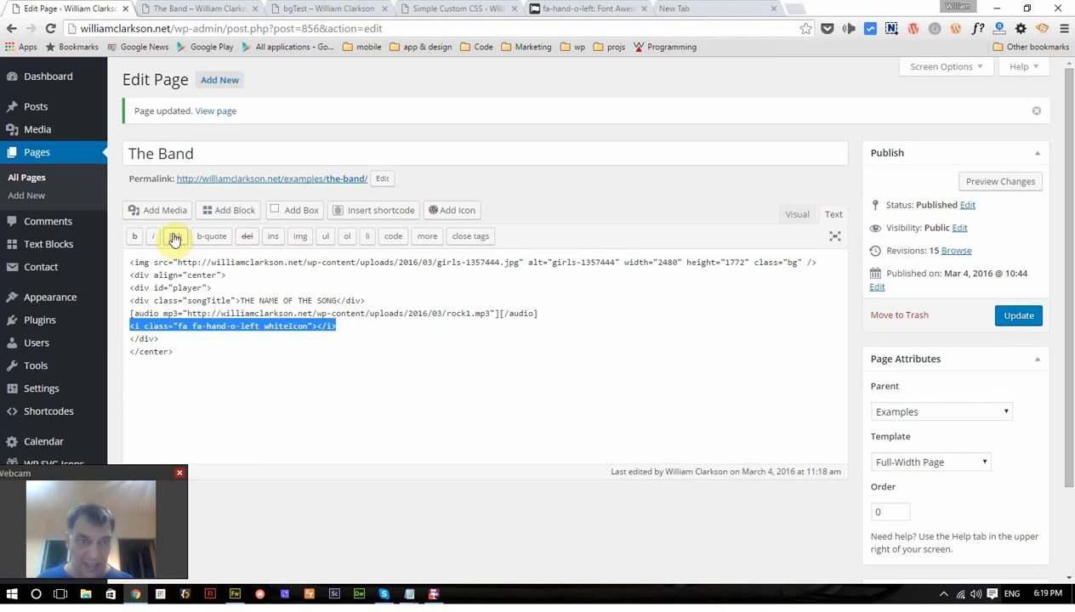
Wrap the hand icon in a link to the site's home page found by searching 'home'.
left_click(176, 237)
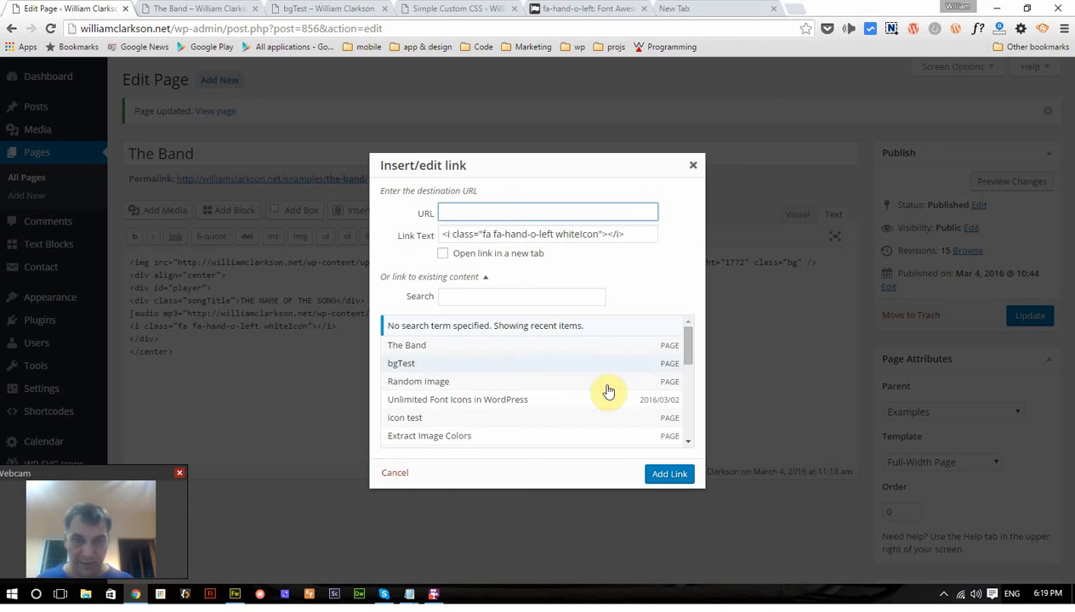
scroll("down", 3)
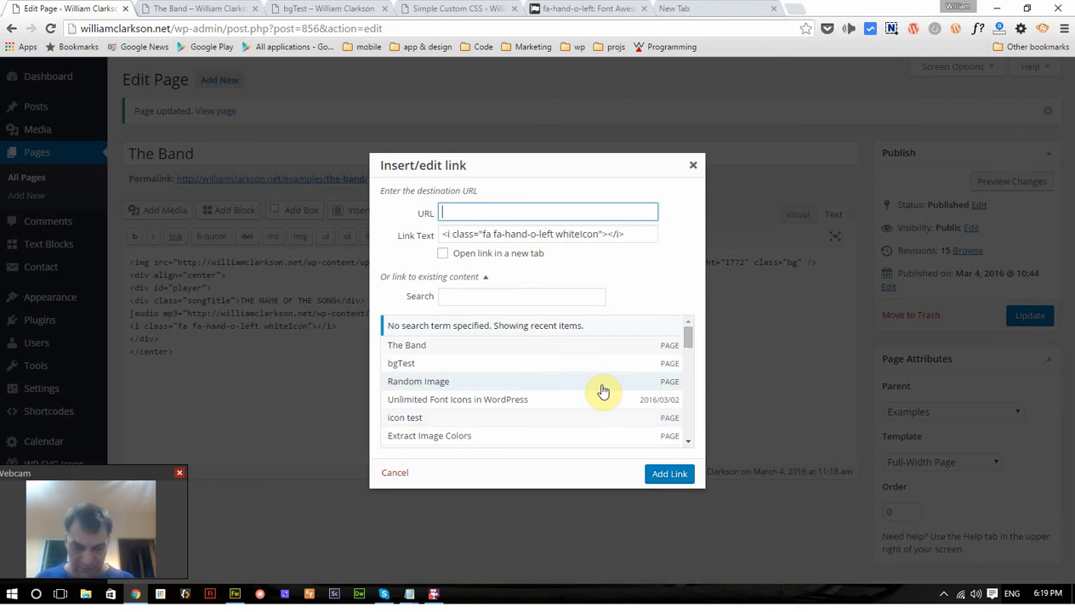
left_click(521, 296)
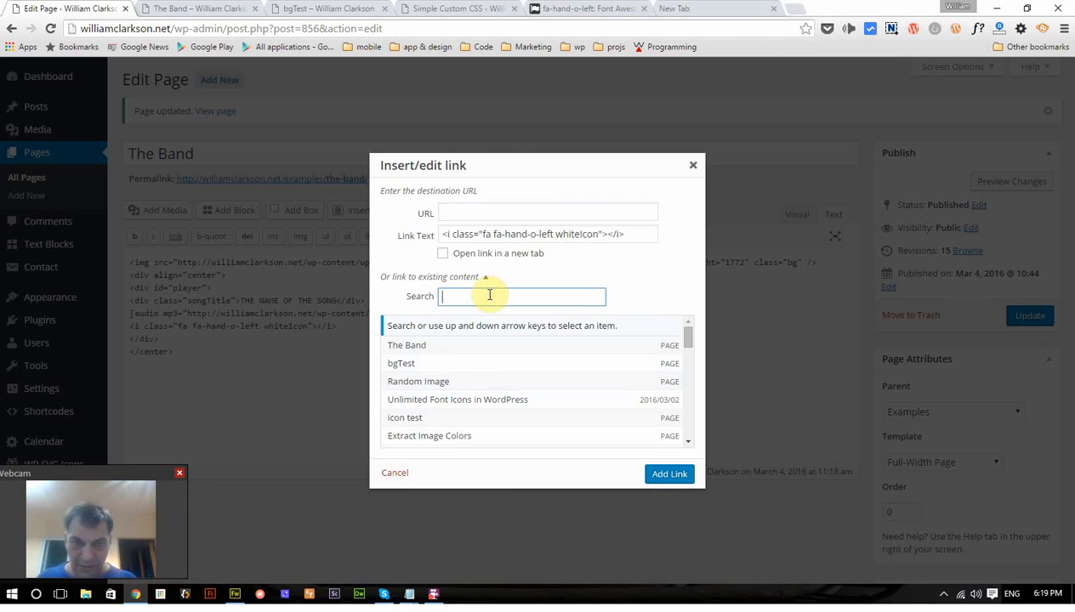
type("home")
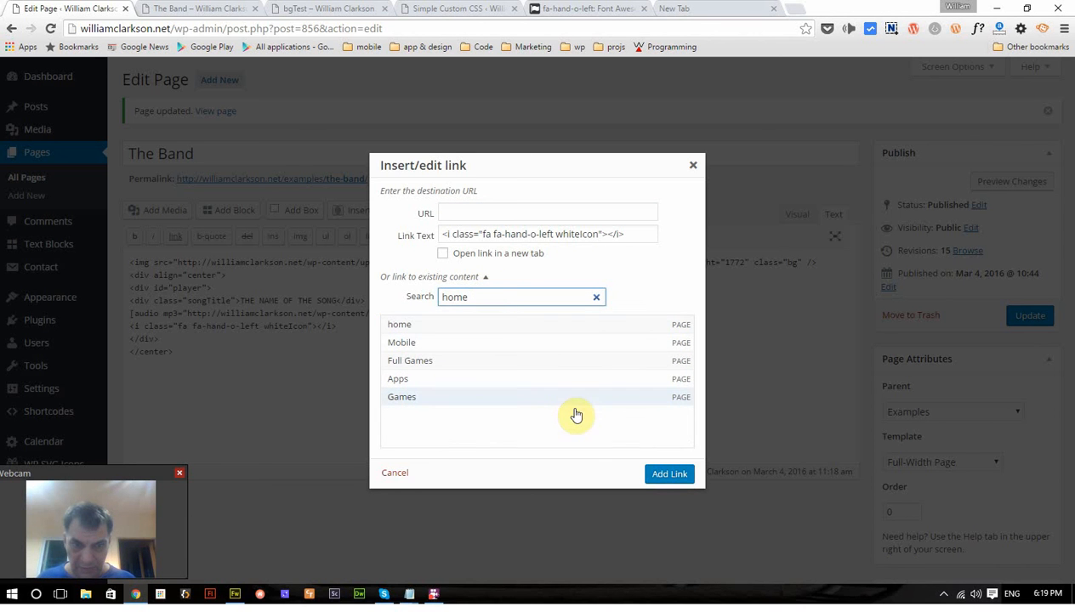
left_click(398, 324)
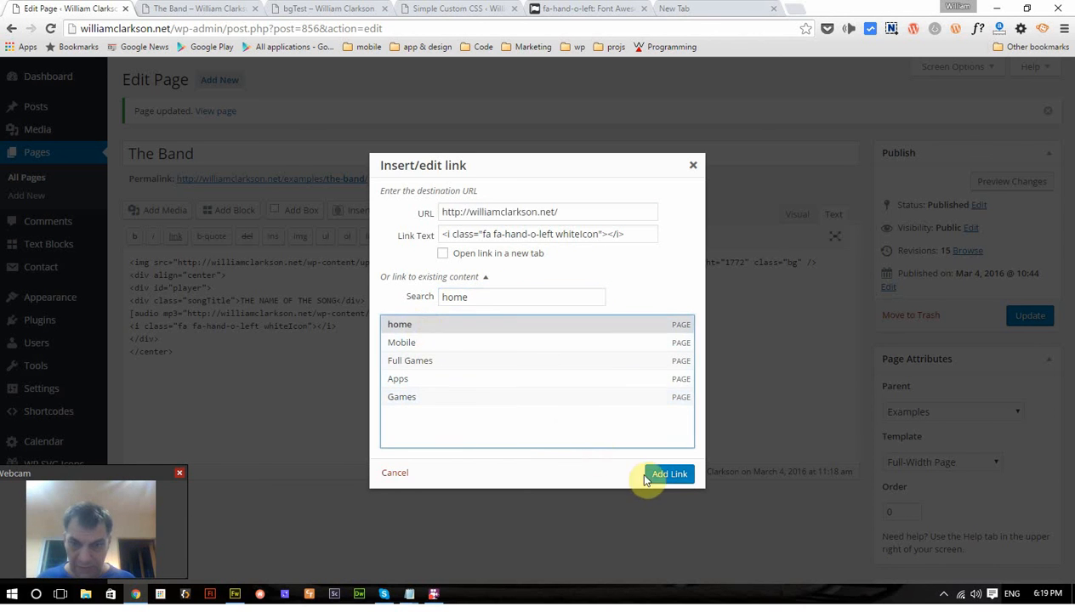
left_click(670, 473)
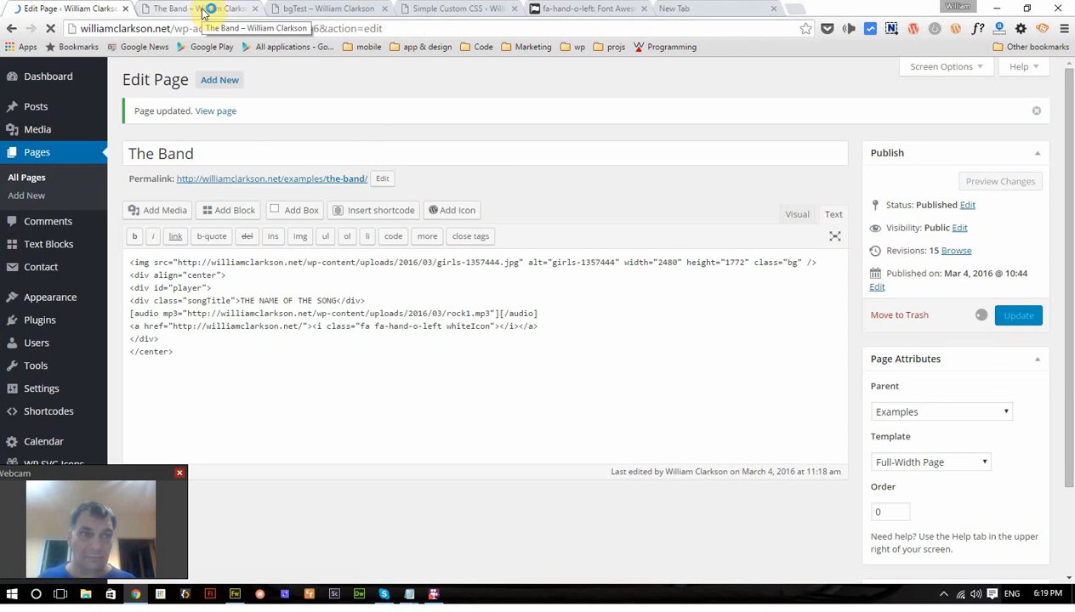
Reload the live The Band page and follow the white hand icon to the home page.
left_click(201, 8)
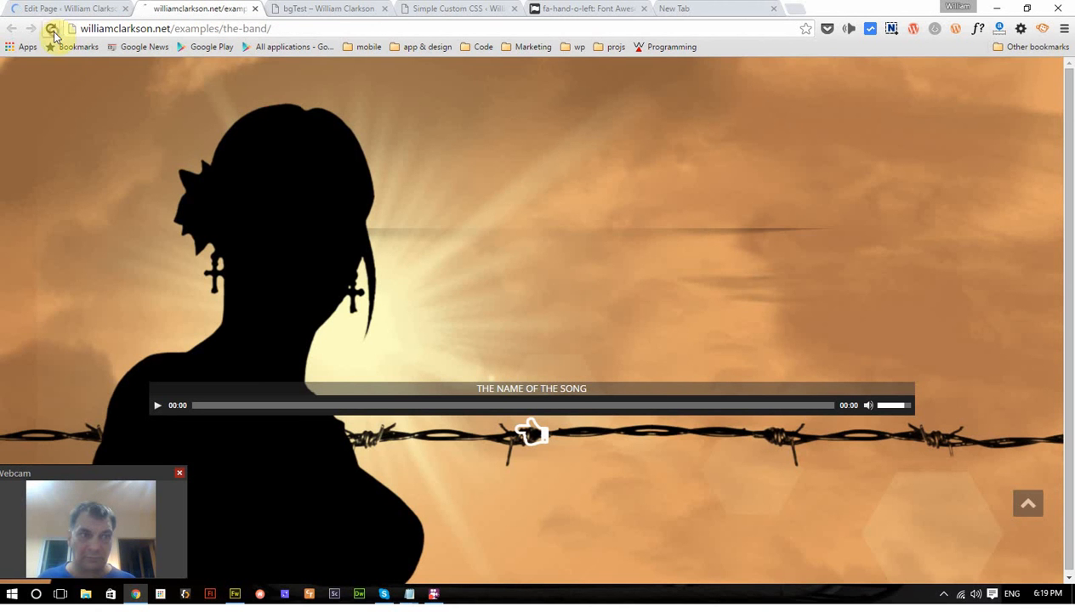
left_click(54, 27)
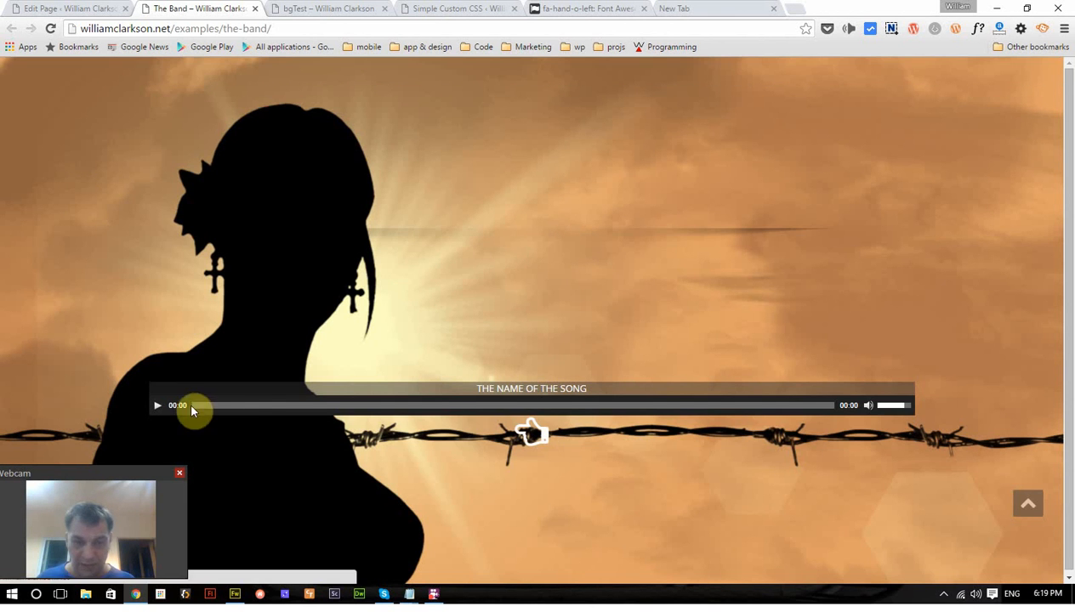
left_click(156, 405)
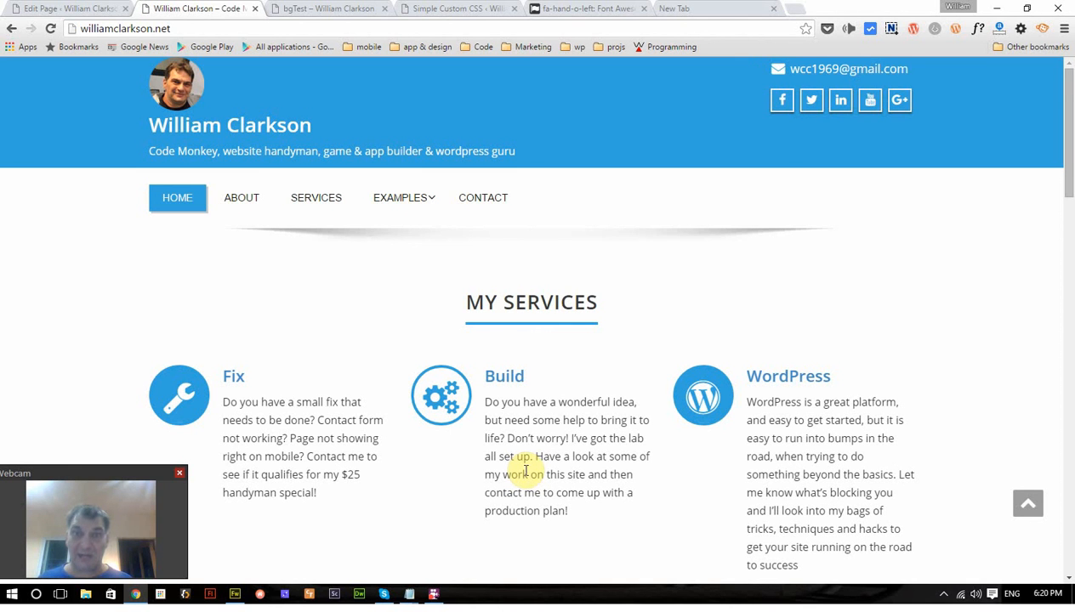
mouse_move(167, 143)
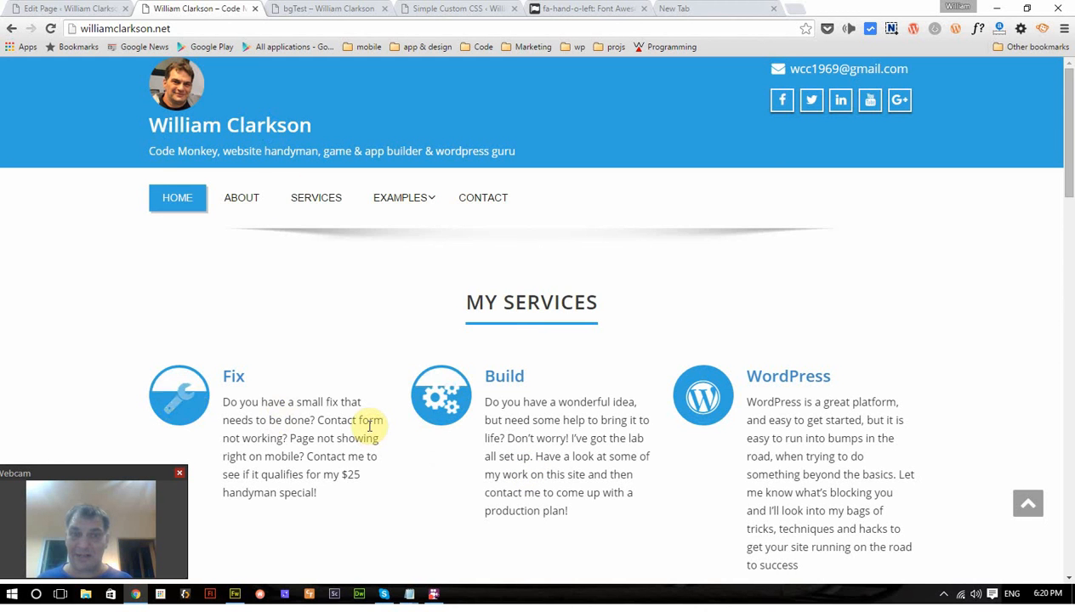
scroll("down", 3)
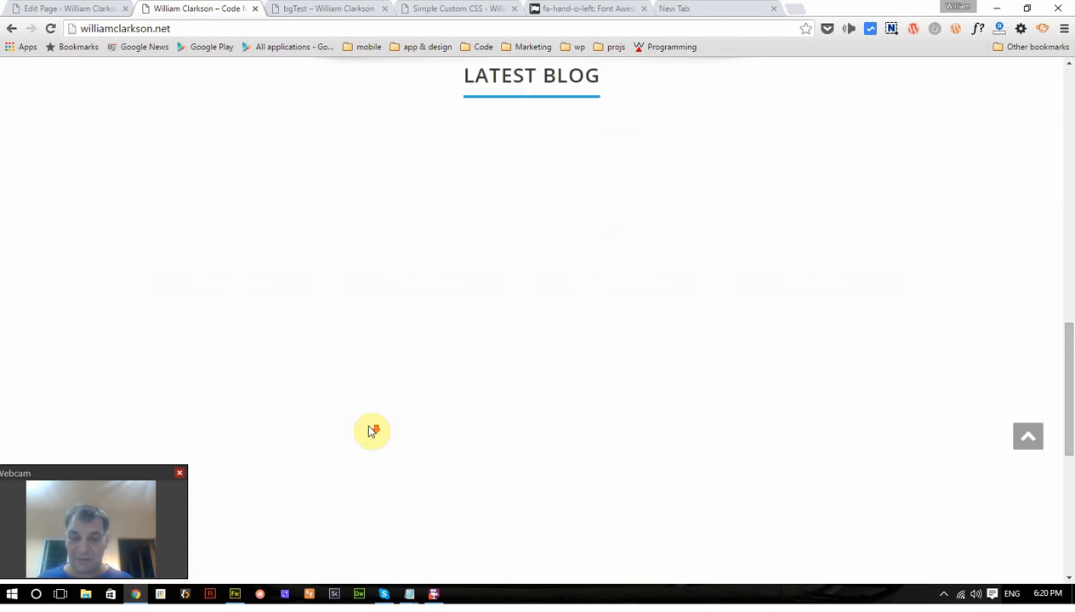
scroll("up", 3)
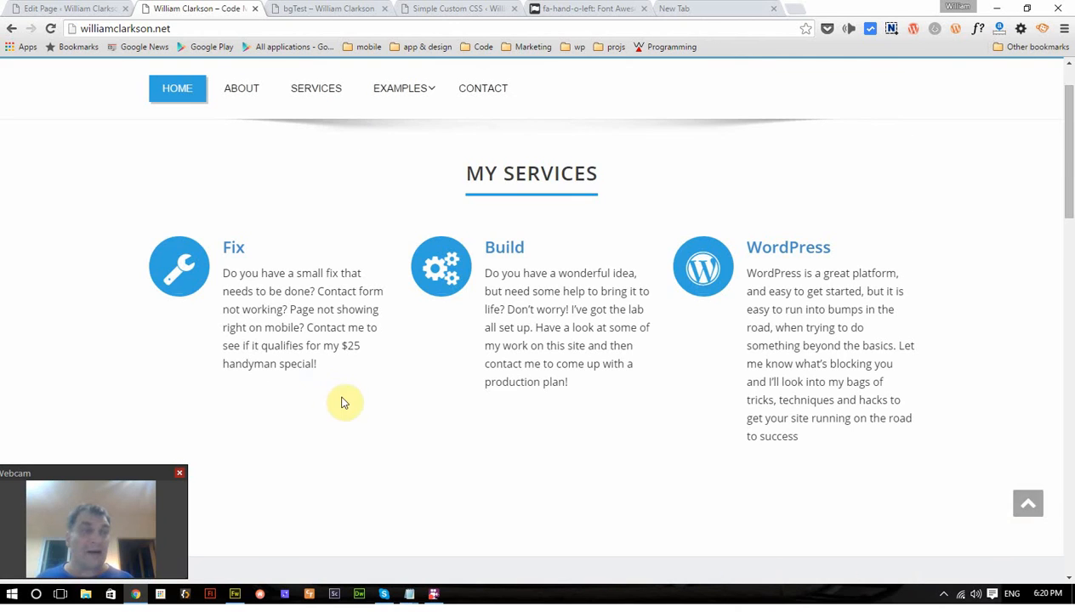
mouse_move(282, 456)
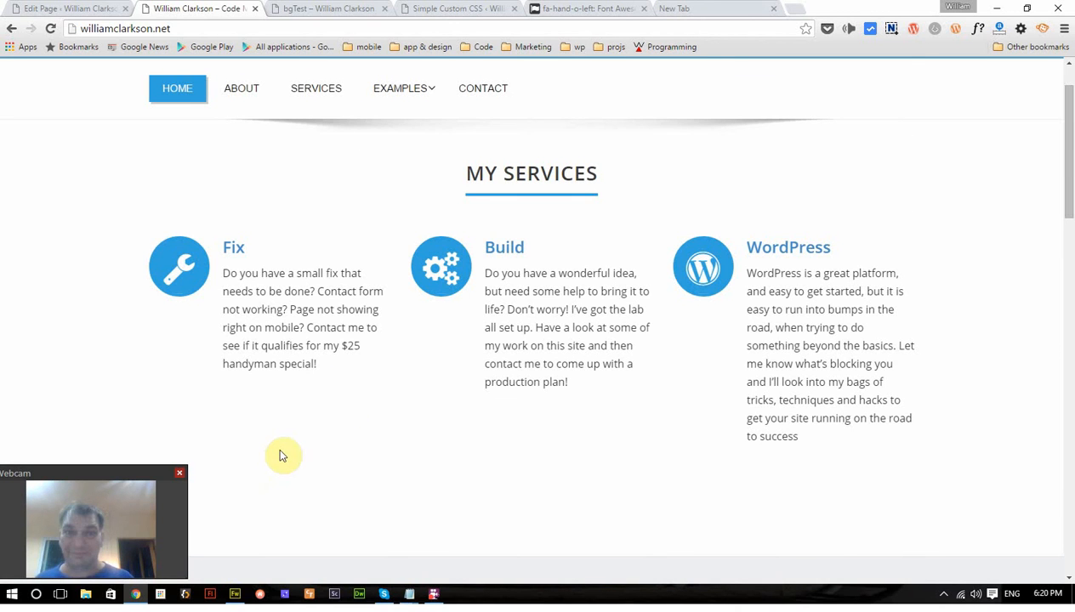